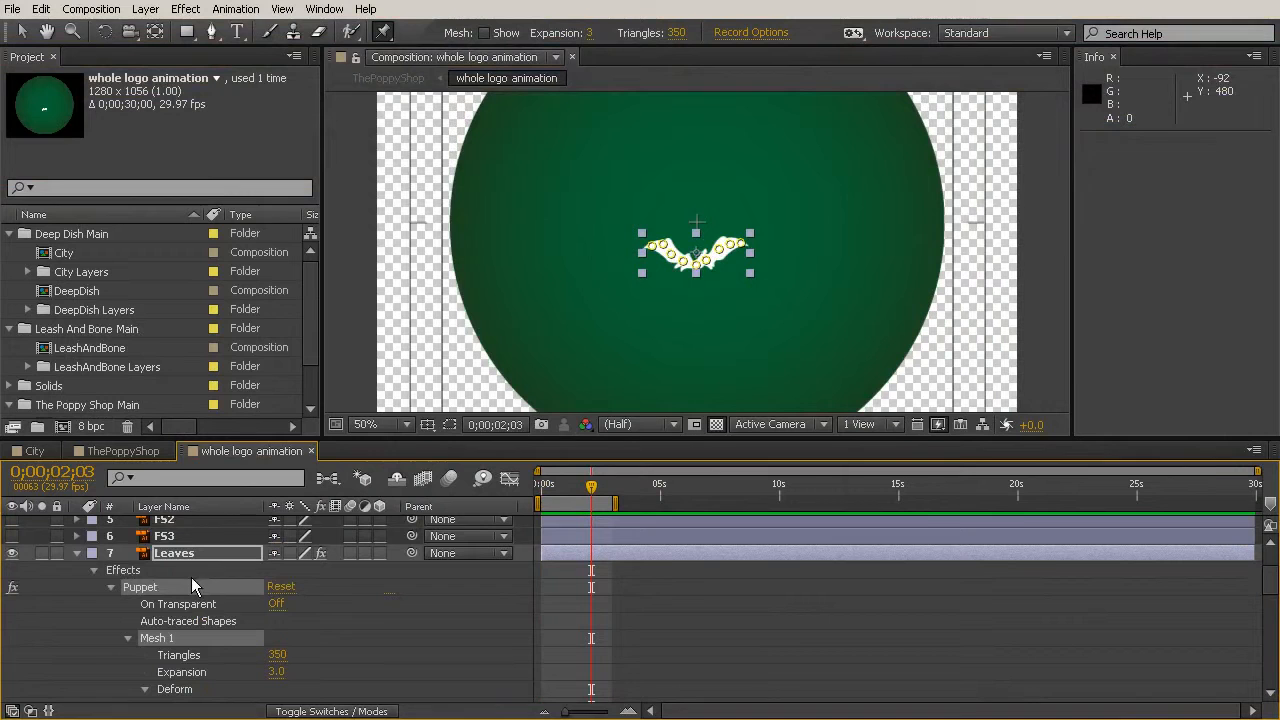
Collapse the Leaves layer's Puppet properties and show the FS1–FS3 stems above the leaves
click(76, 552)
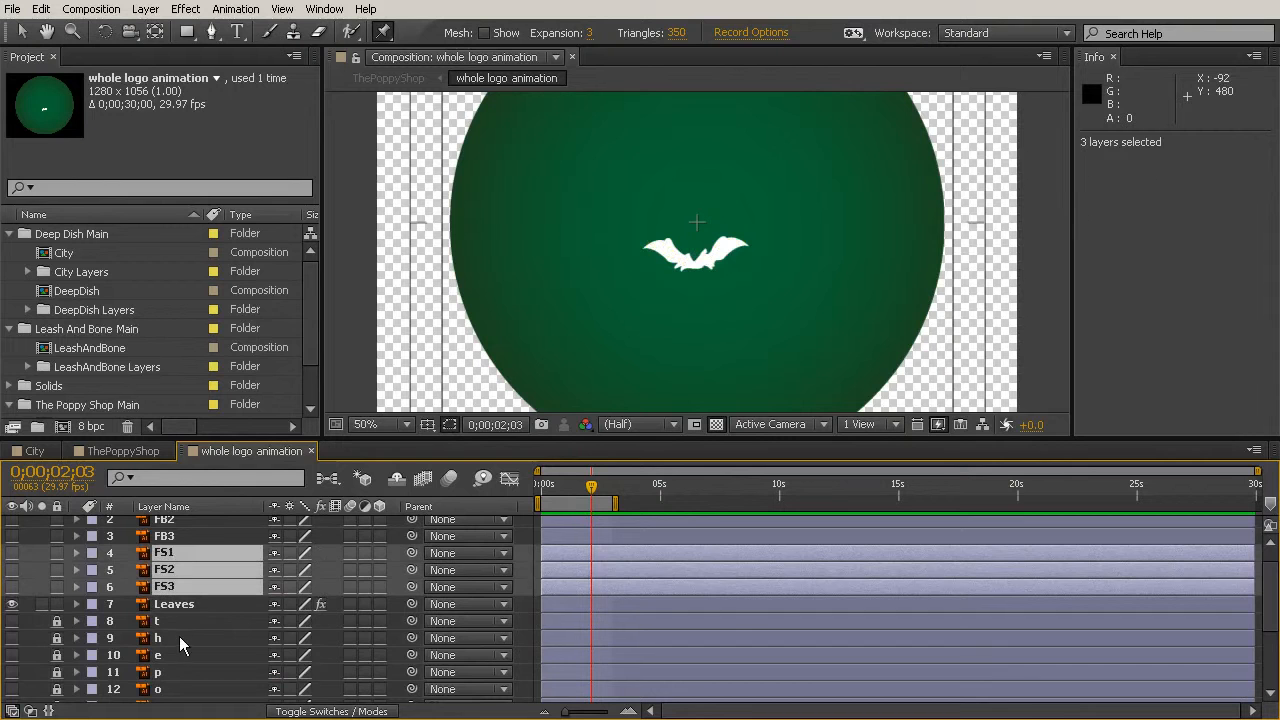
click(12, 588)
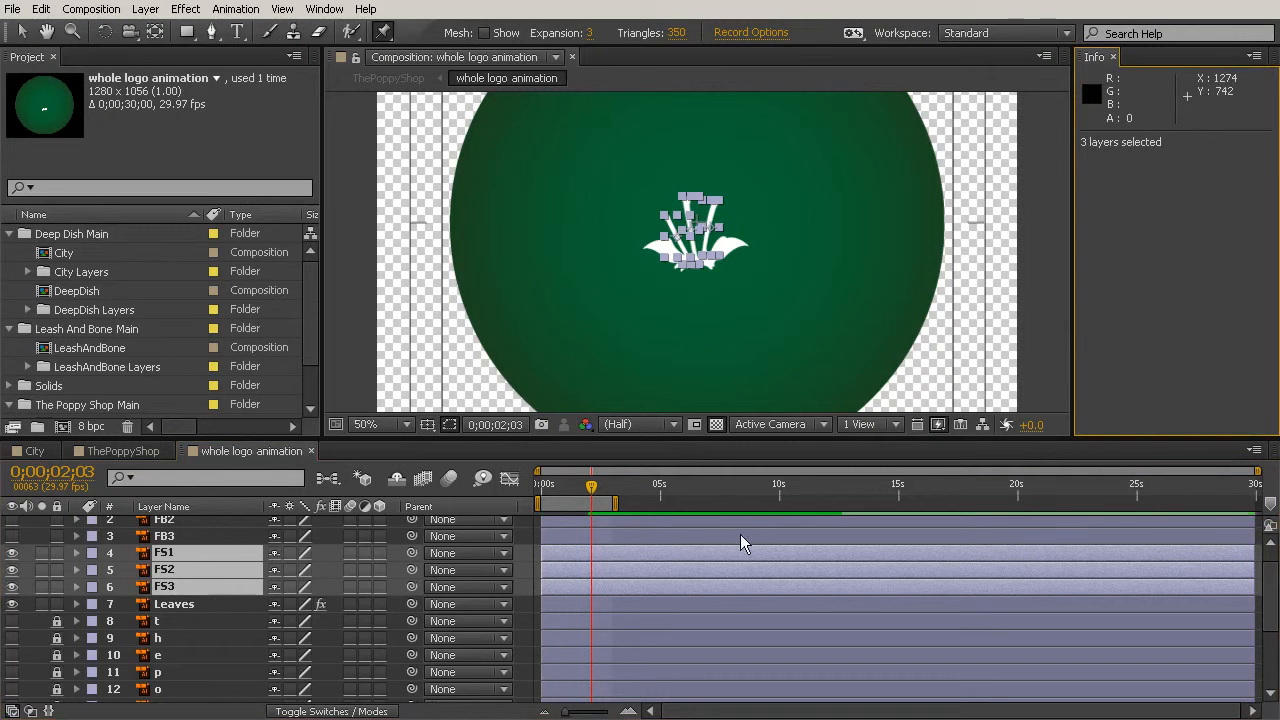
click(164, 552)
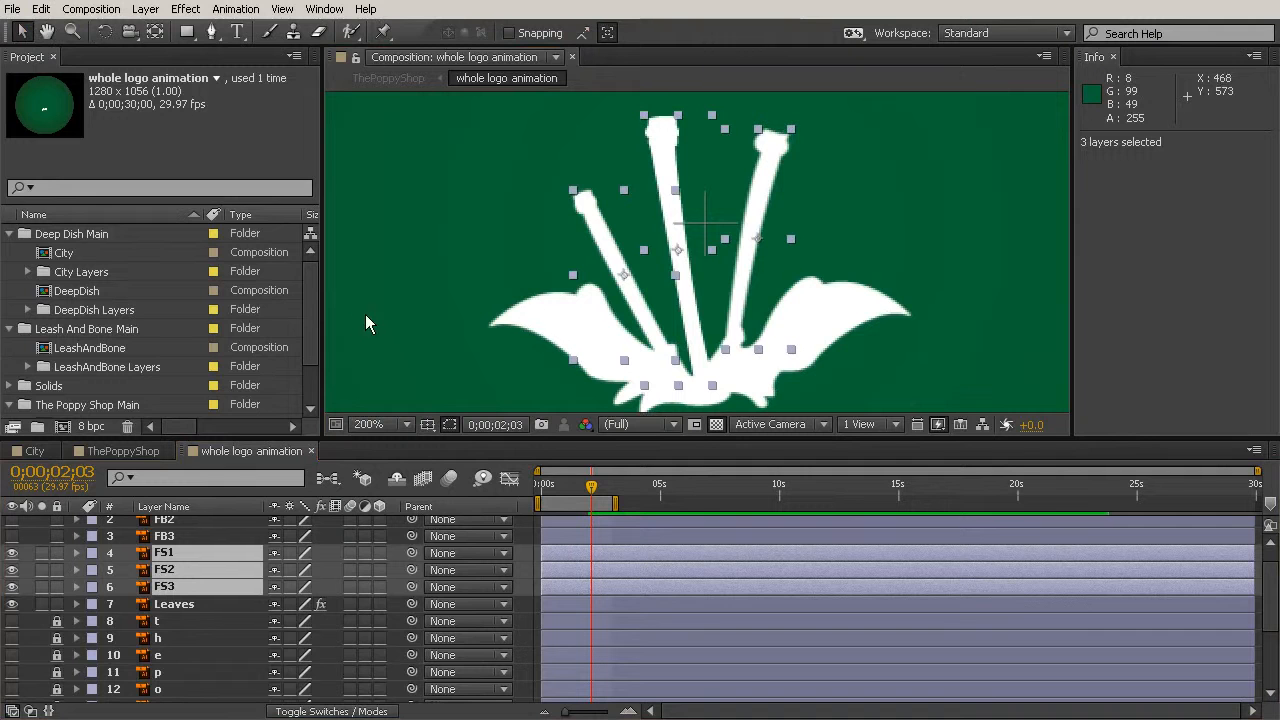
mouse_move(640, 312)
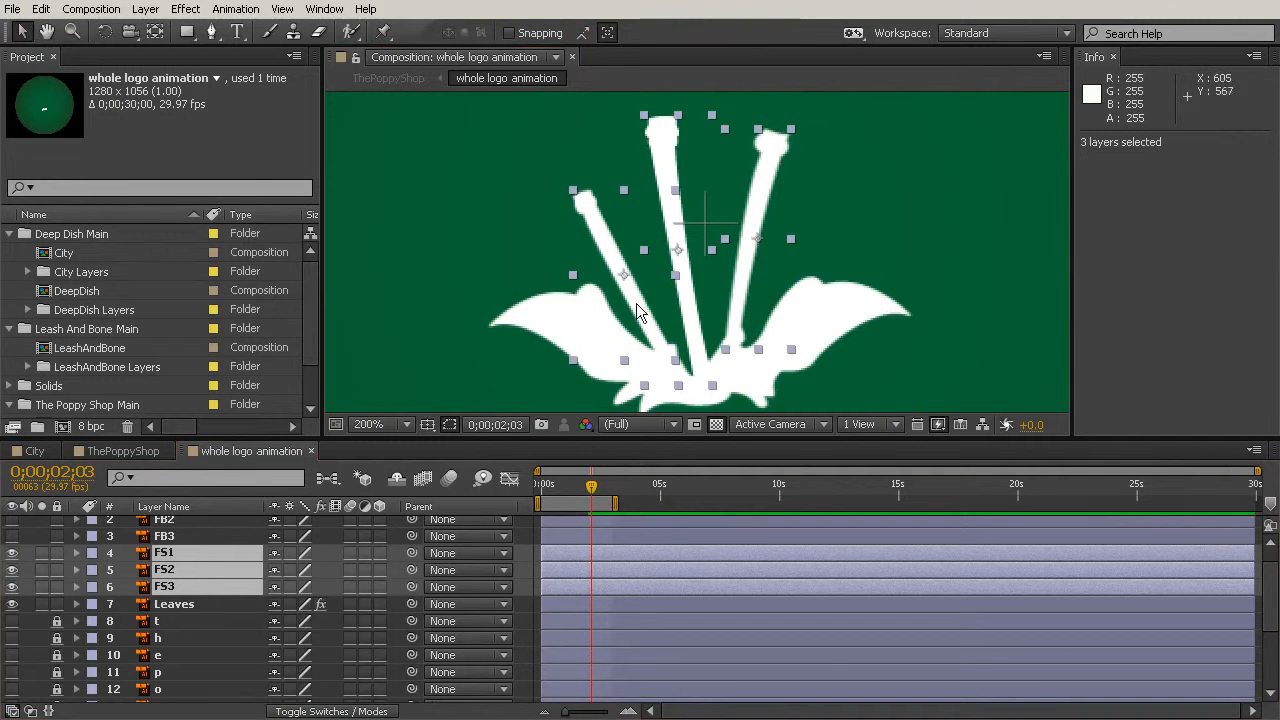
mouse_move(572, 204)
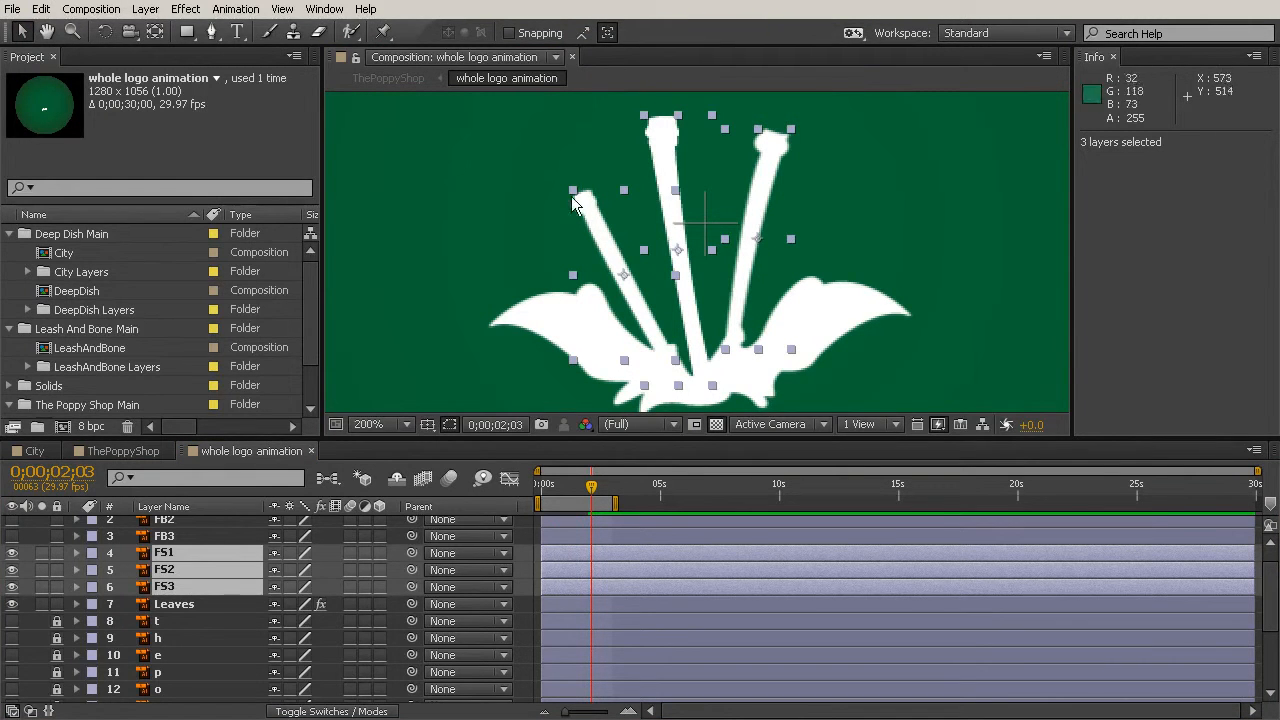
mouse_move(616, 240)
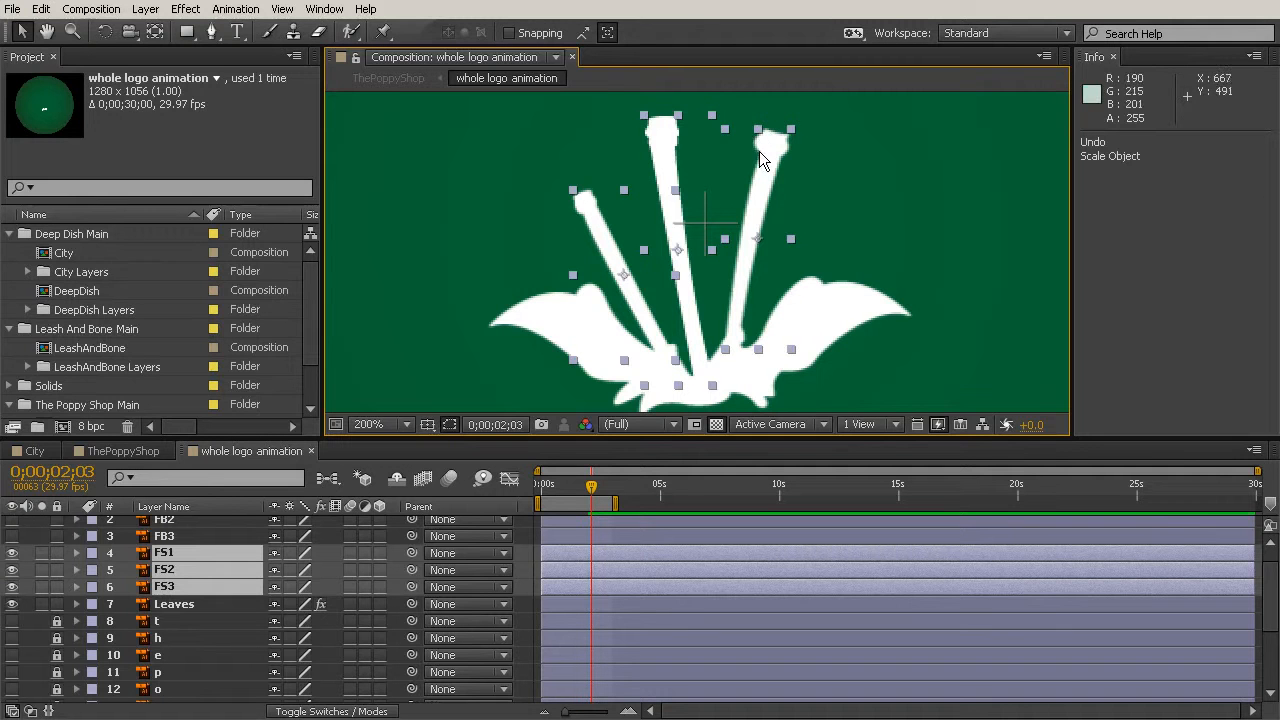
mouse_move(744, 244)
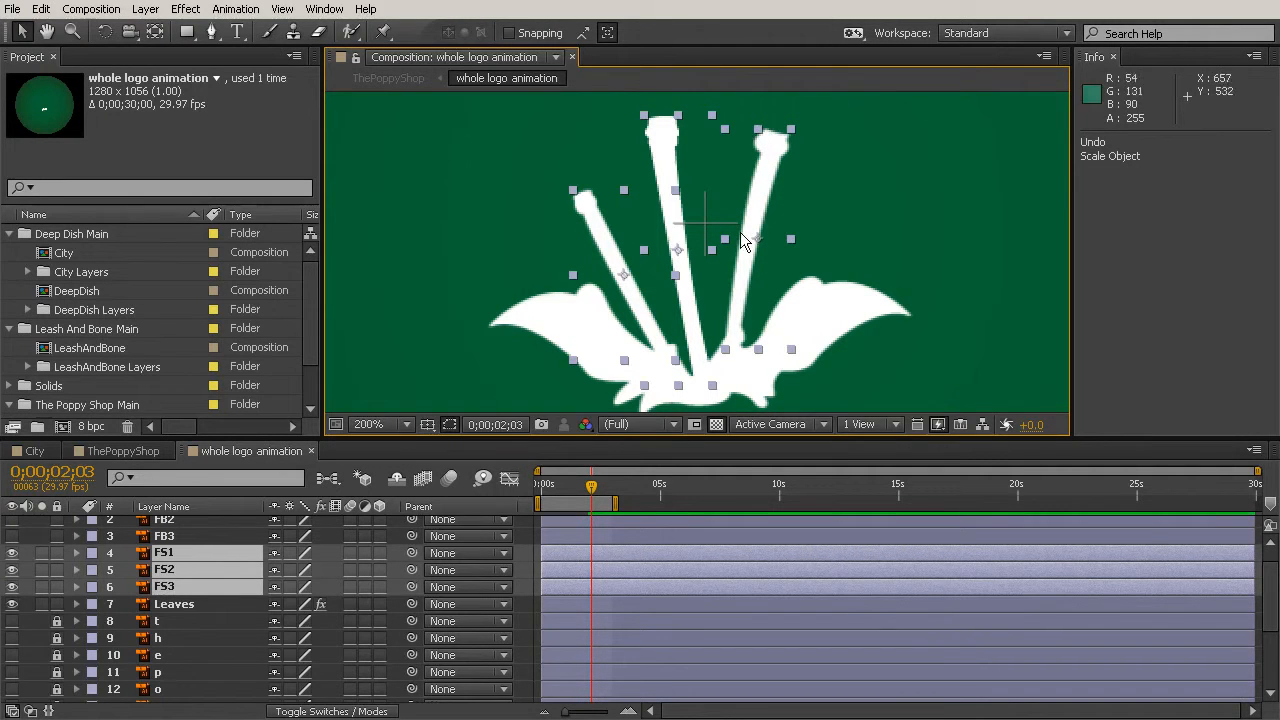
mouse_move(796, 152)
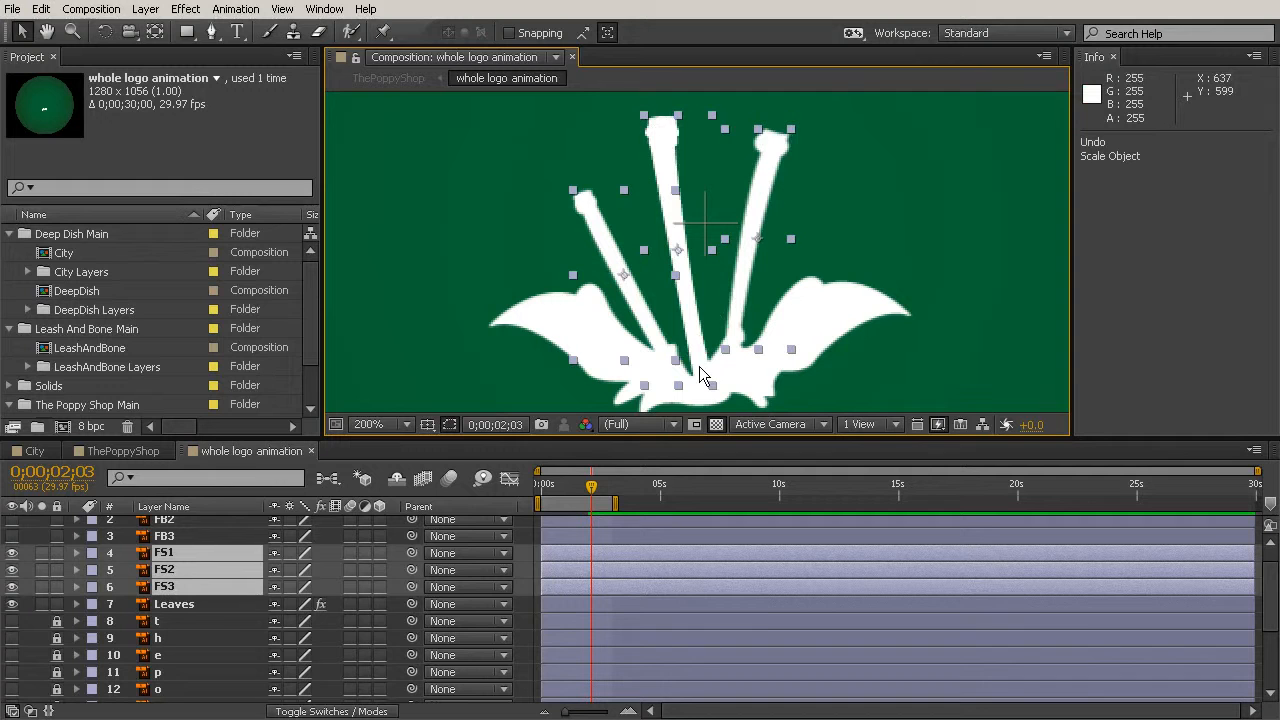
mouse_move(790, 276)
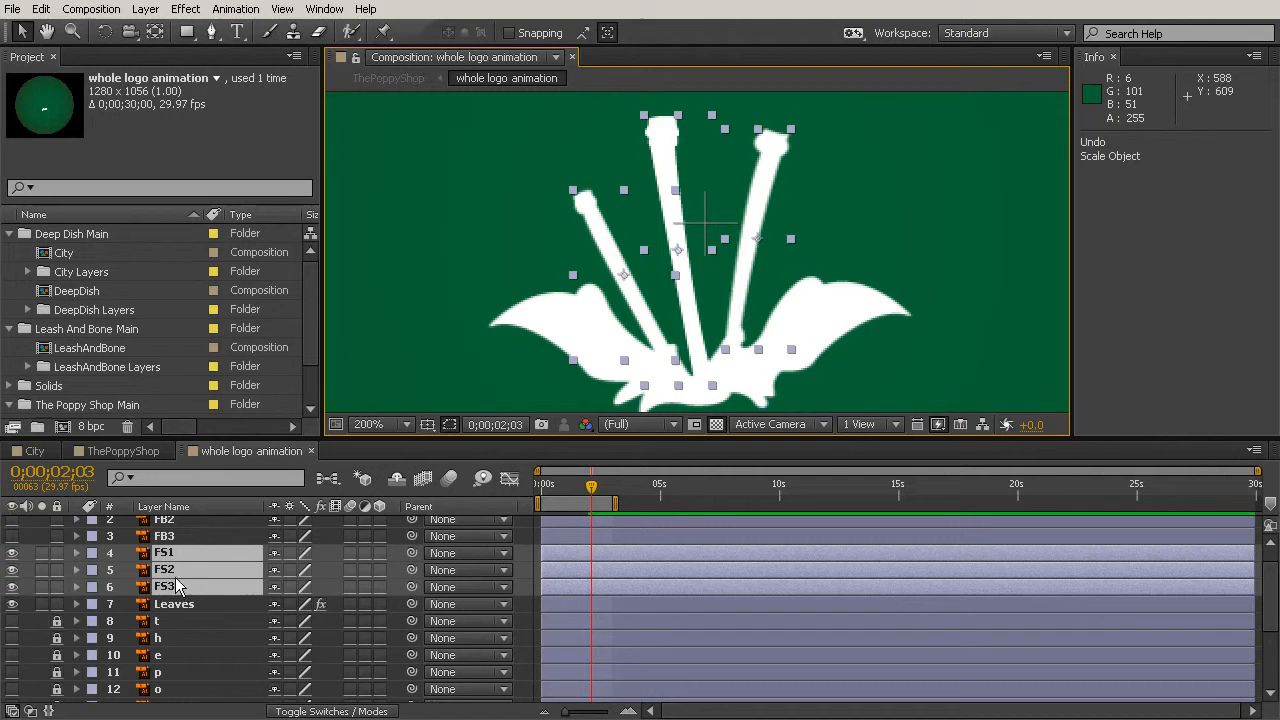
Convert the FS1 stem into an FS1 Outlines shape layer via Create Shapes from Vector Layer
click(164, 536)
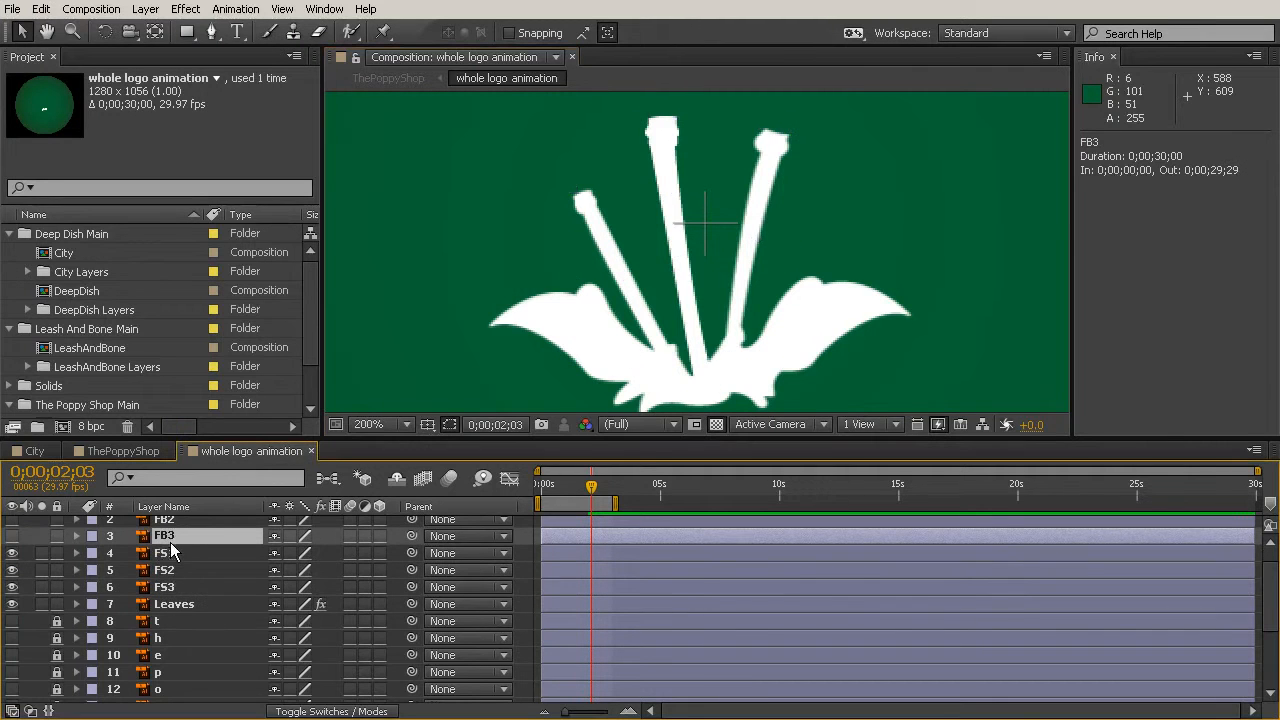
right_click(164, 552)
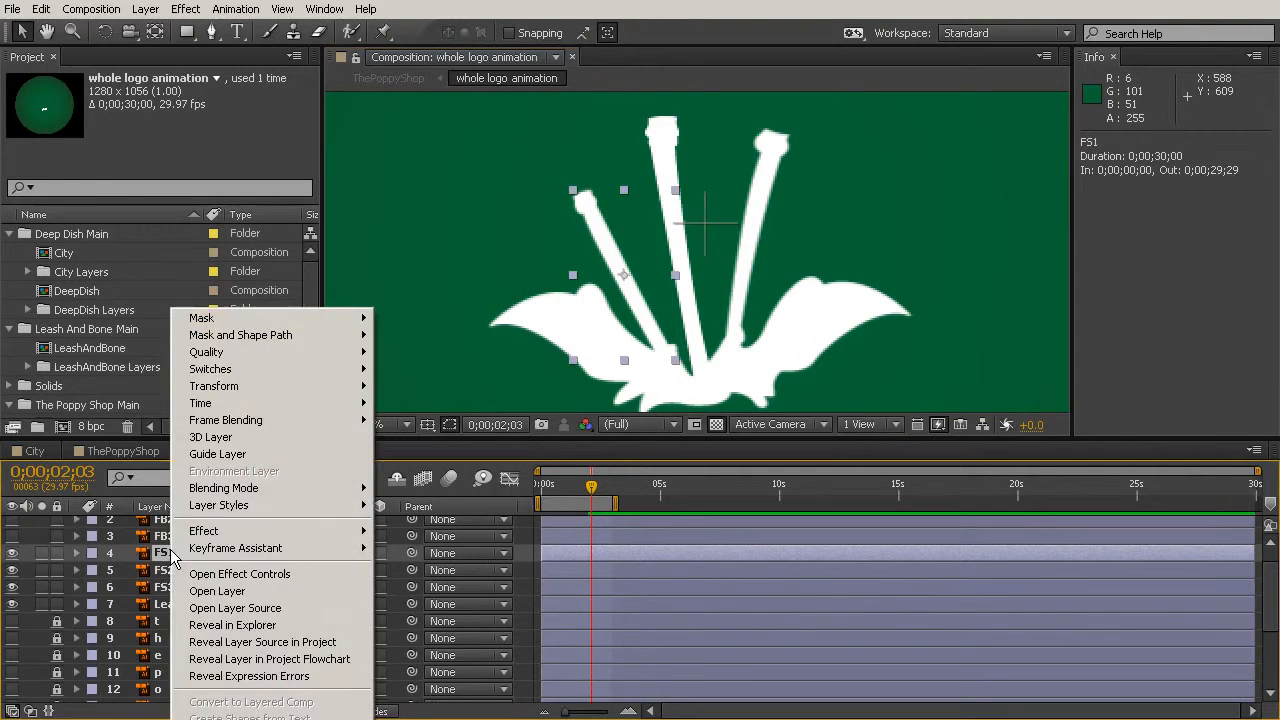
mouse_move(536, 452)
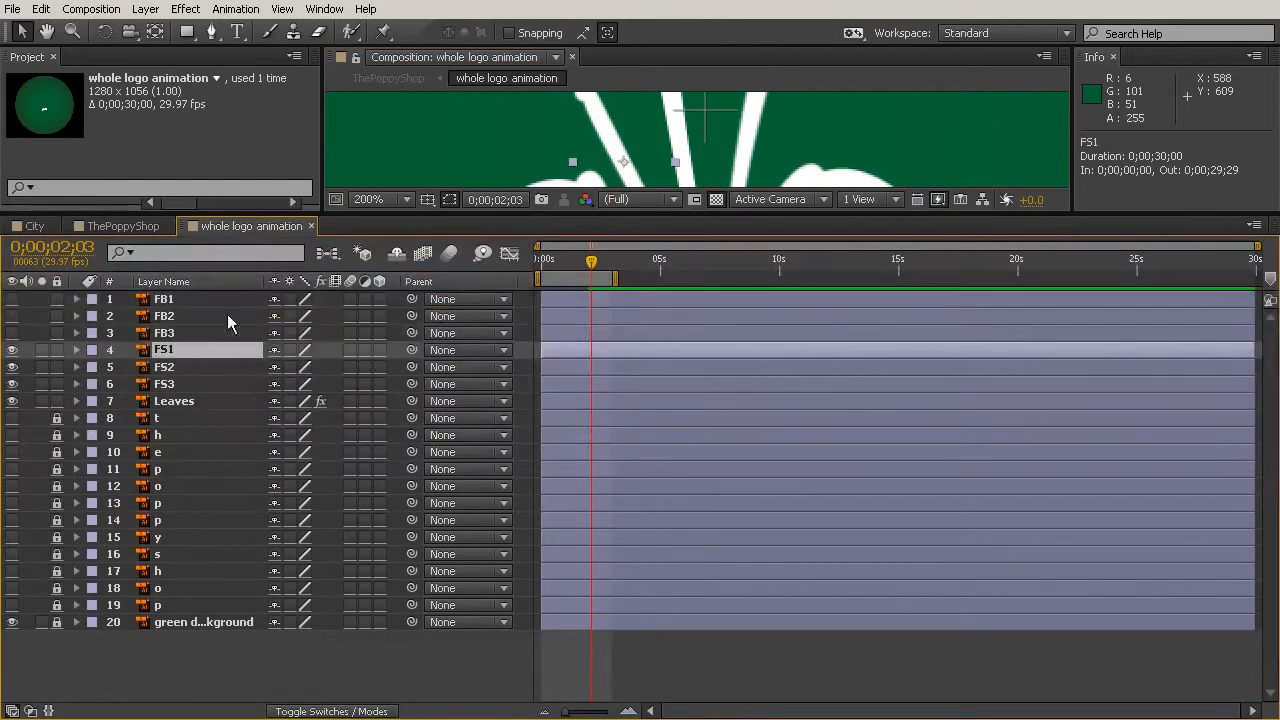
right_click(164, 298)
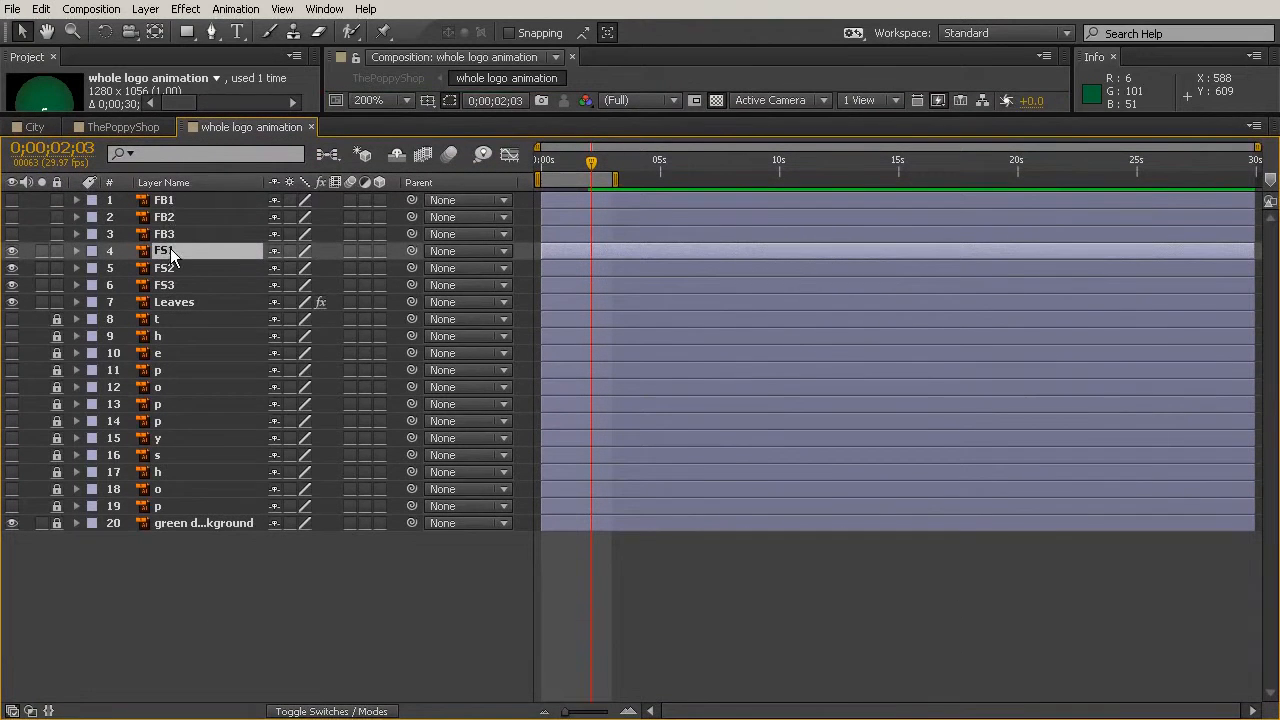
right_click(170, 250)
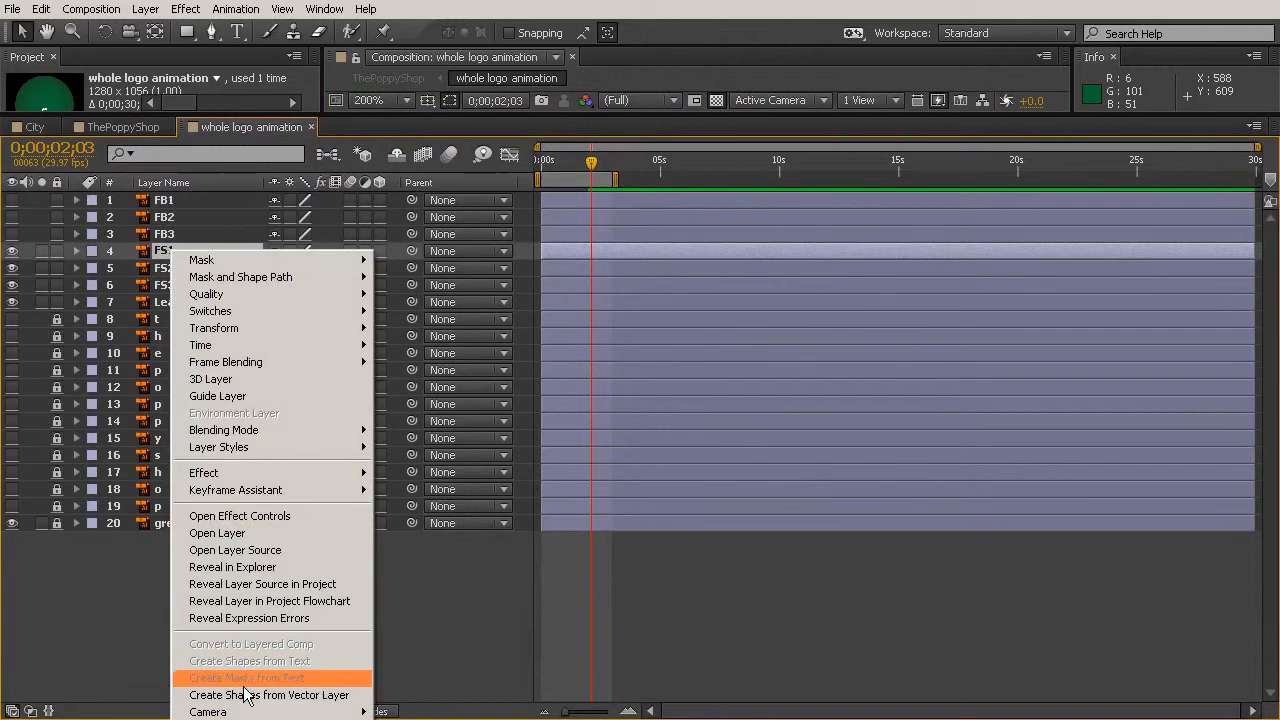
mouse_move(268, 696)
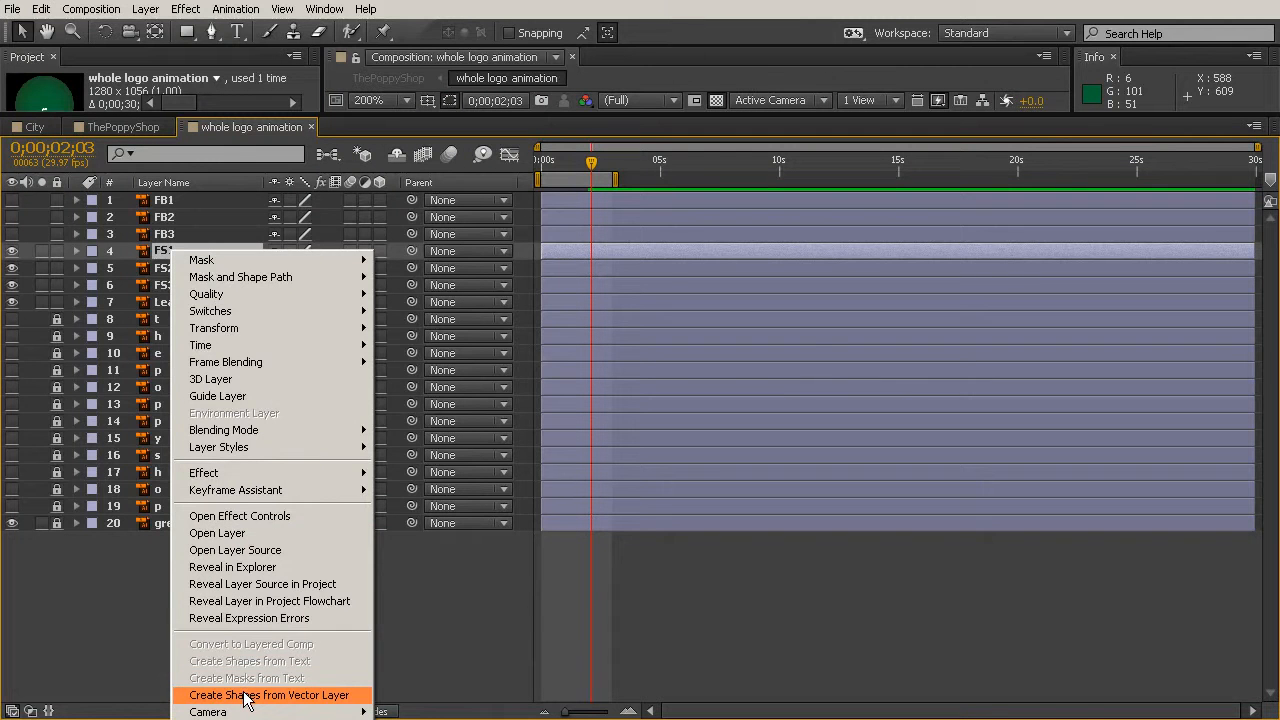
click(268, 696)
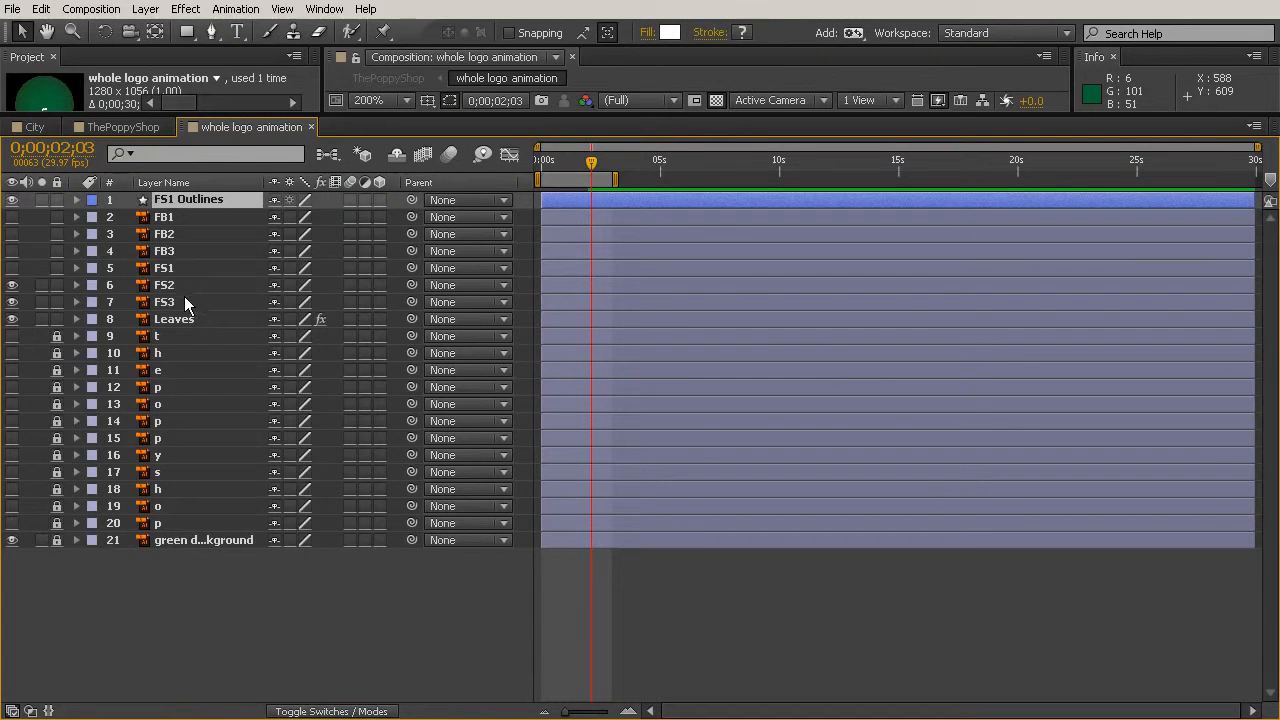
Convert FS2 and FS3 into shape layers the same way
click(164, 284)
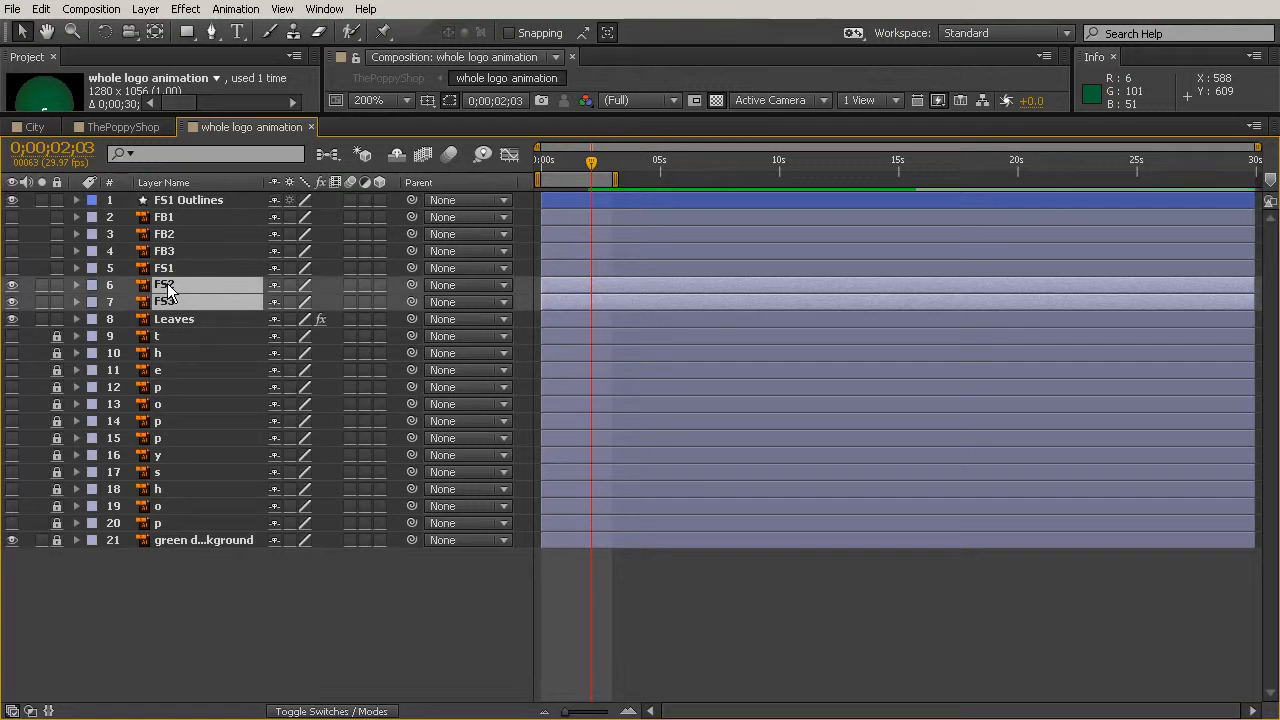
right_click(164, 300)
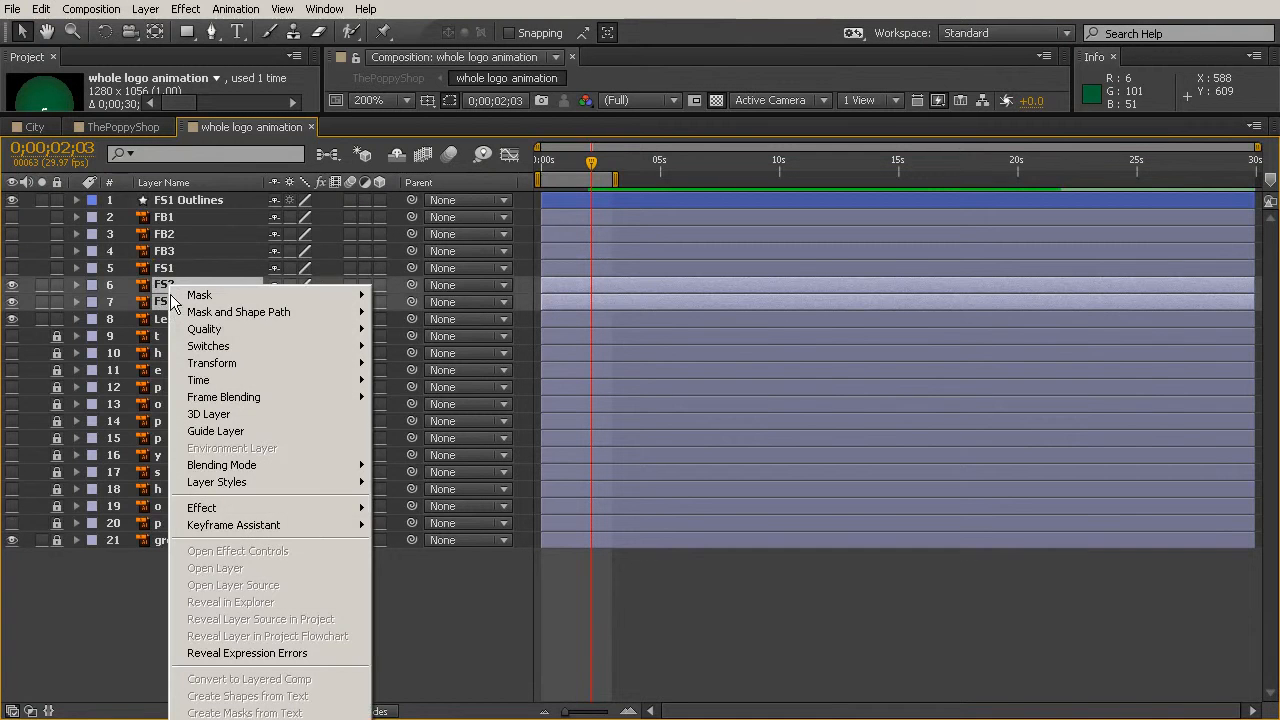
mouse_move(490, 584)
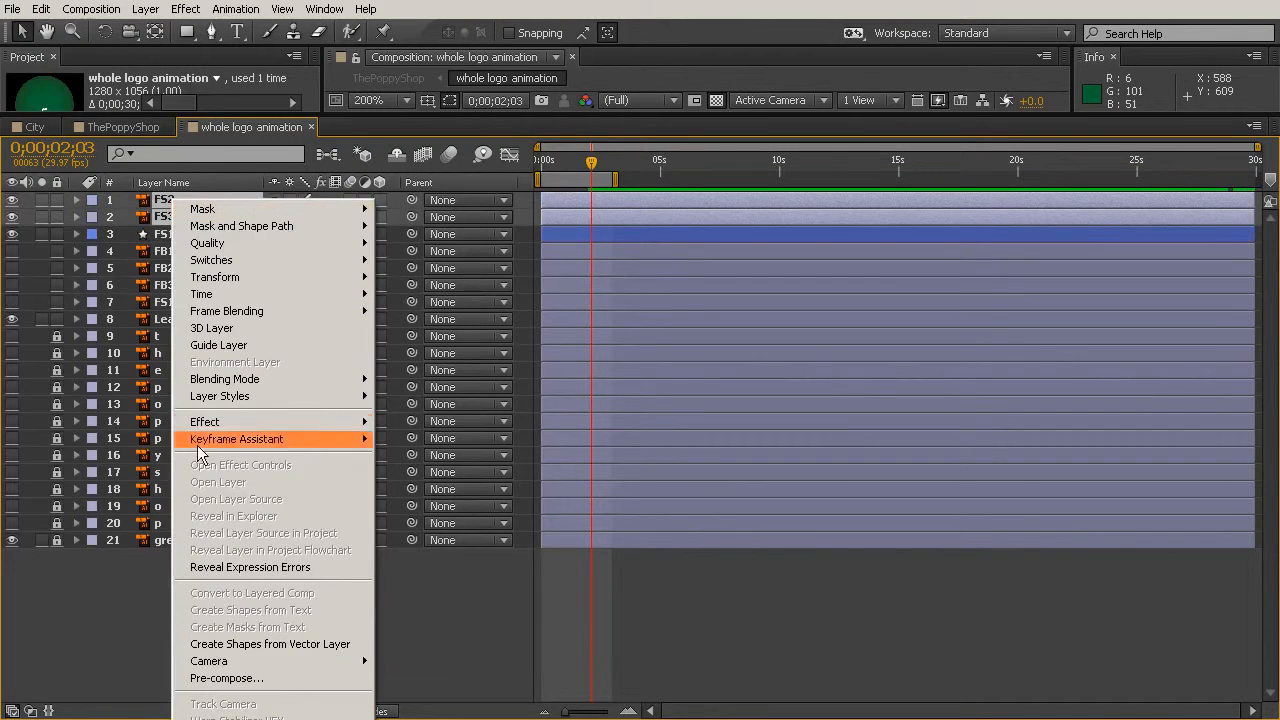
mouse_move(270, 644)
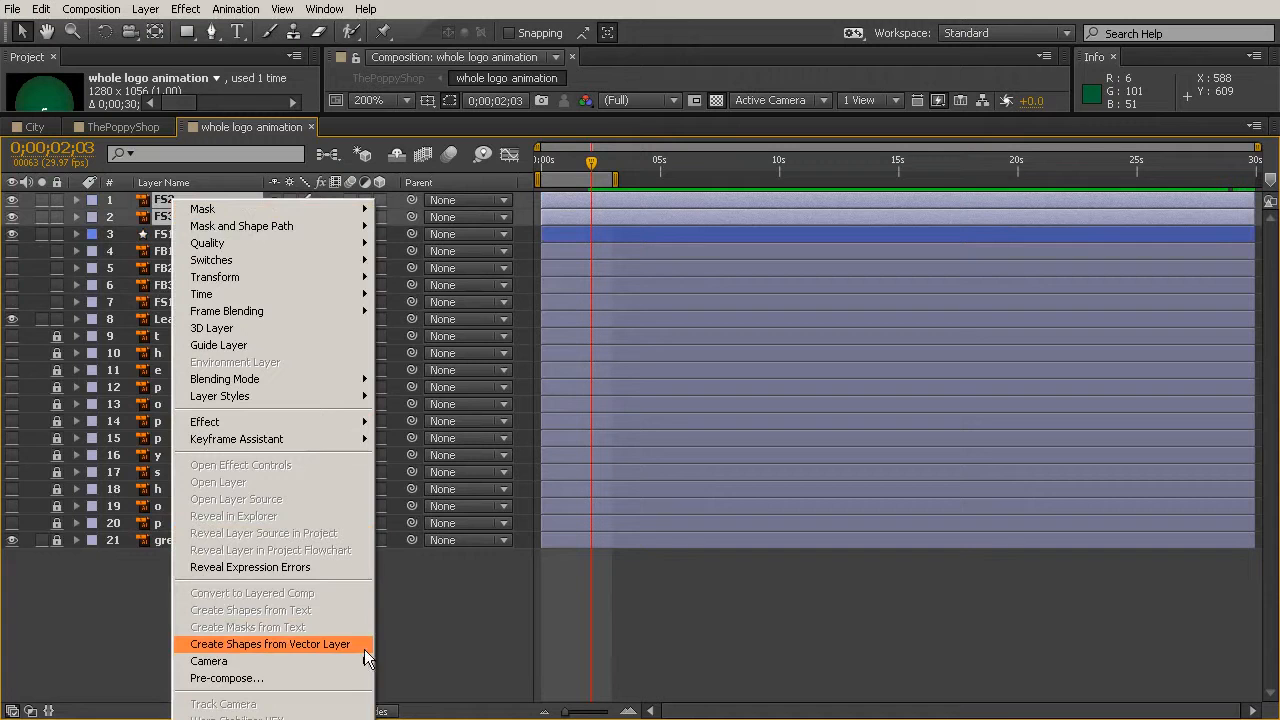
mouse_move(204, 650)
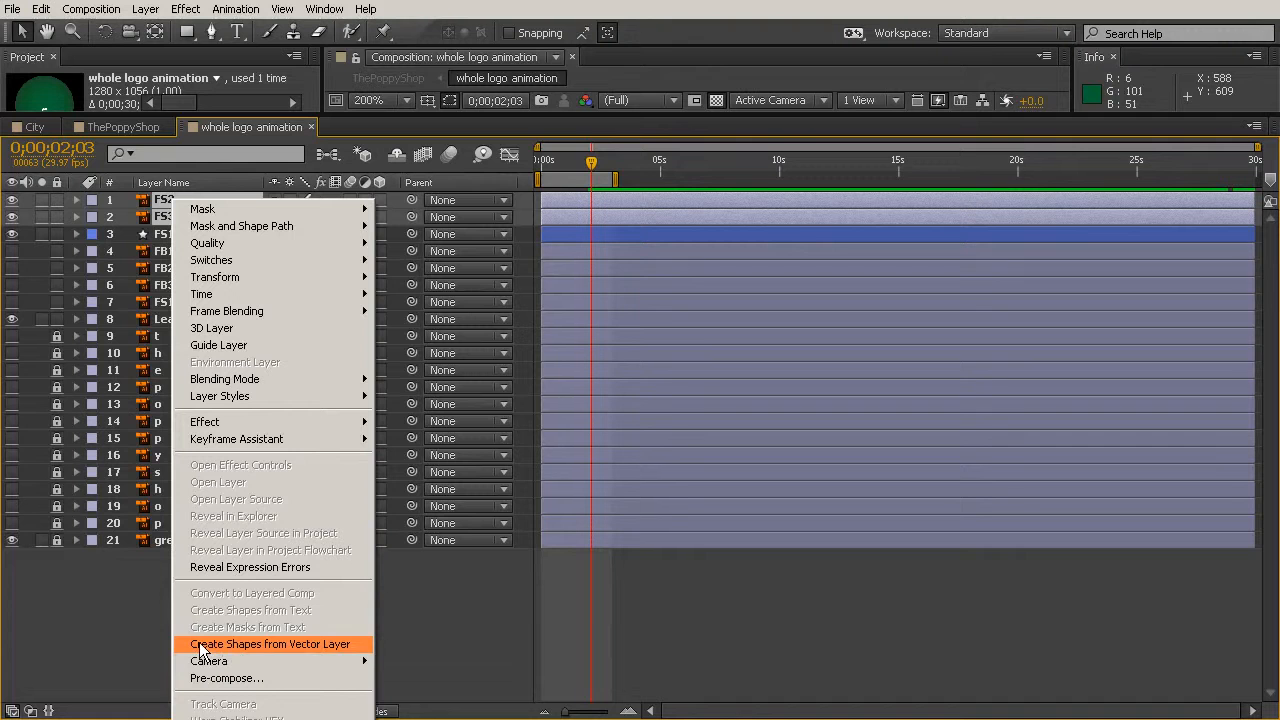
click(268, 644)
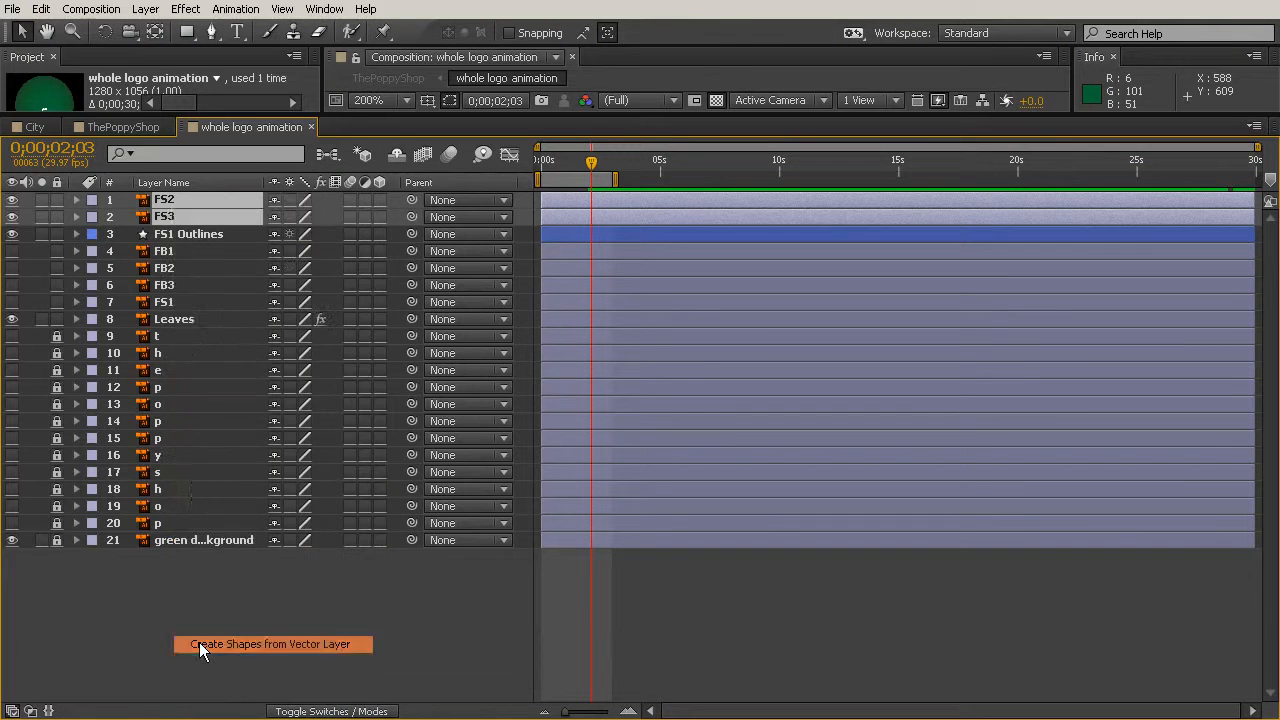
Restore the Composition viewer and move FS1 Outlines to the top of the layer stack
click(270, 644)
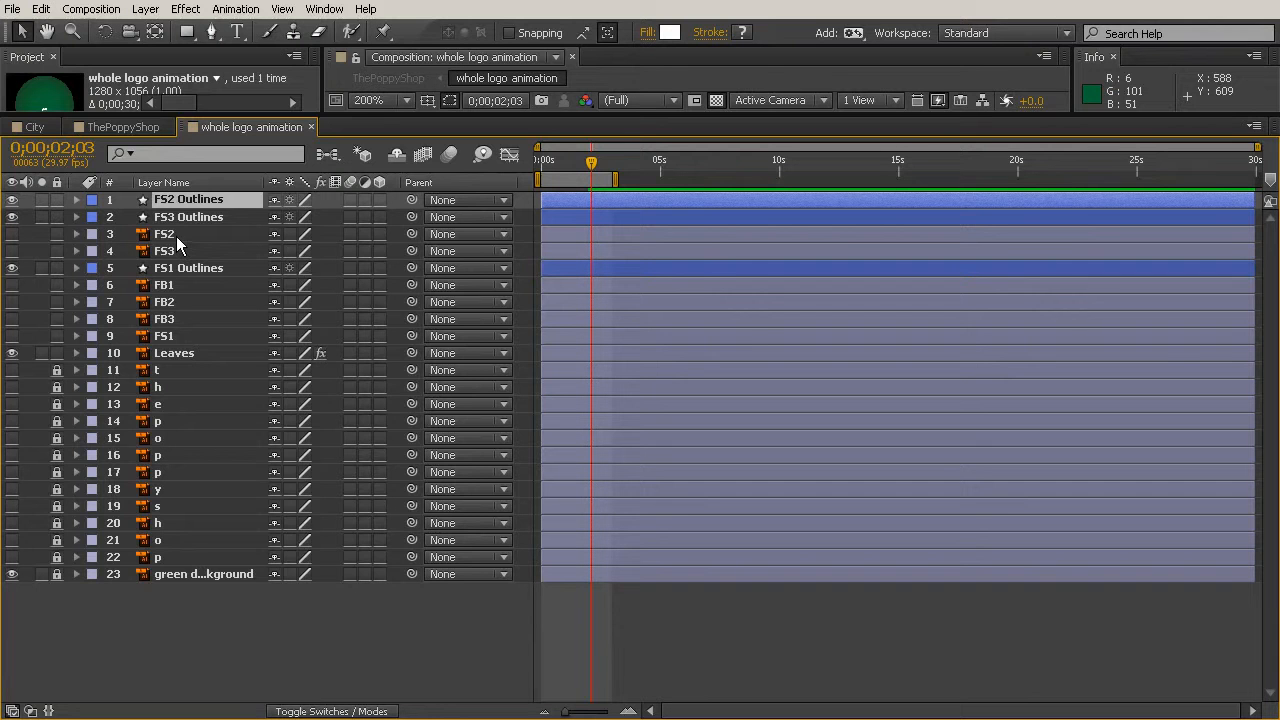
mouse_move(192, 278)
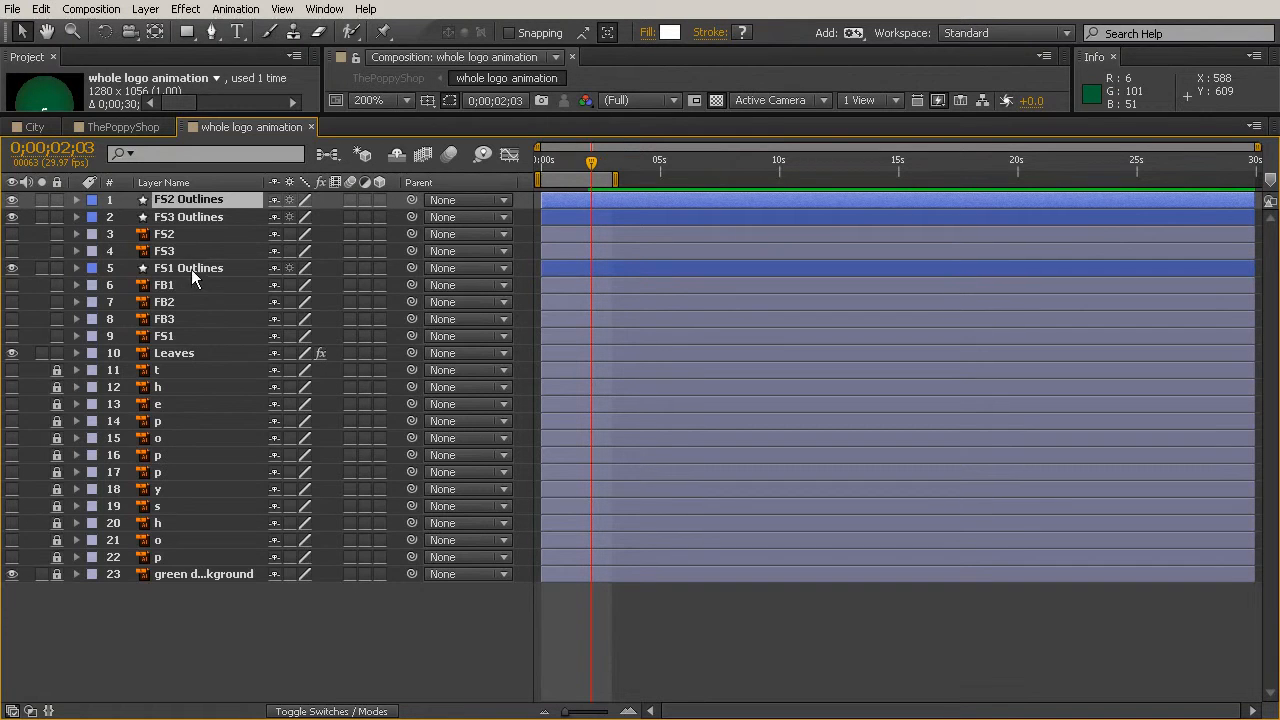
click(188, 268)
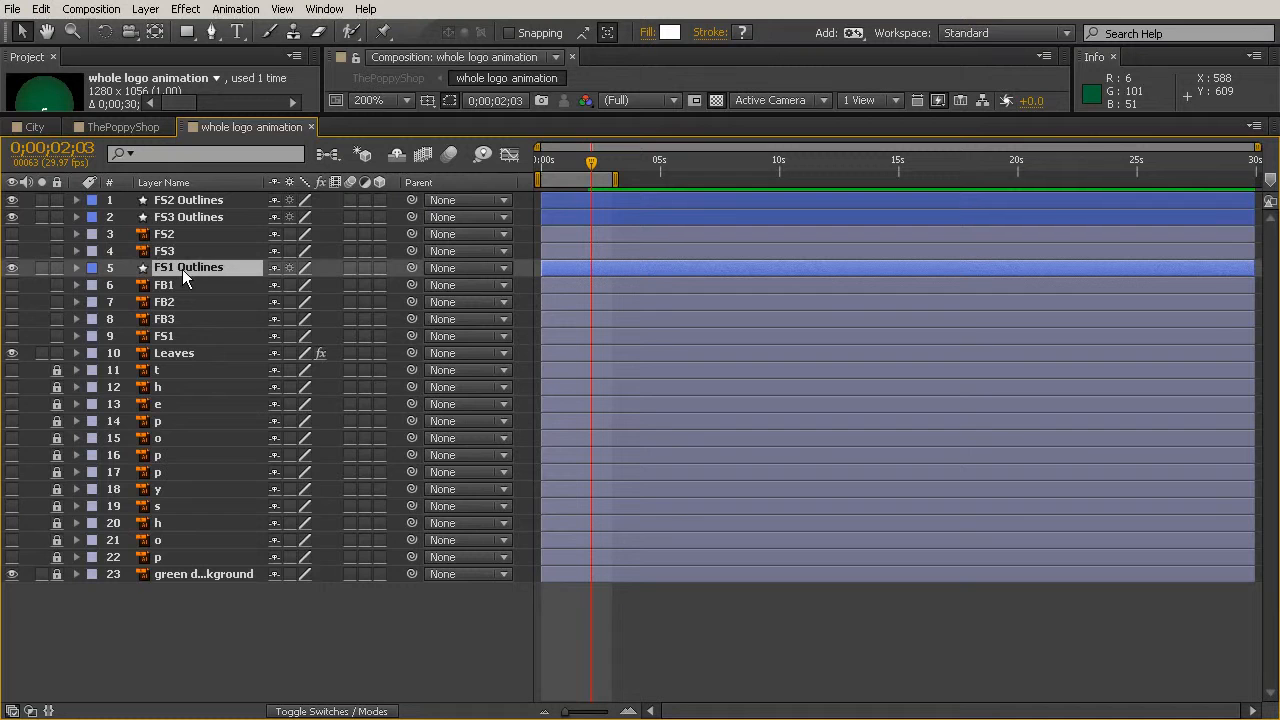
drag(188, 268, 188, 232)
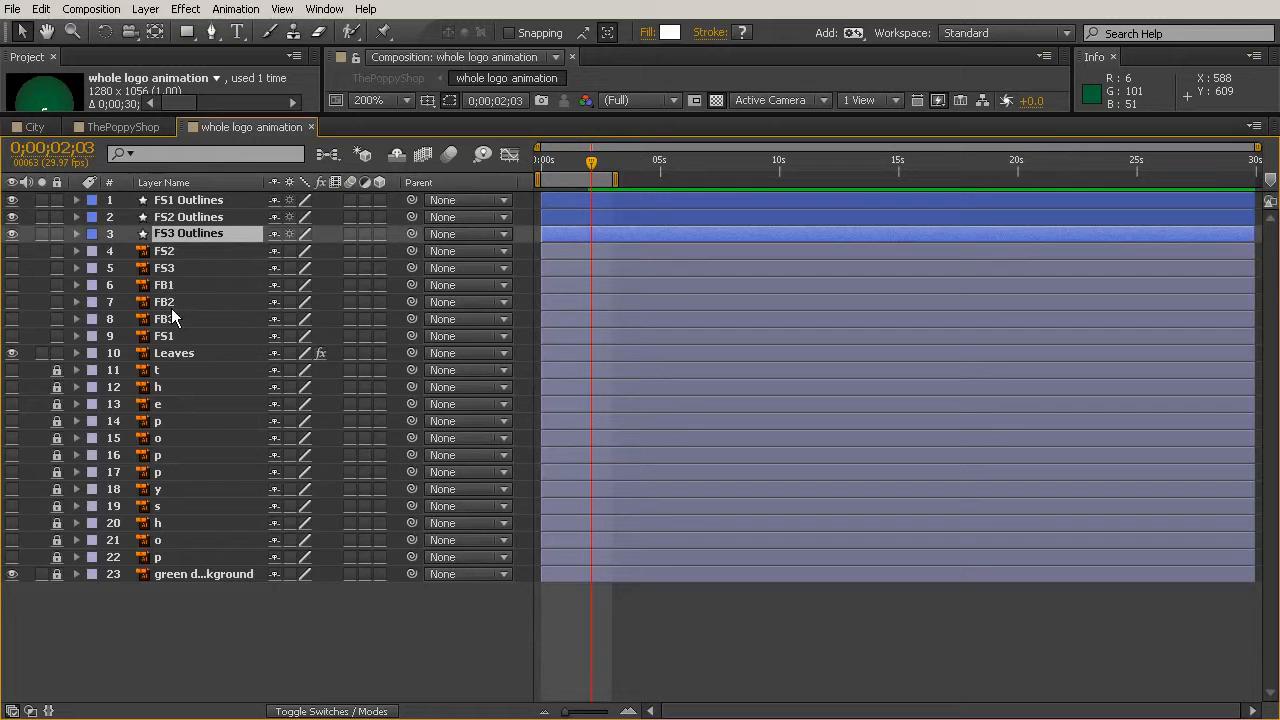
click(164, 250)
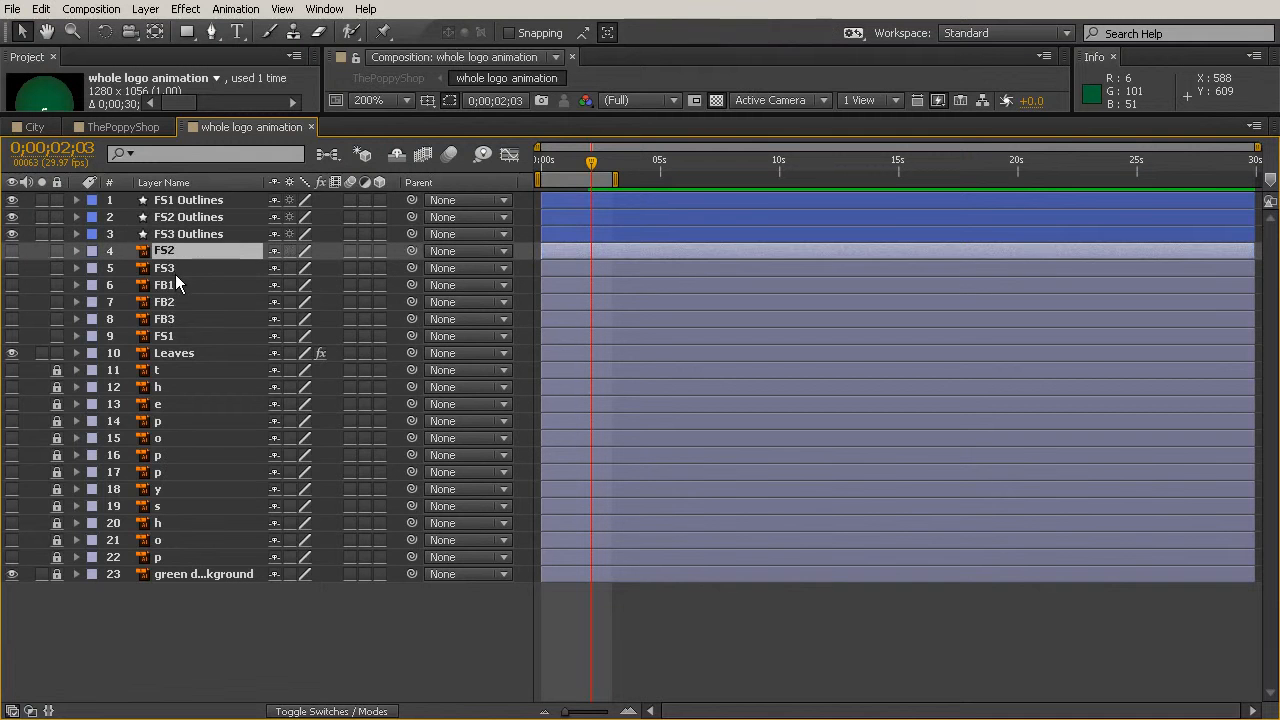
click(164, 268)
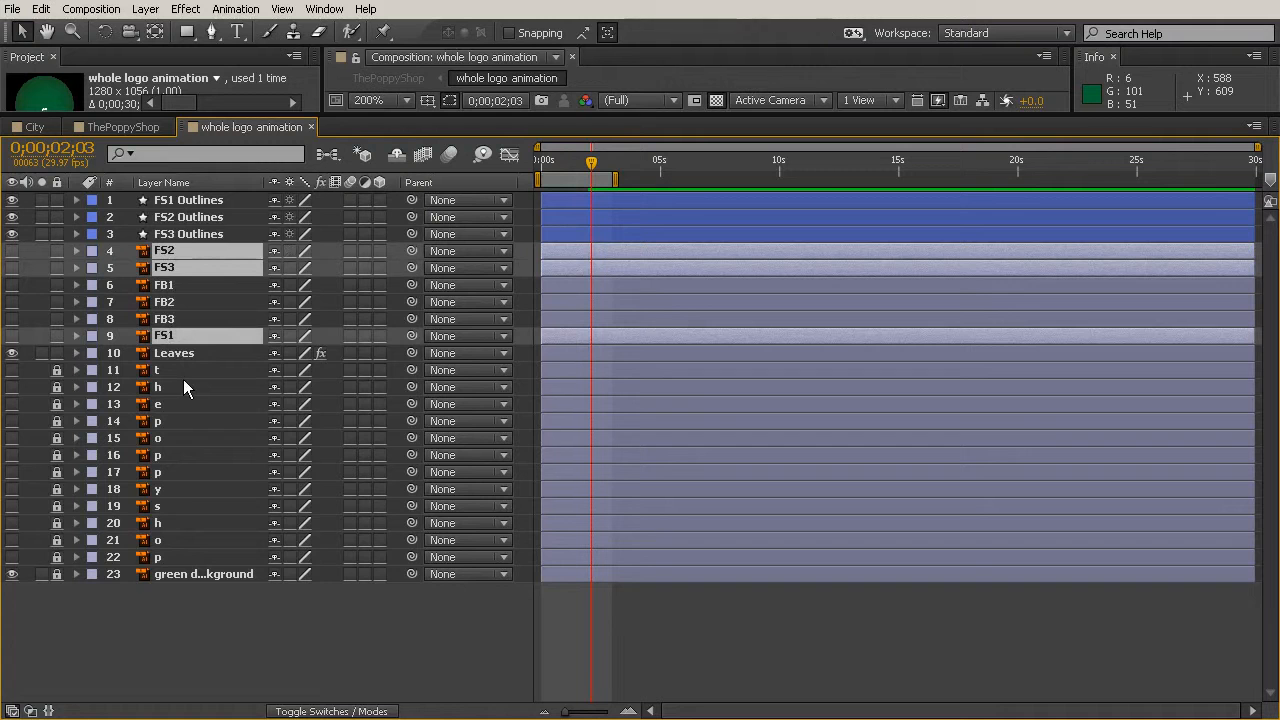
mouse_move(170, 288)
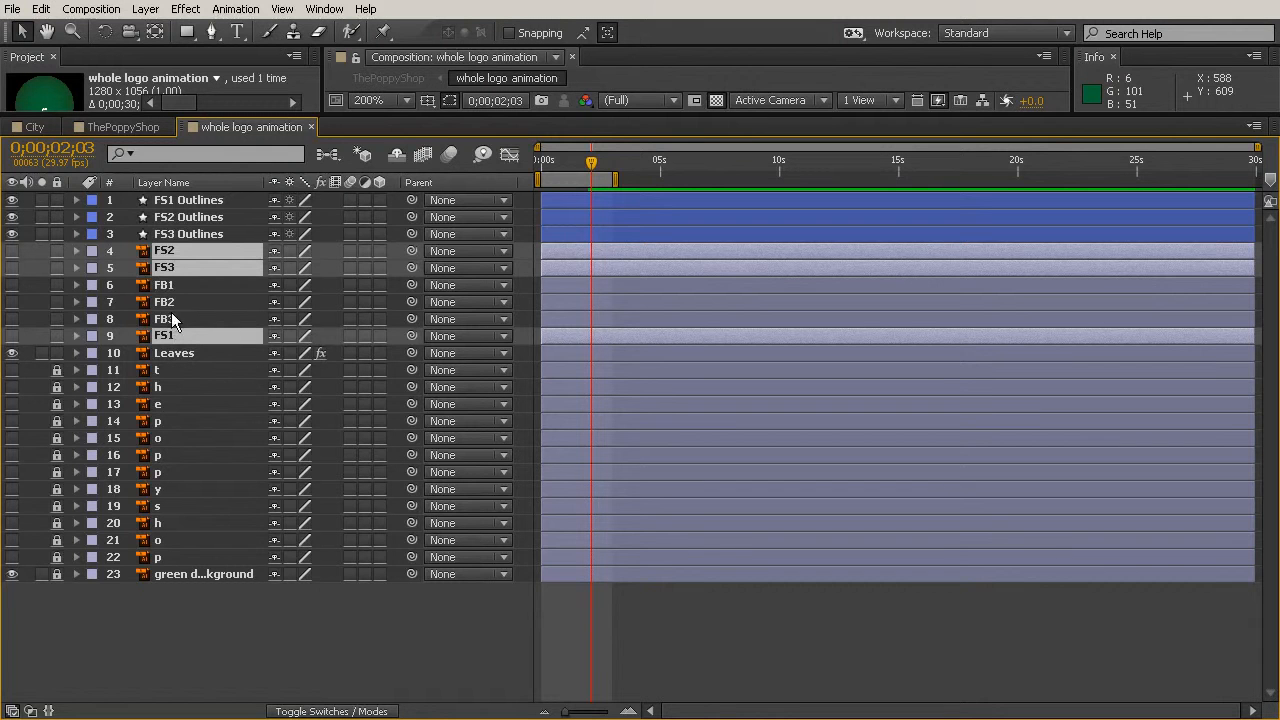
mouse_move(240, 368)
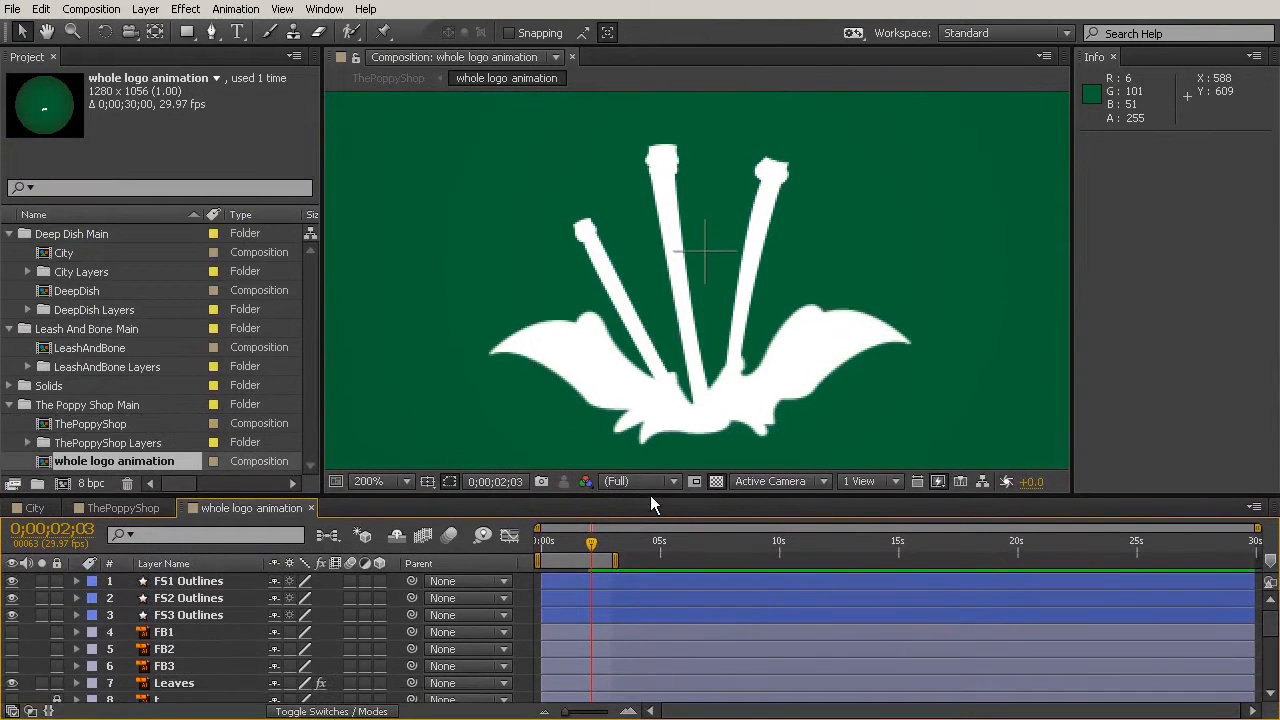
Twirl open FS1 Outlines down to its Group 1 path and fill
click(188, 580)
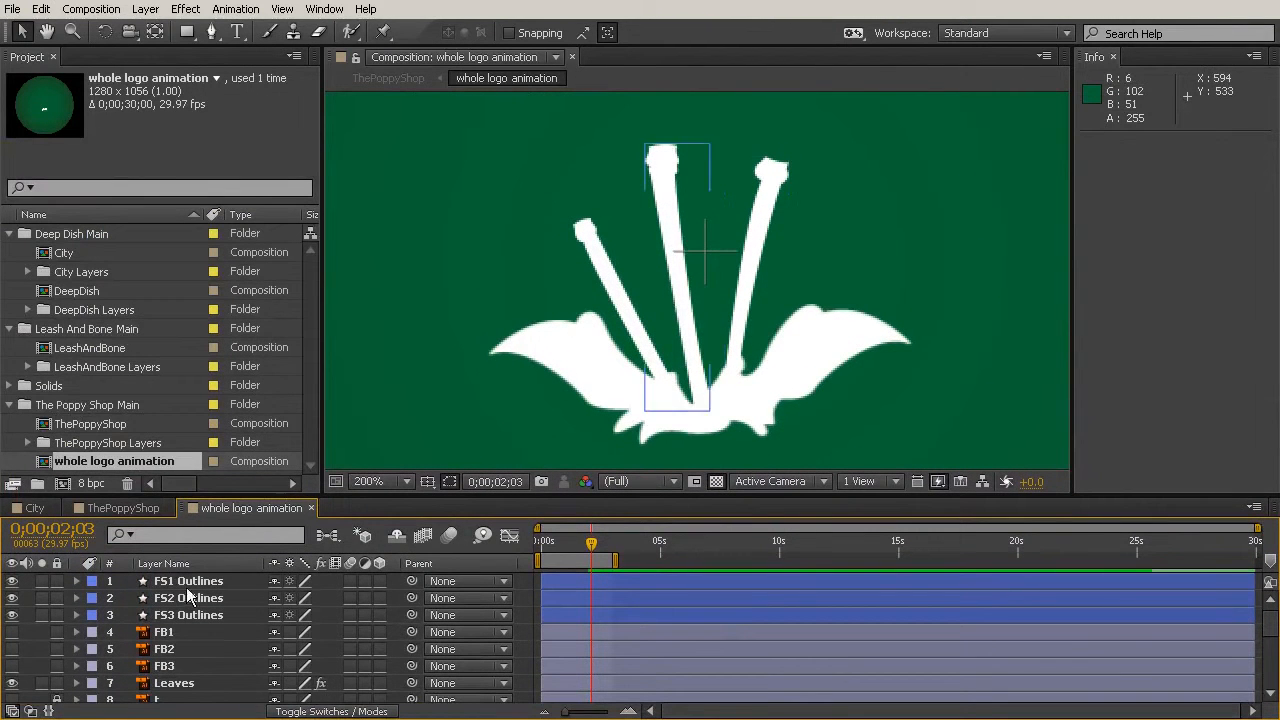
click(188, 580)
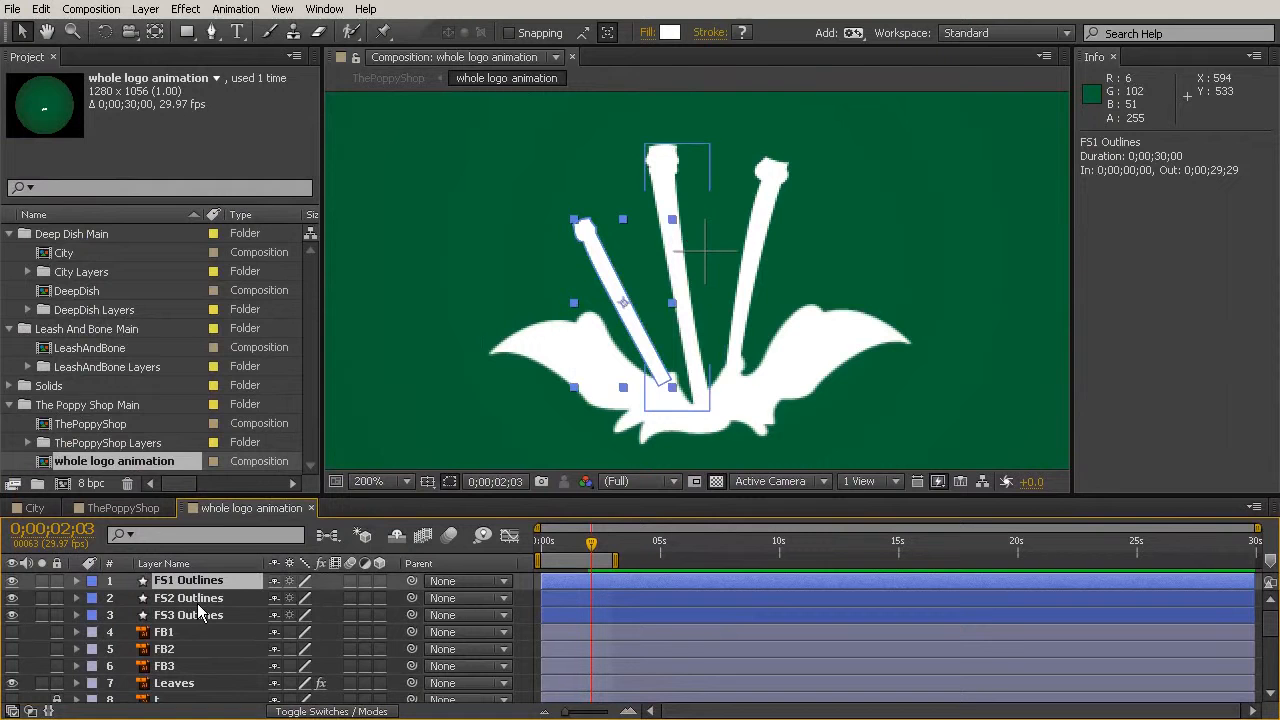
click(188, 614)
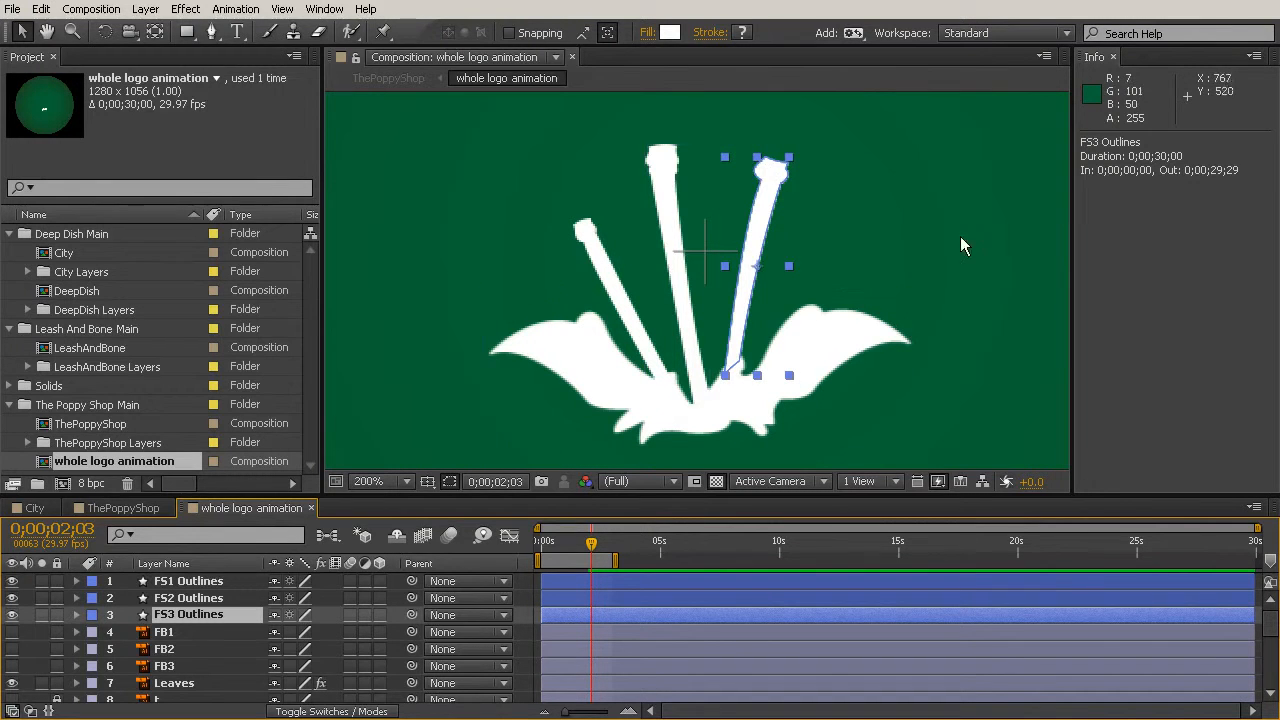
click(188, 580)
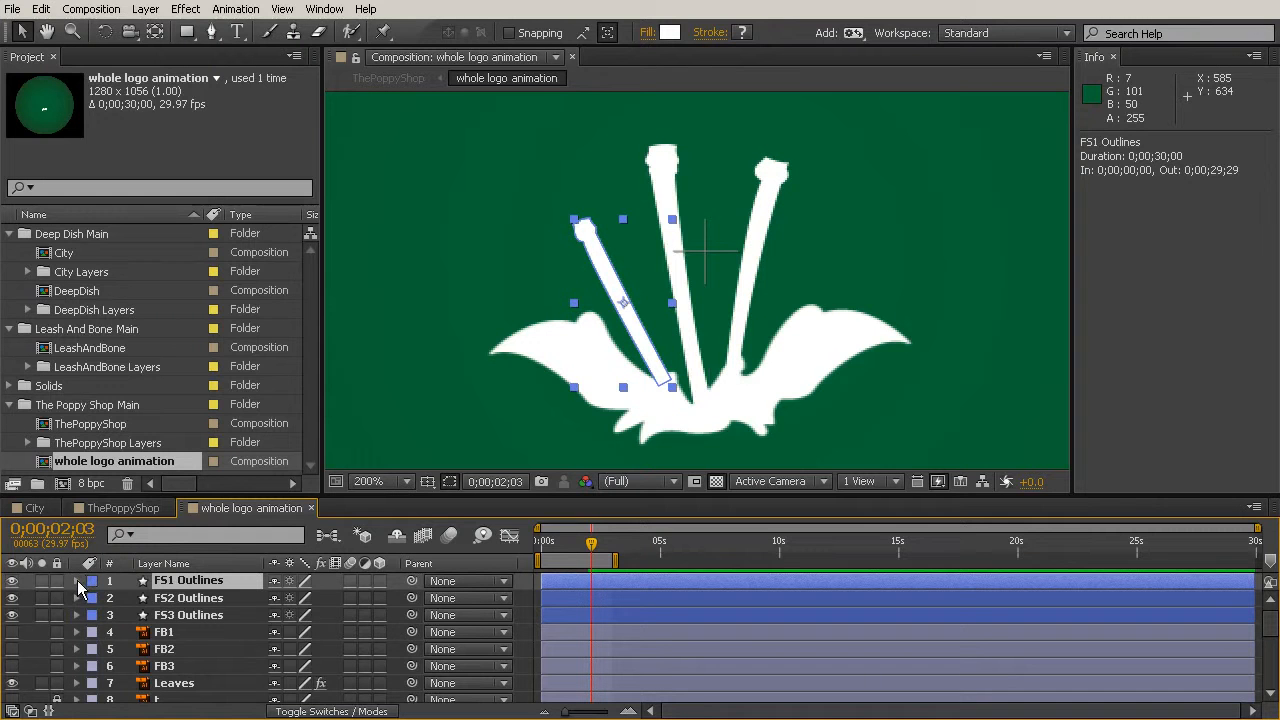
click(78, 580)
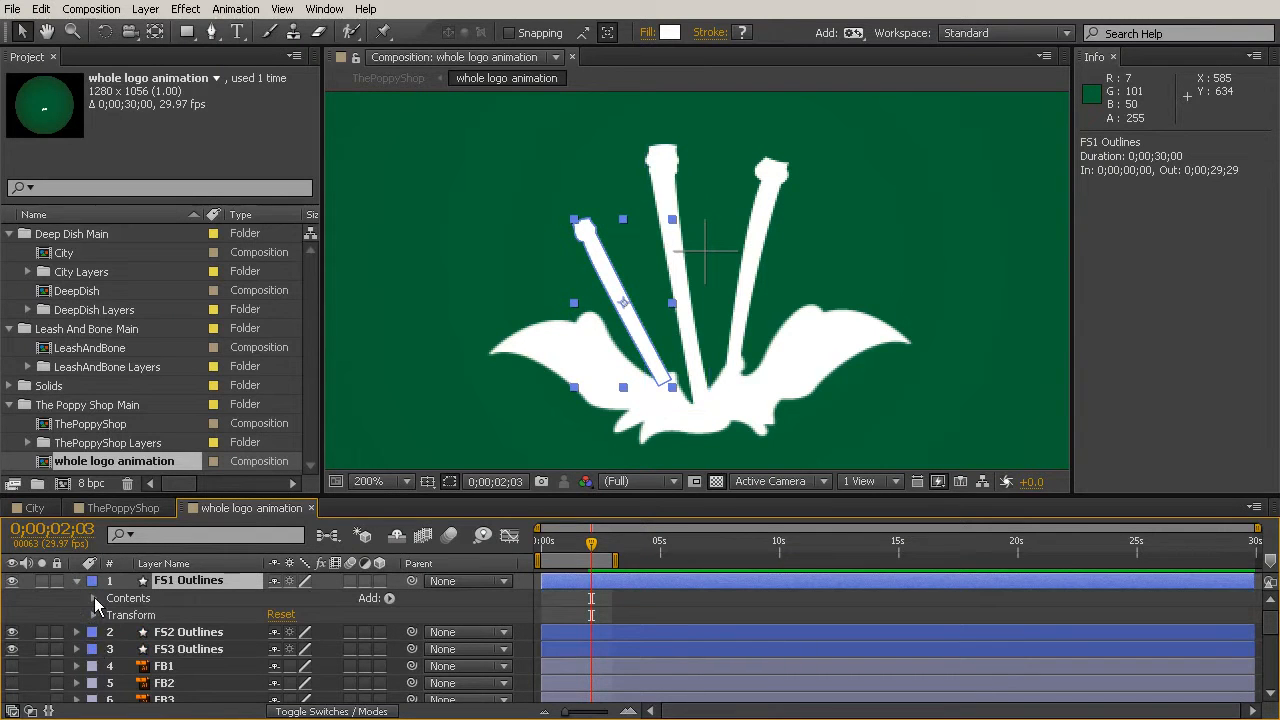
click(92, 598)
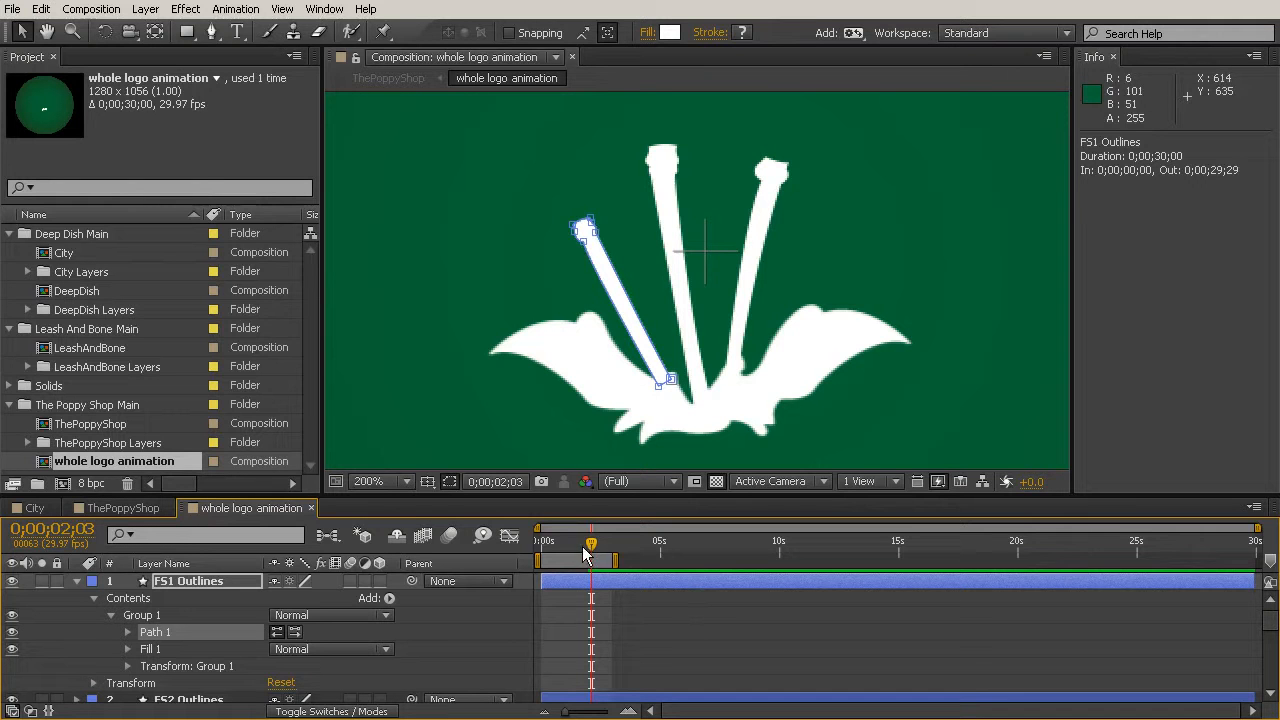
mouse_move(590, 556)
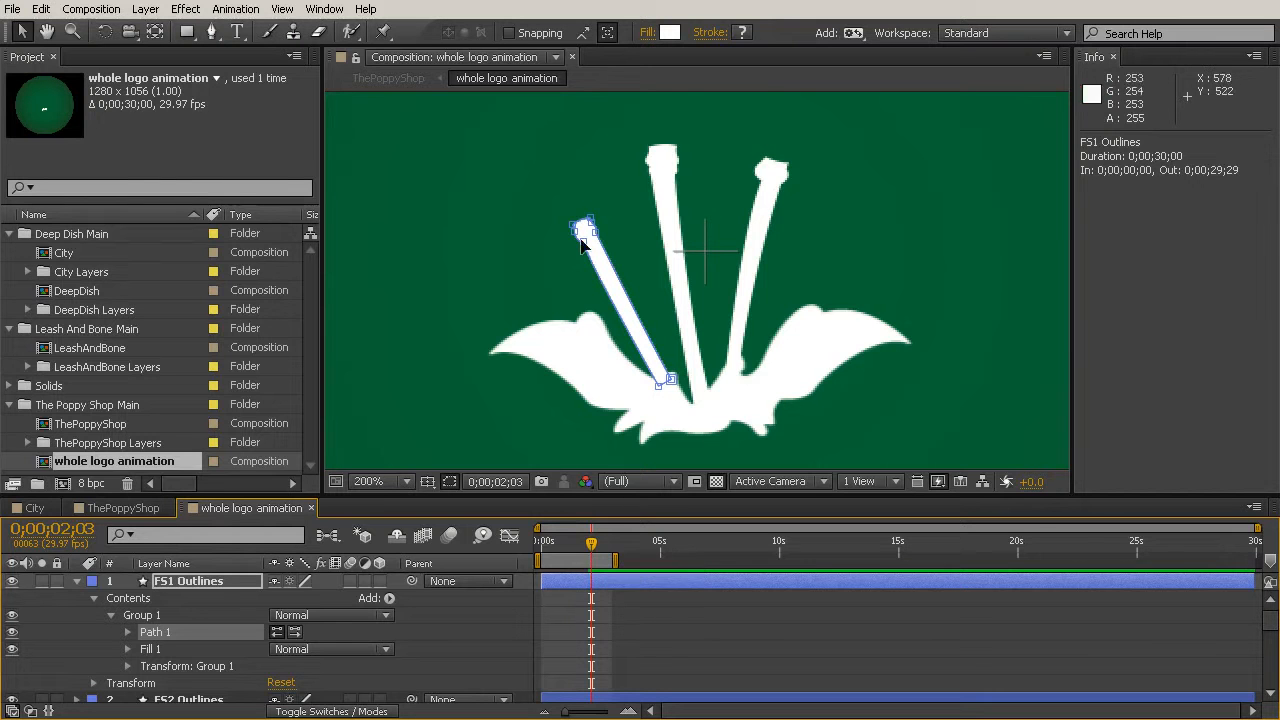
mouse_move(636, 632)
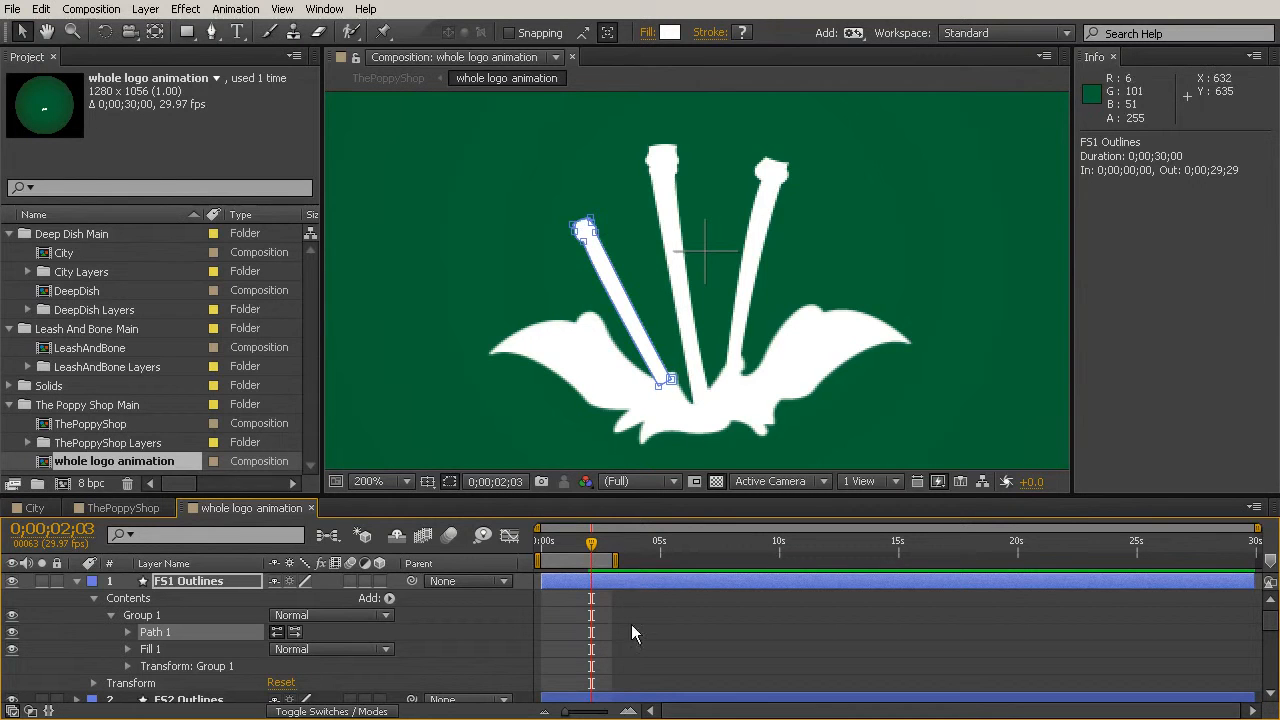
Reveal the Leaves layer's puppet pin keyframes and scrub through their animation
scroll(down, 3)
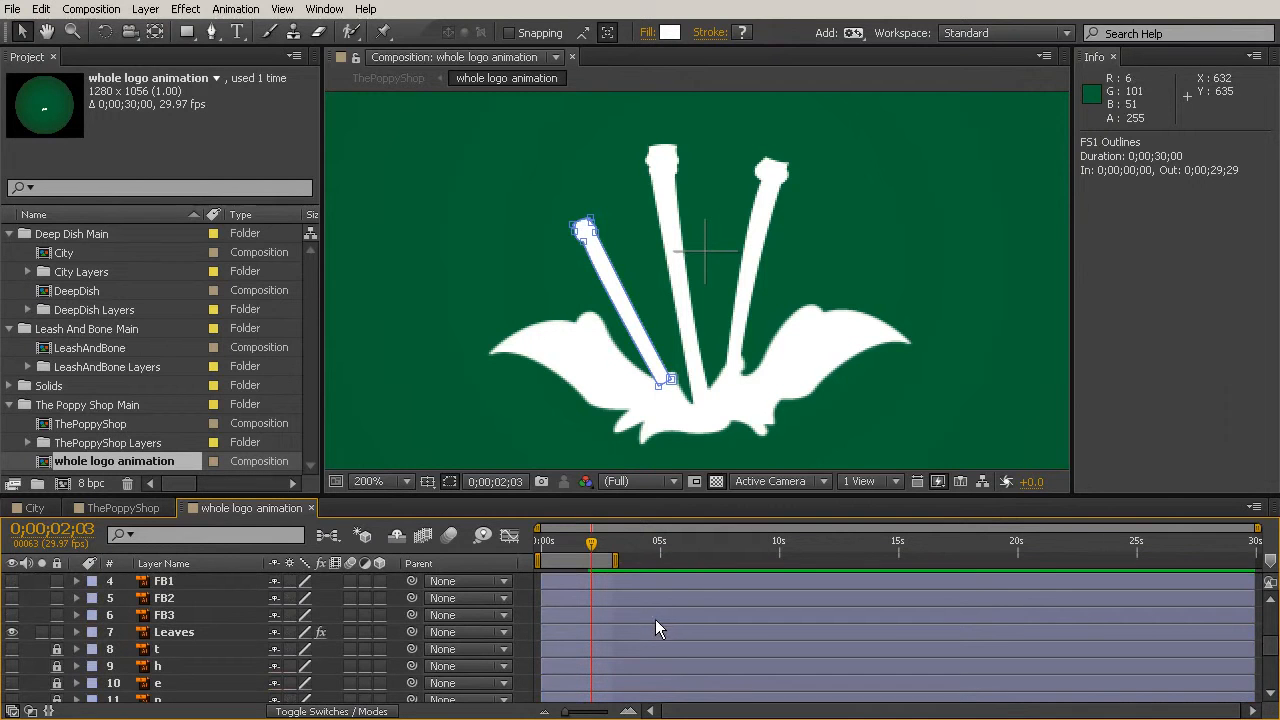
click(172, 632)
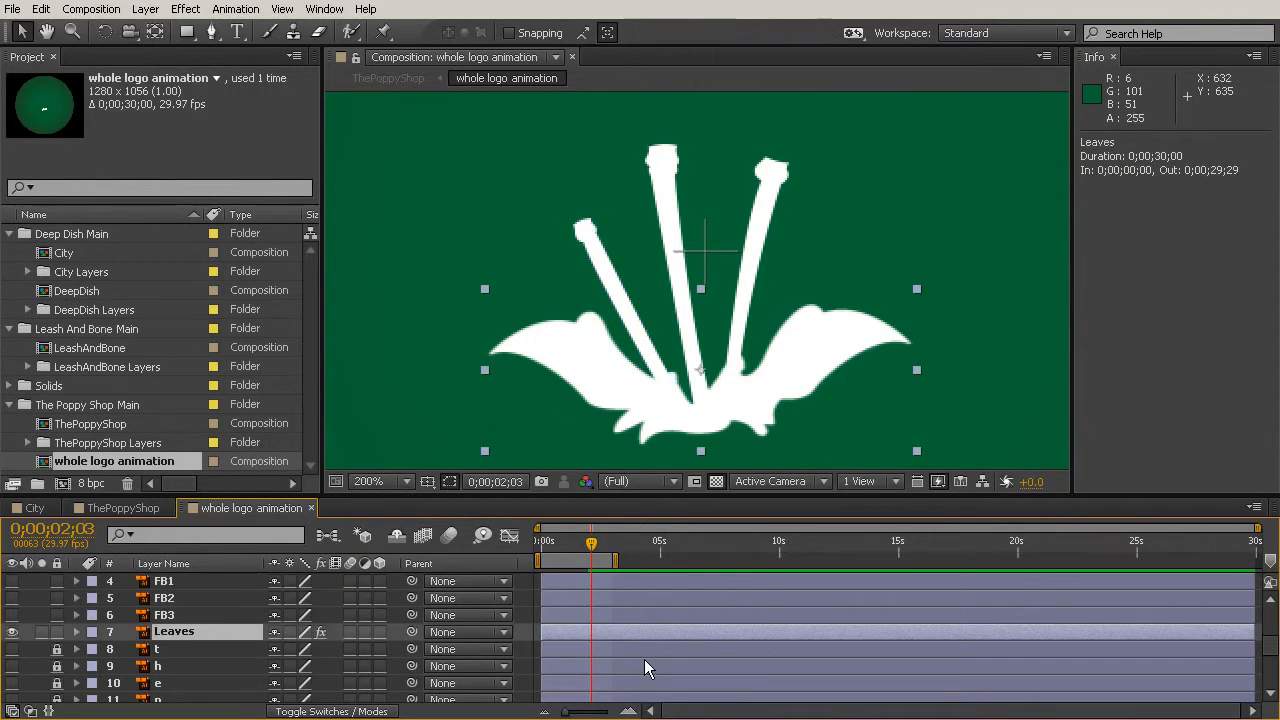
click(76, 632)
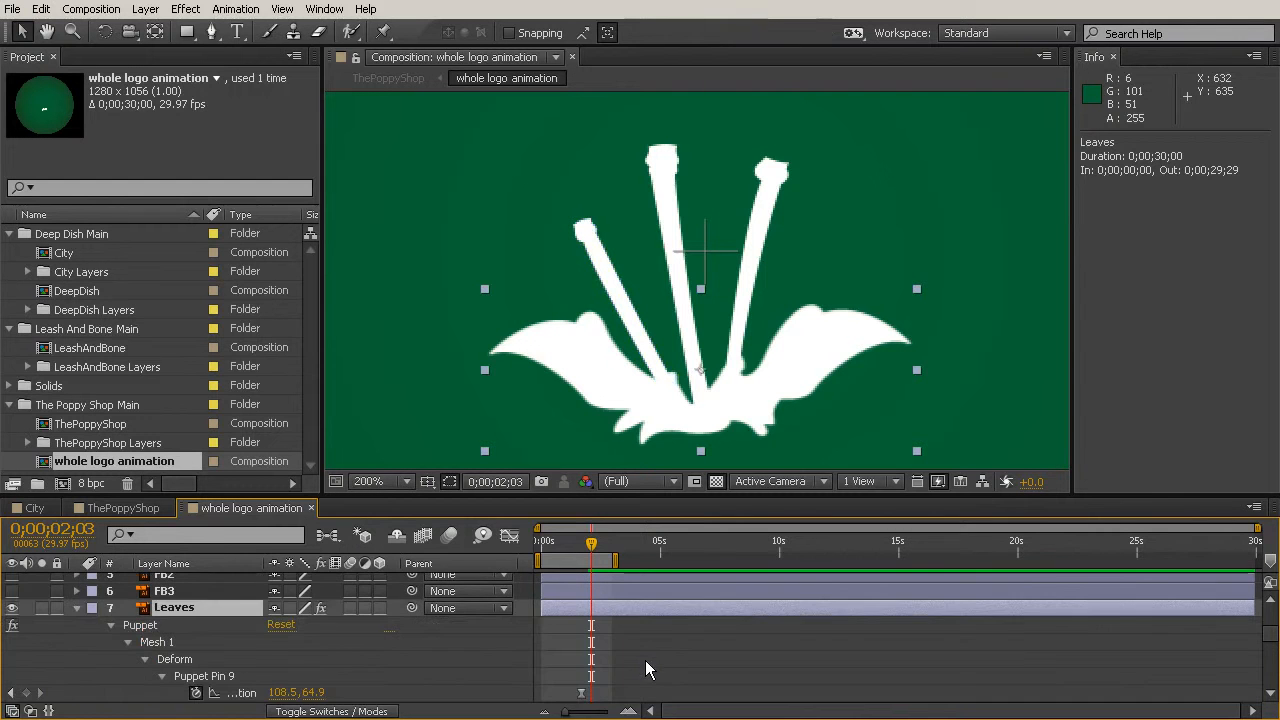
scroll(down, 3)
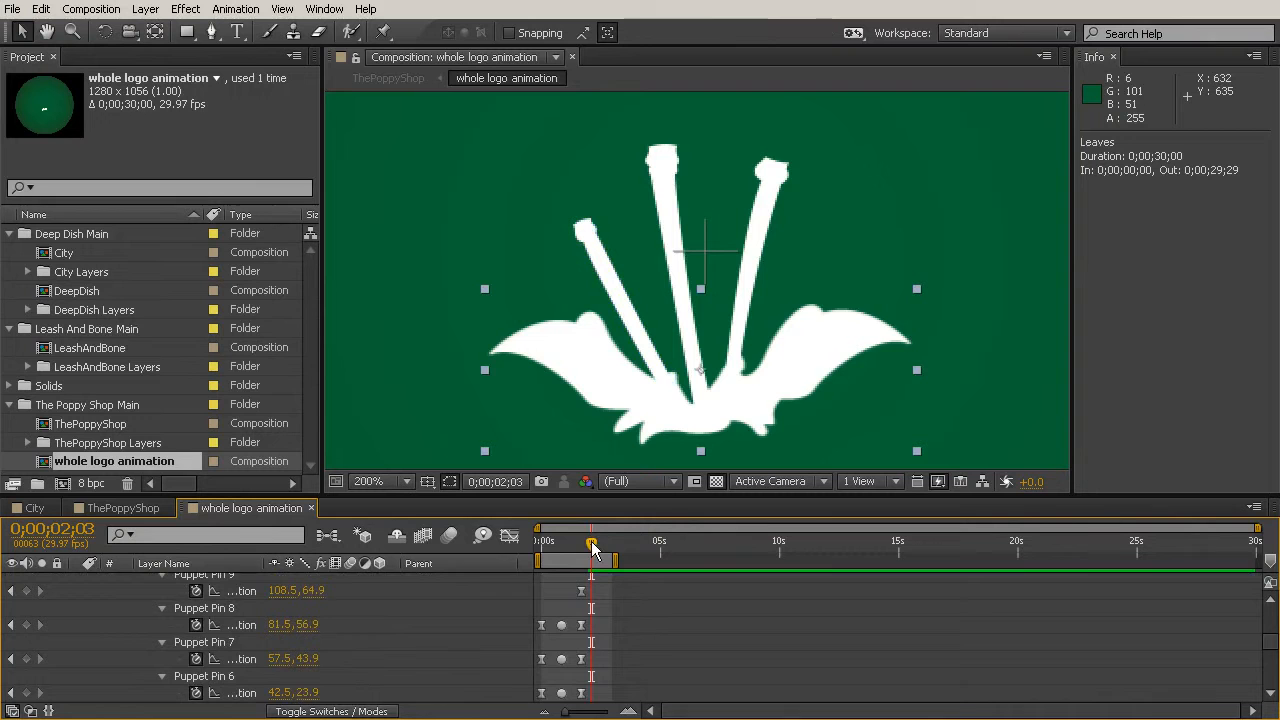
drag(592, 540, 580, 540)
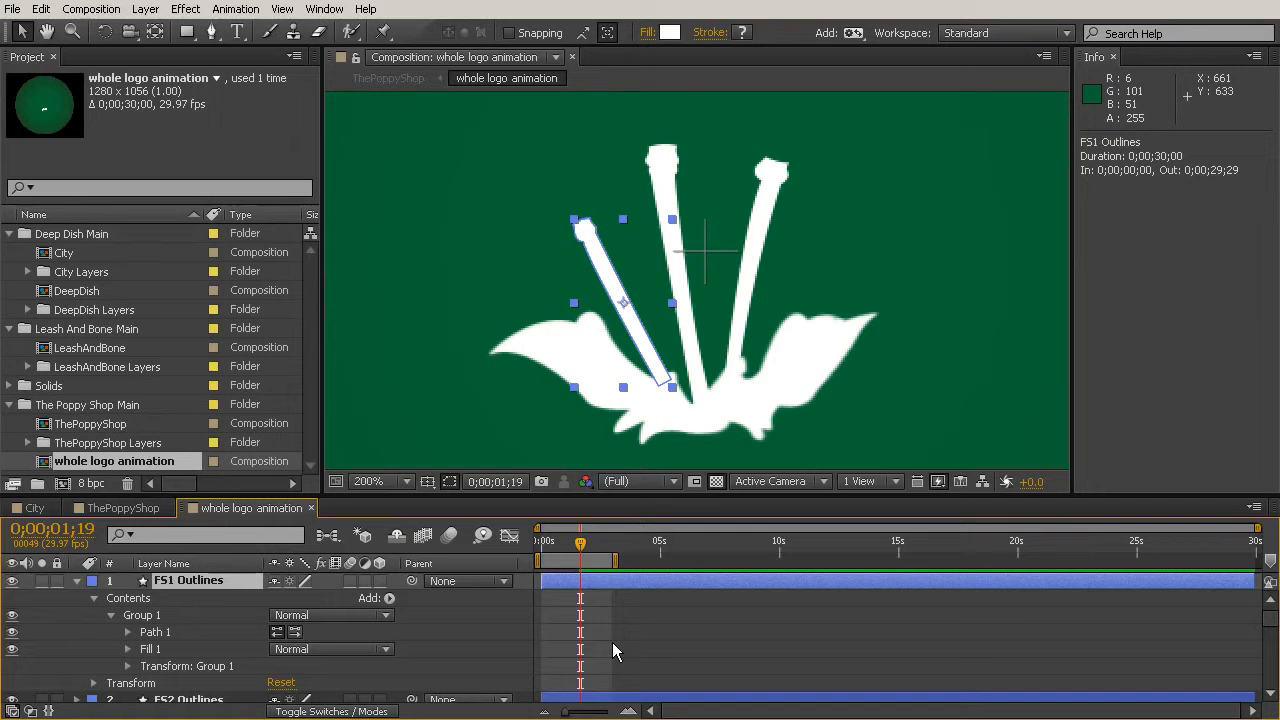
mouse_move(636, 660)
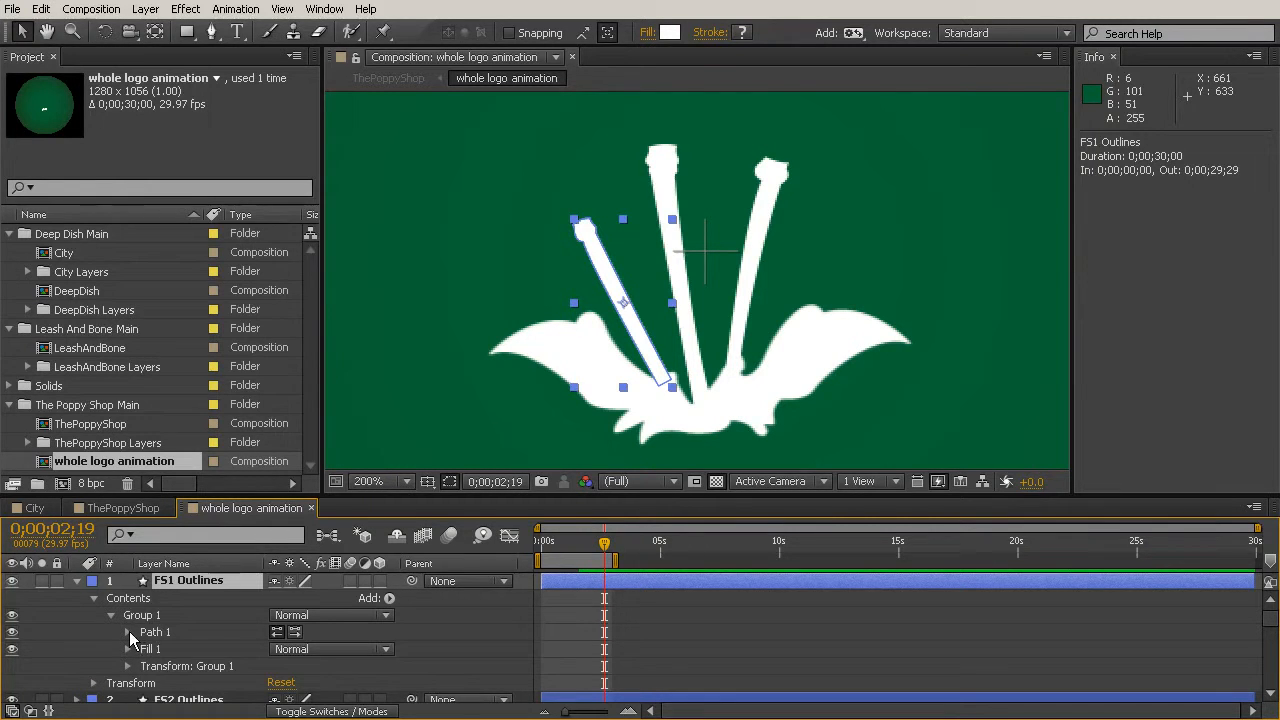
Reveal Path 1 under Group 1 and set a Path keyframe for the fully grown stem
click(128, 632)
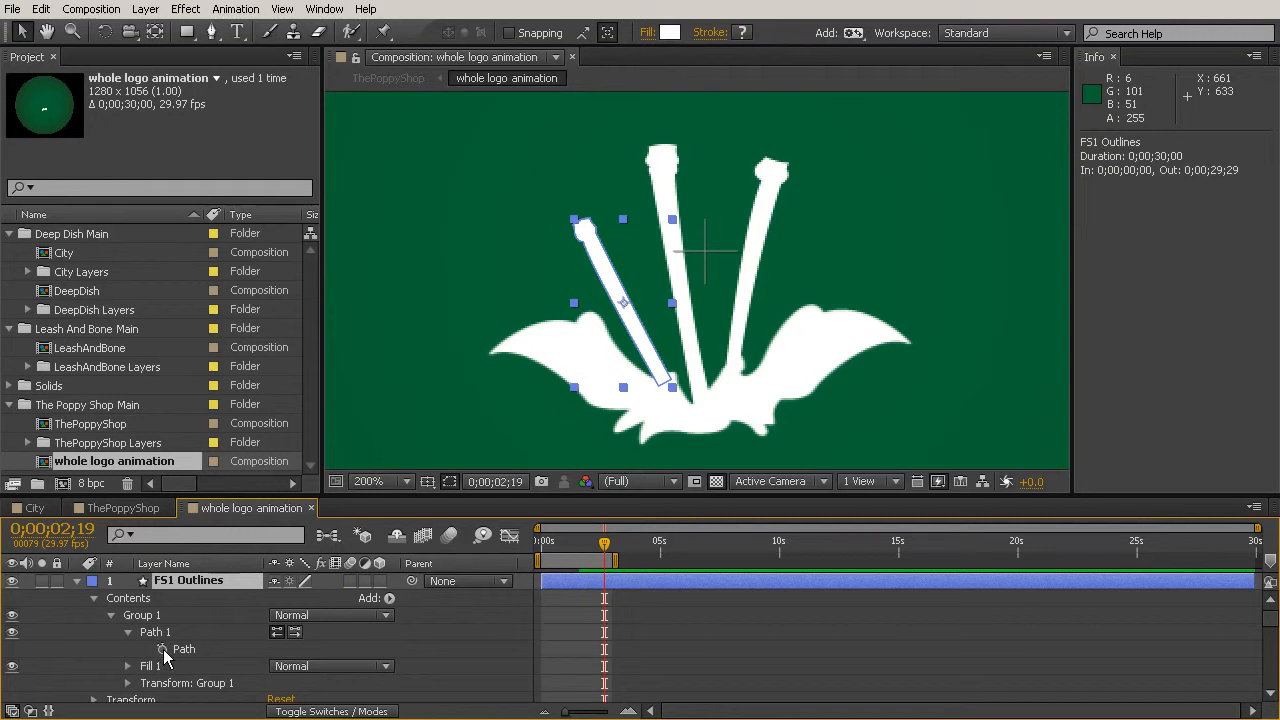
mouse_move(162, 648)
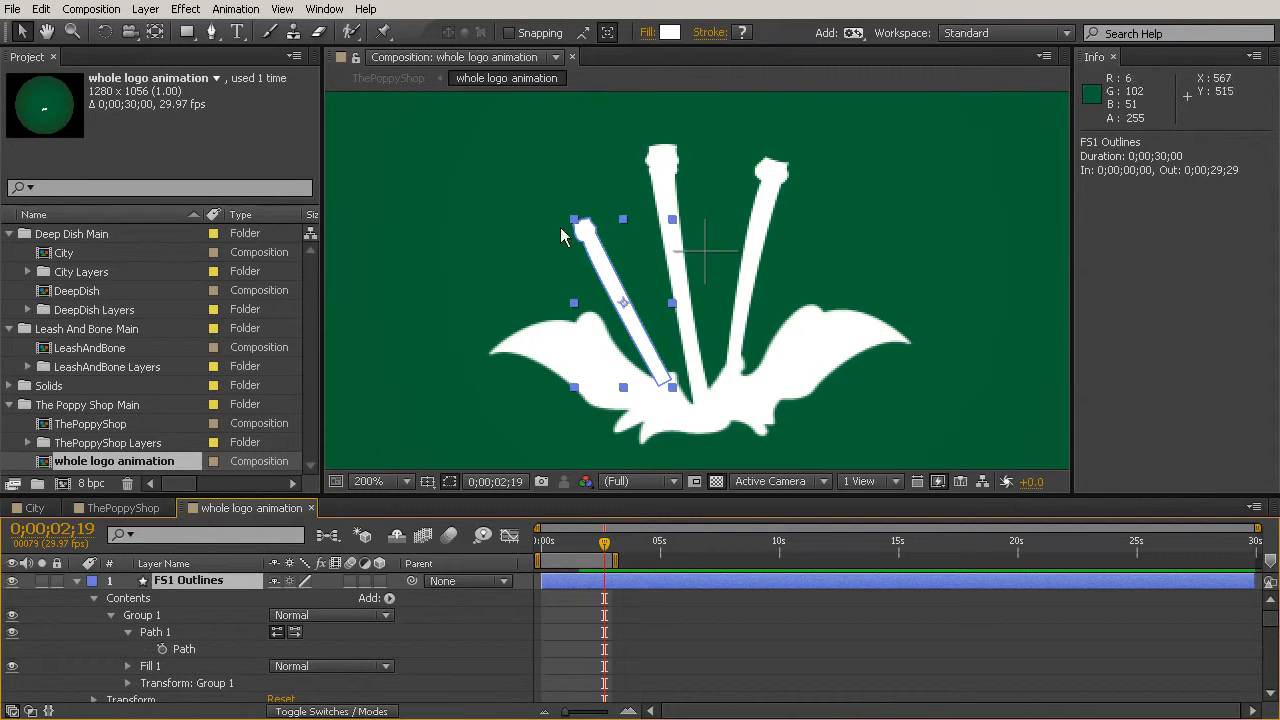
mouse_move(198, 664)
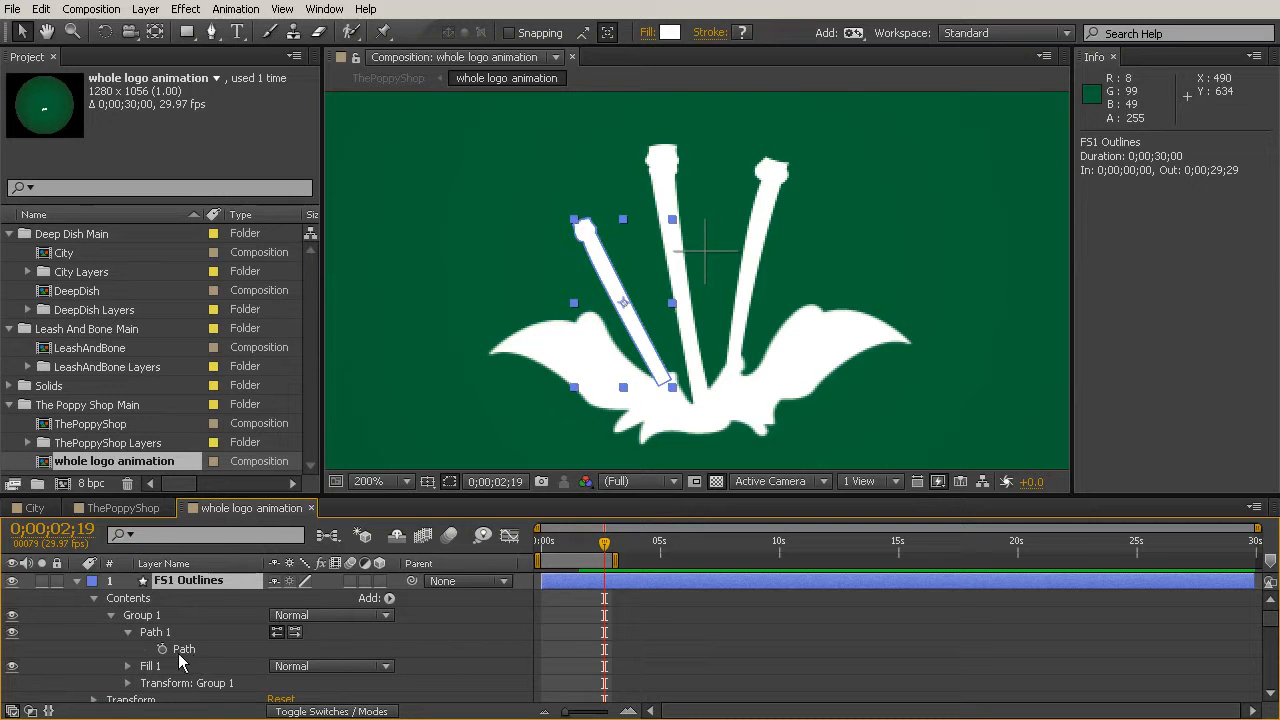
click(184, 648)
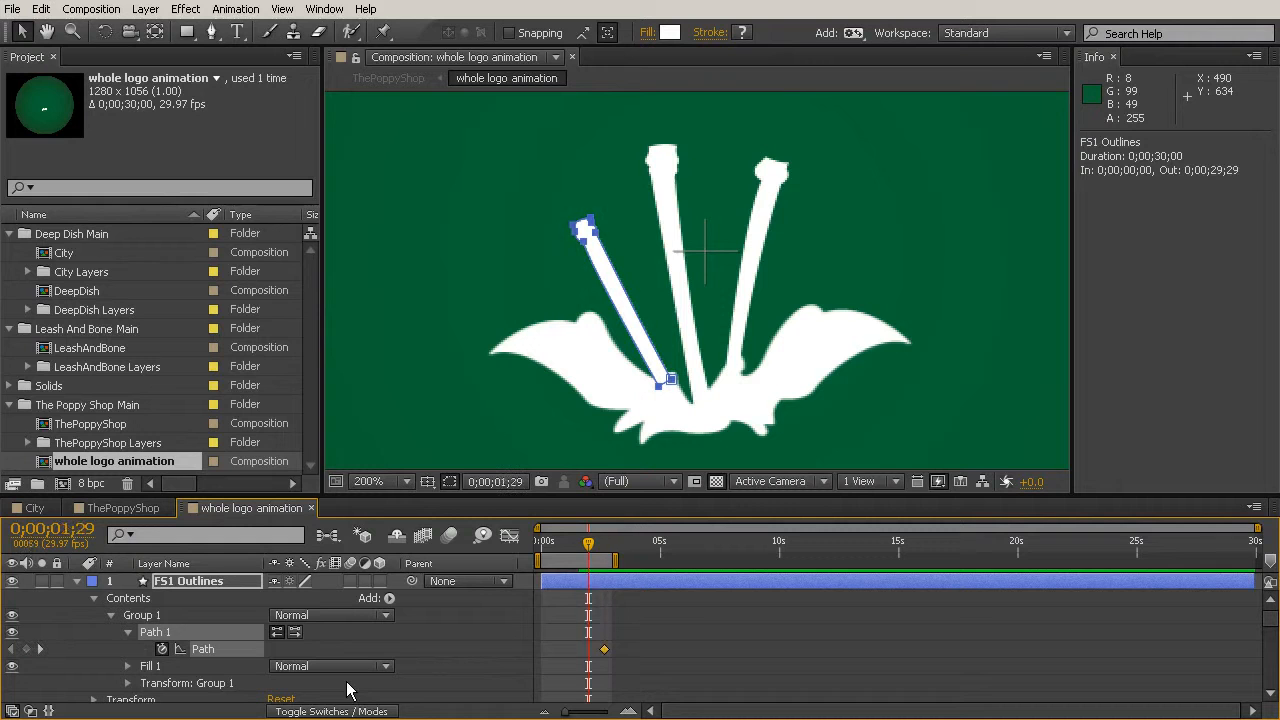
At 1;19, pull the FS1 stem's top path points down behind the leaves as its starting shape
drag(588, 540, 580, 540)
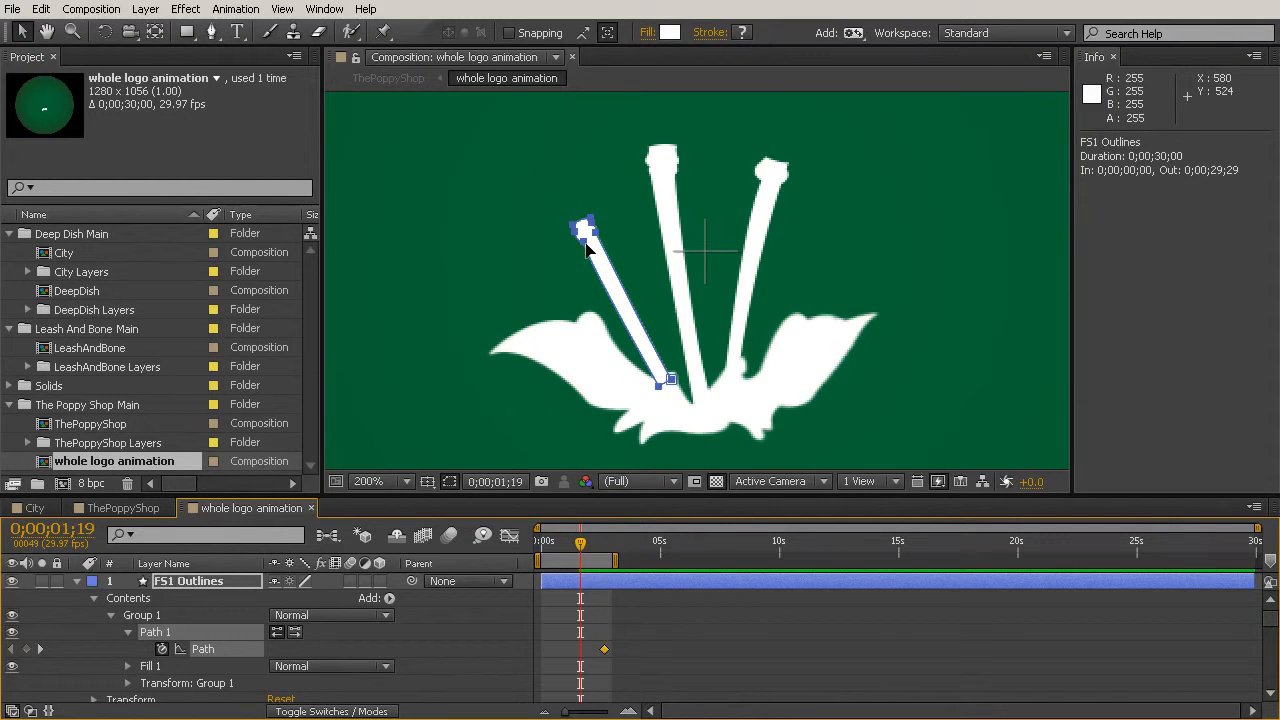
click(368, 480)
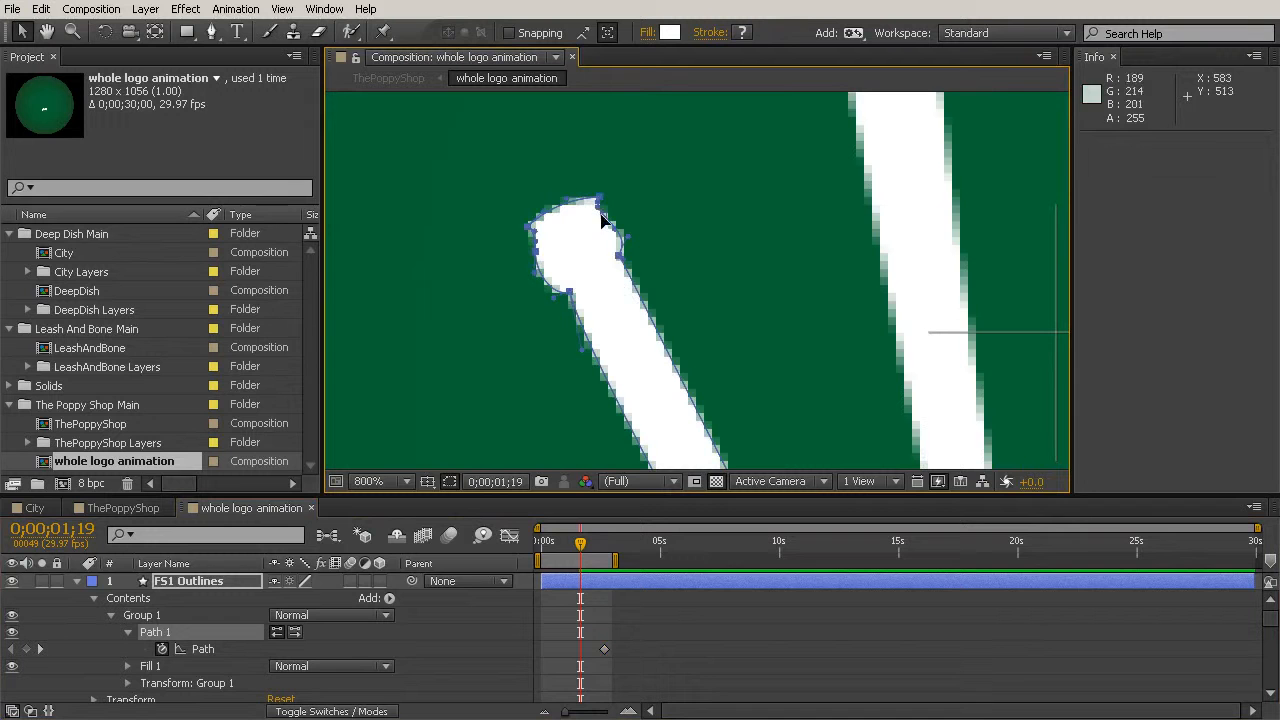
click(368, 480)
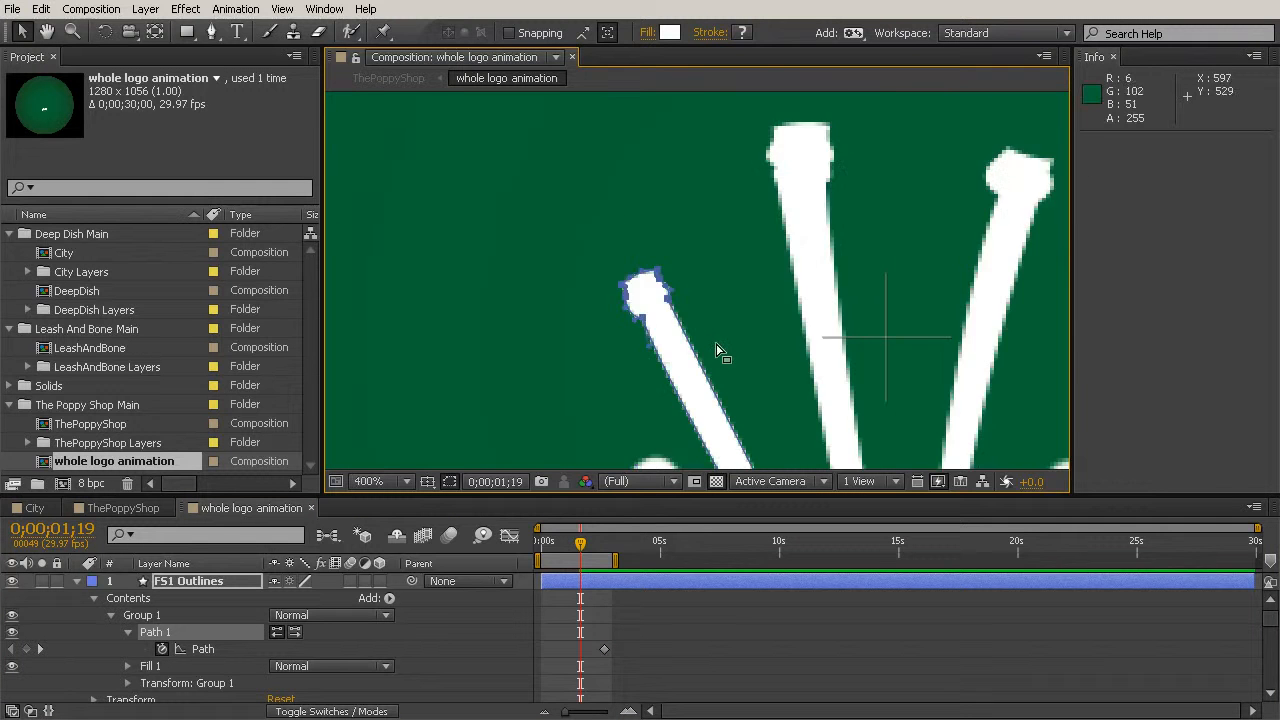
click(368, 480)
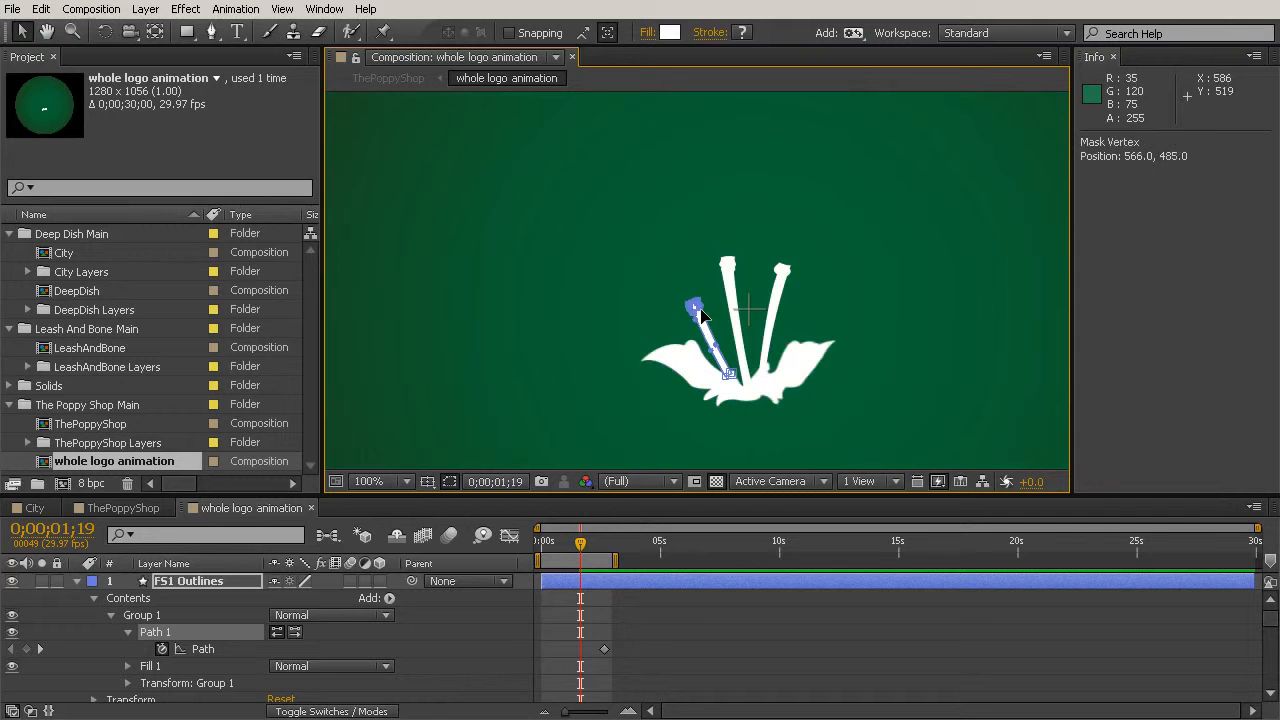
drag(696, 308, 730, 378)
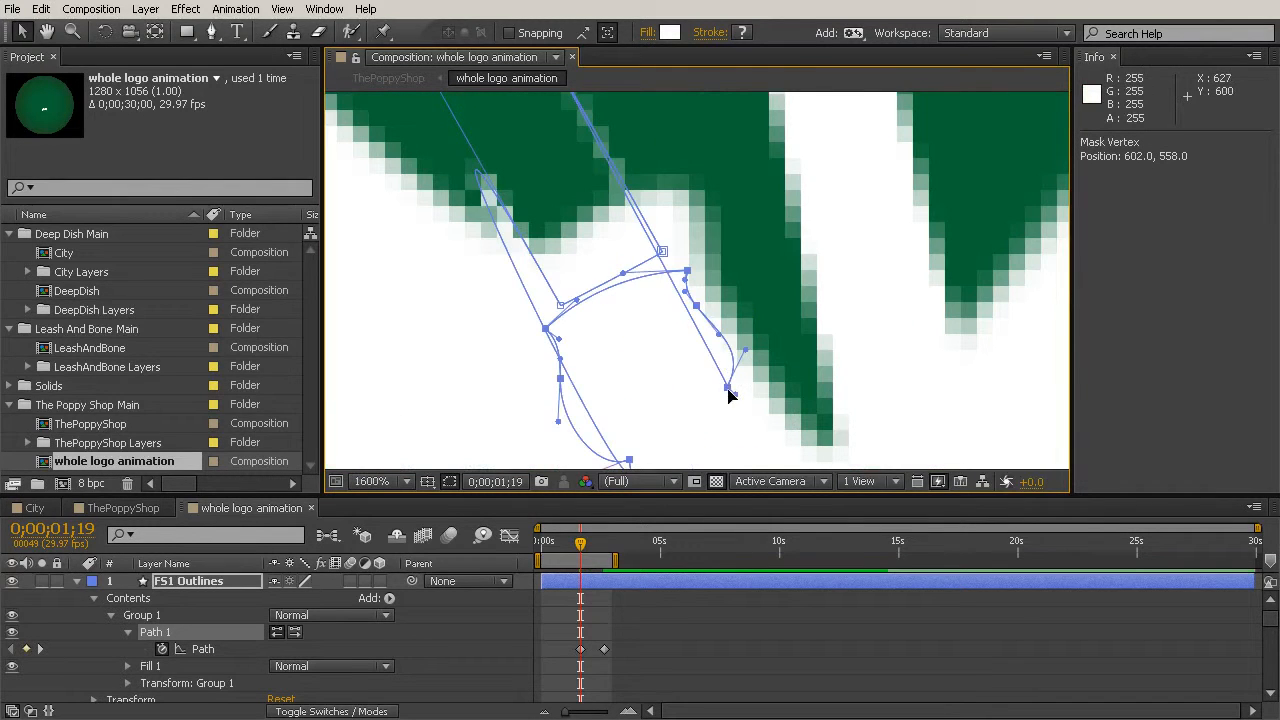
drag(728, 390, 576, 114)
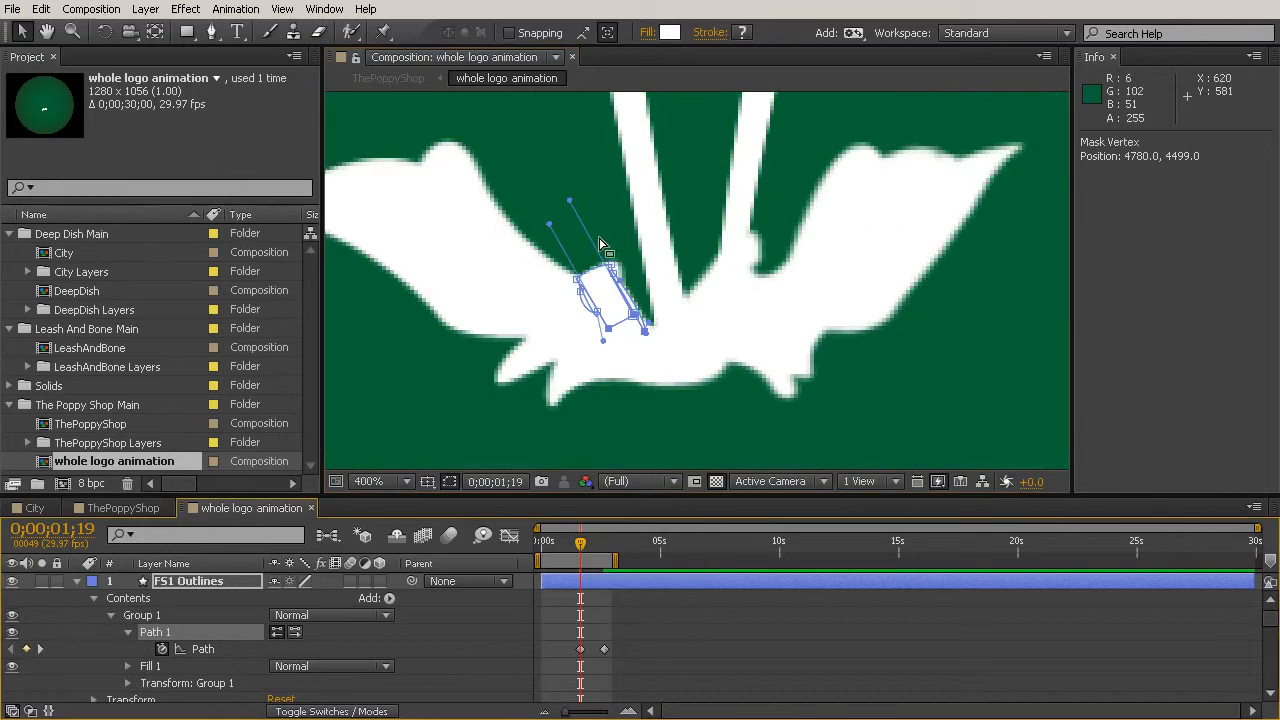
drag(580, 540, 584, 540)
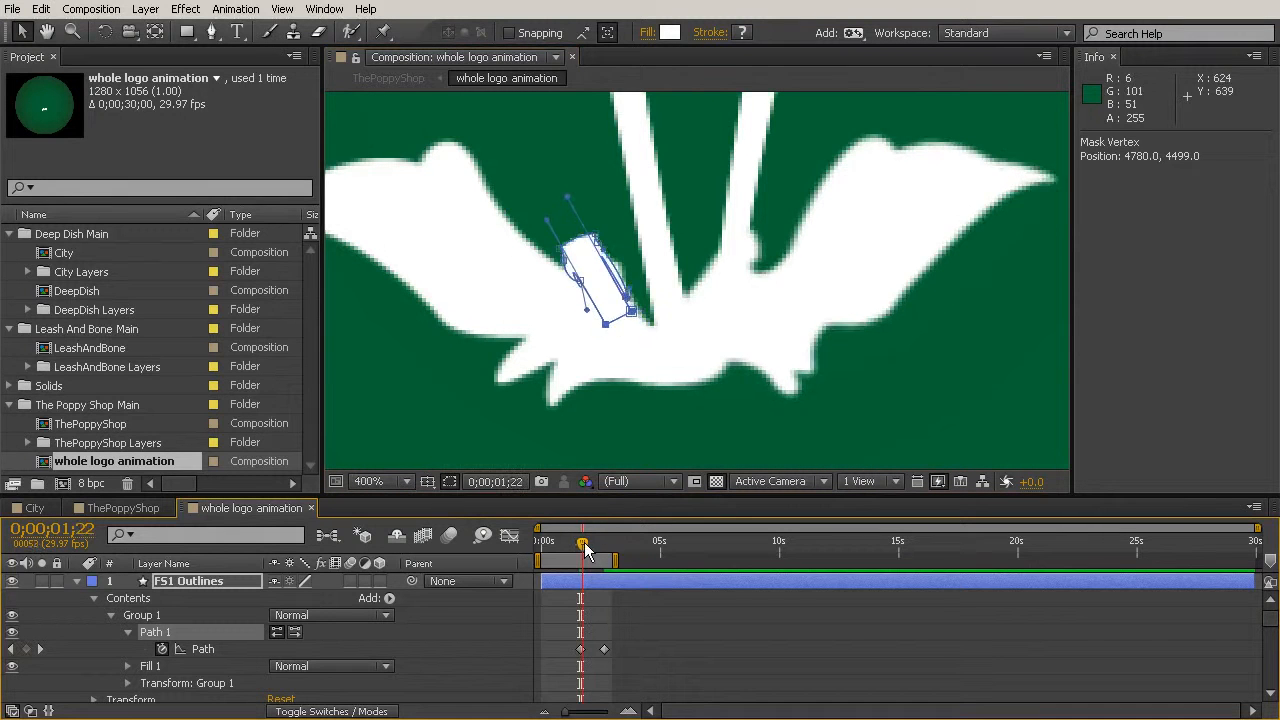
drag(584, 540, 604, 540)
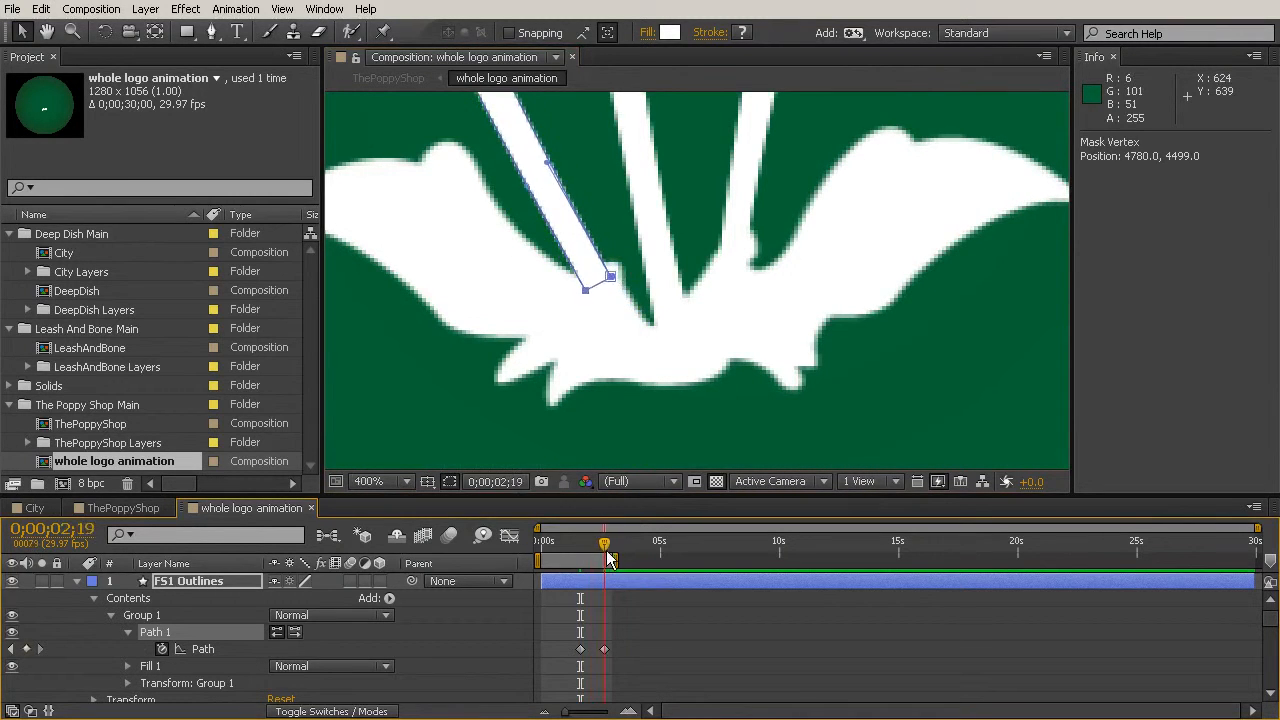
drag(604, 556, 588, 556)
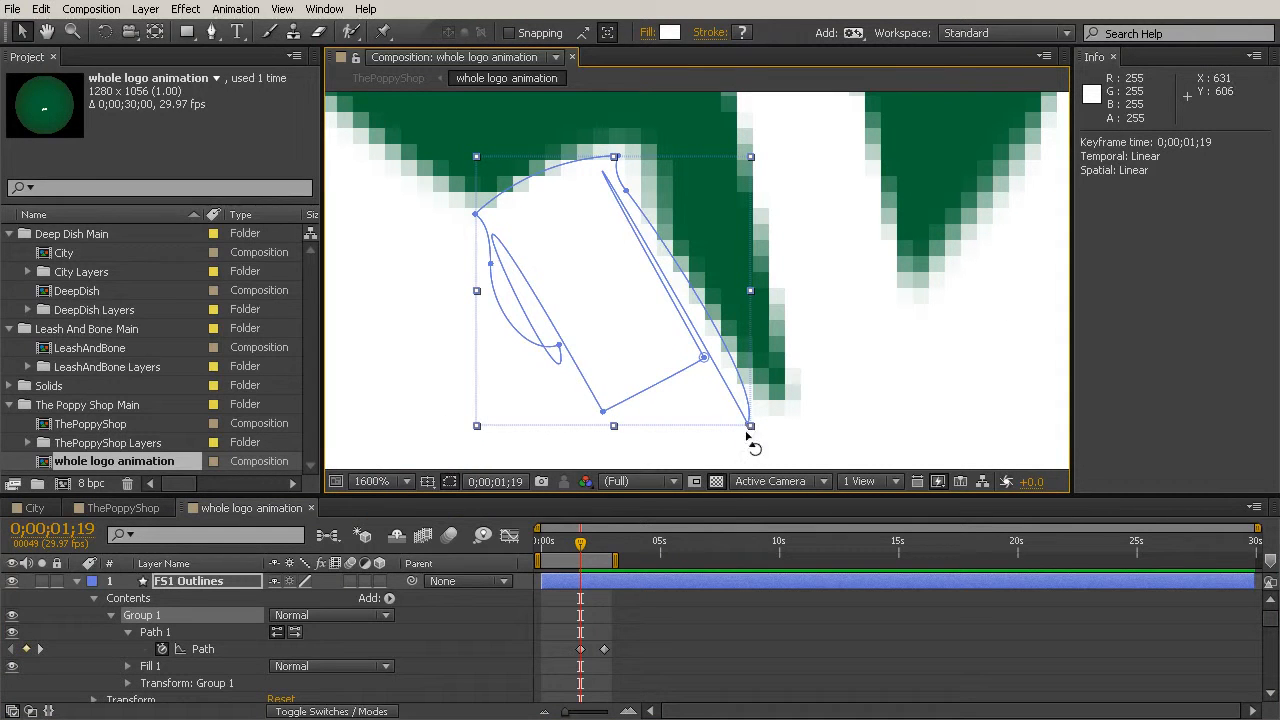
mouse_move(722, 374)
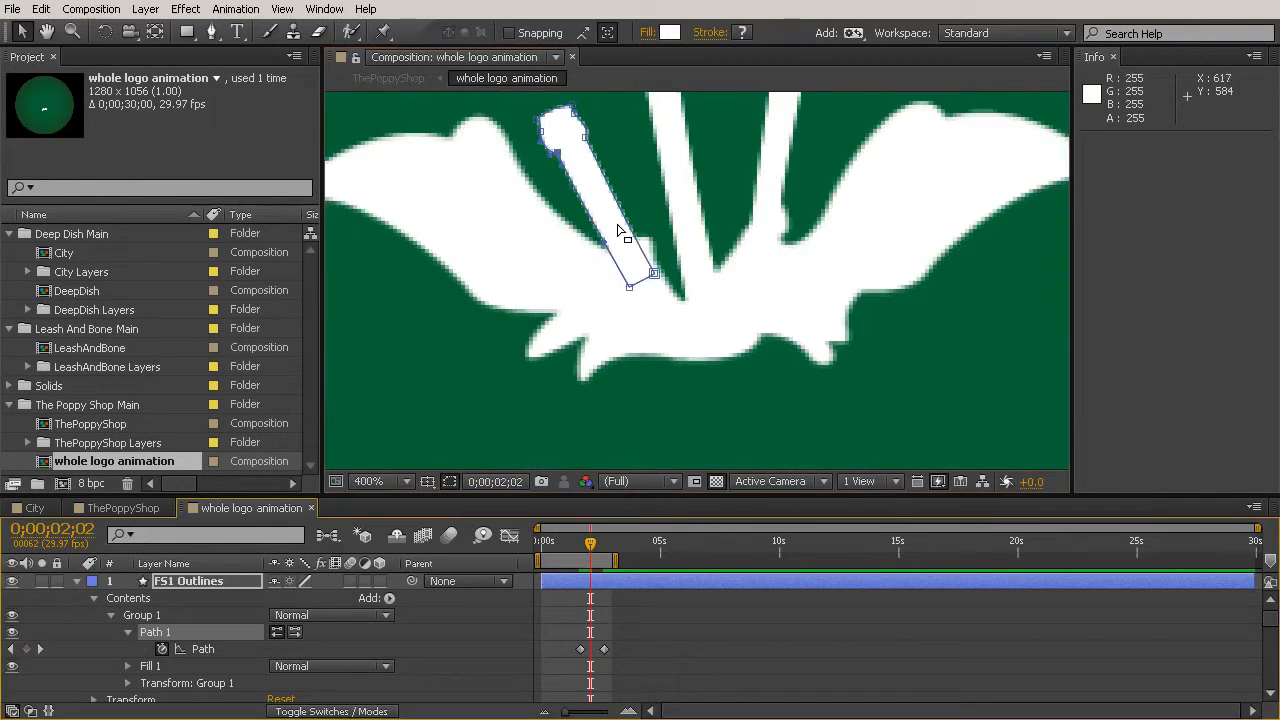
Zoom out and scrub to check the FS1 stem growing up from behind the leaves
click(370, 480)
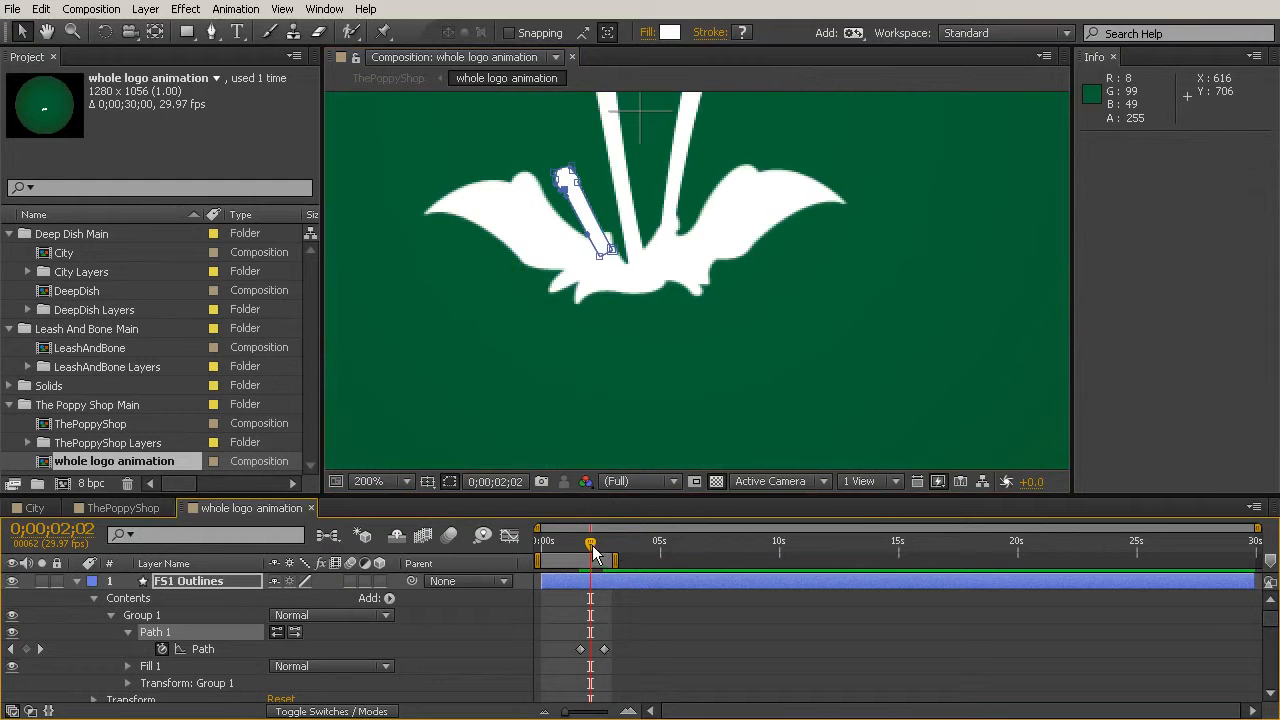
drag(590, 544, 602, 544)
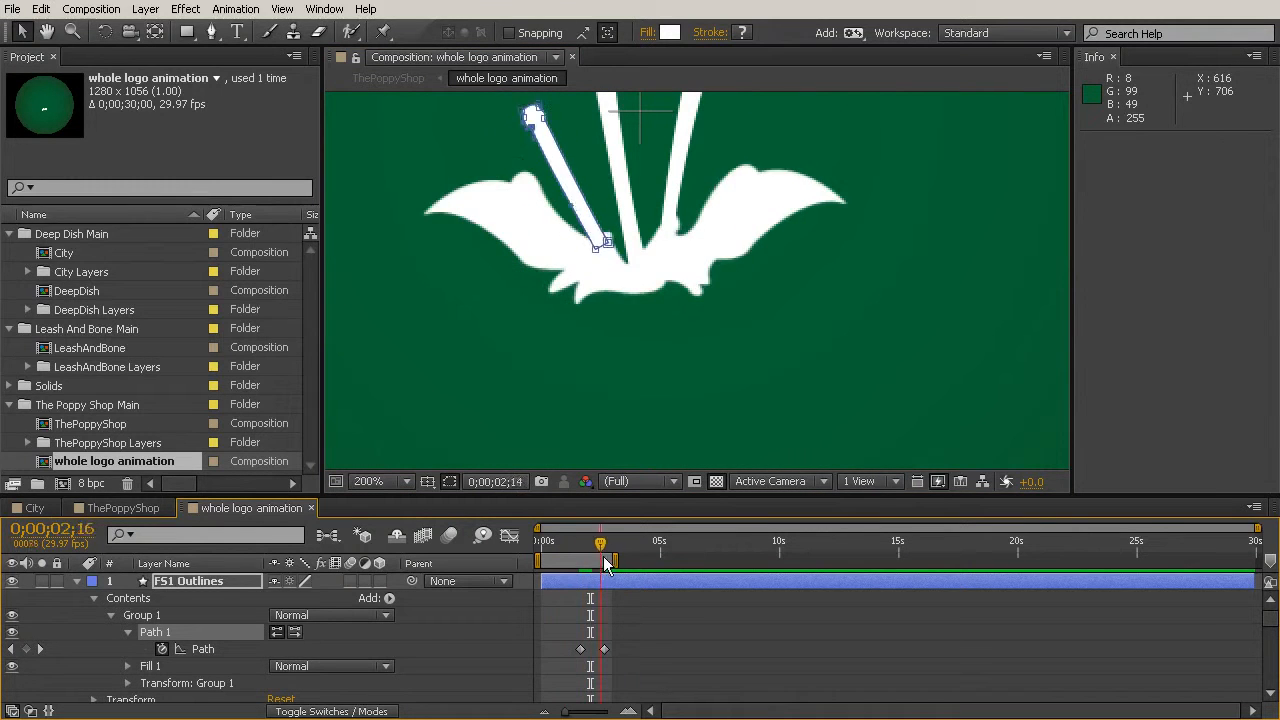
drag(600, 558, 556, 558)
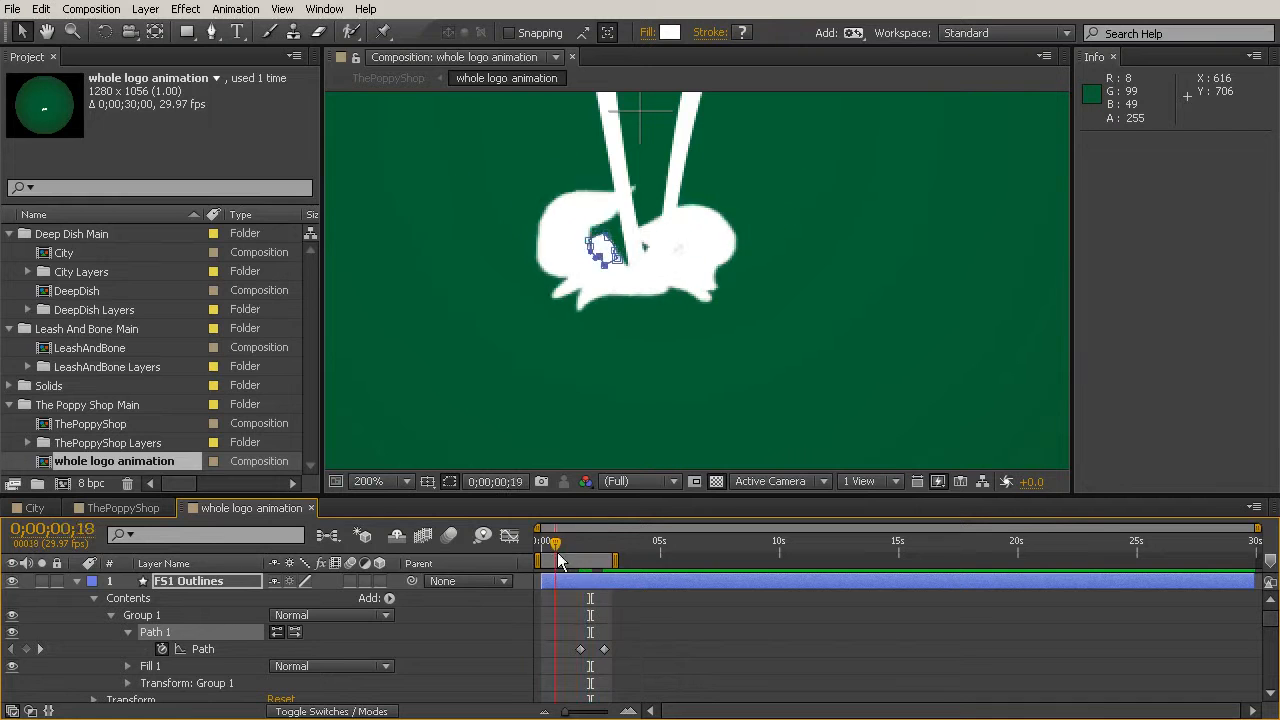
drag(556, 540, 616, 540)
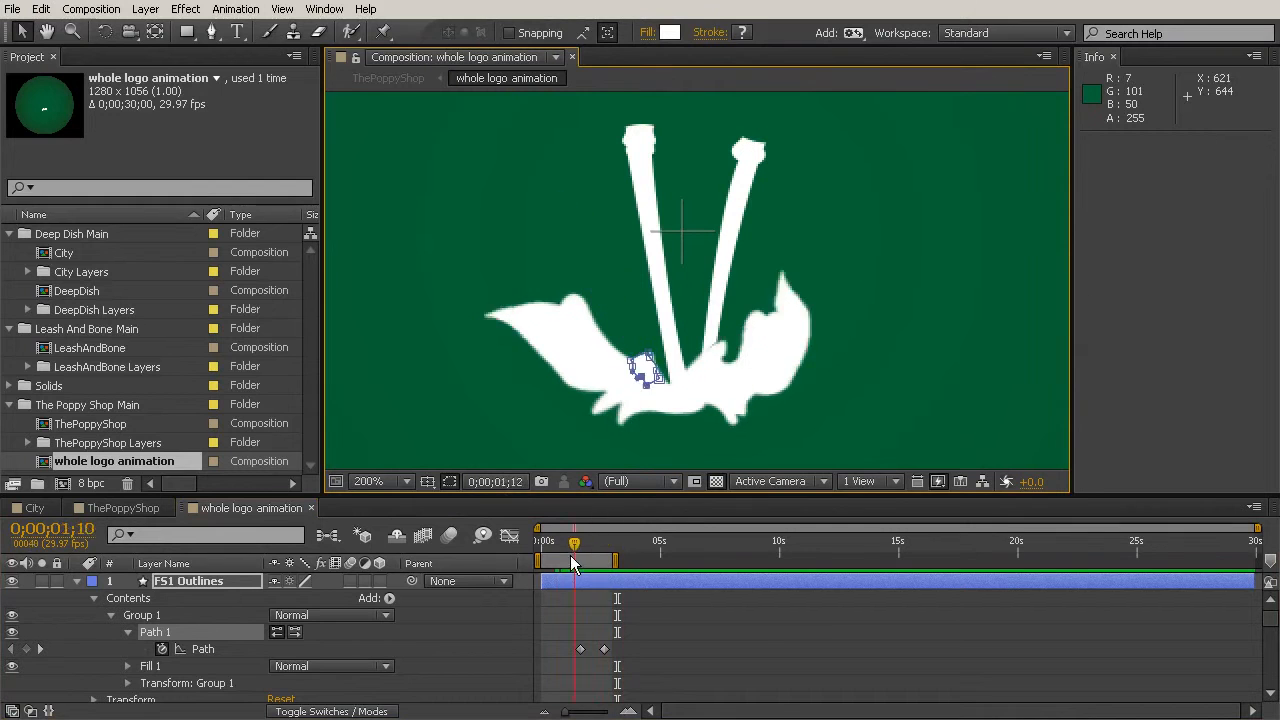
drag(572, 556, 580, 556)
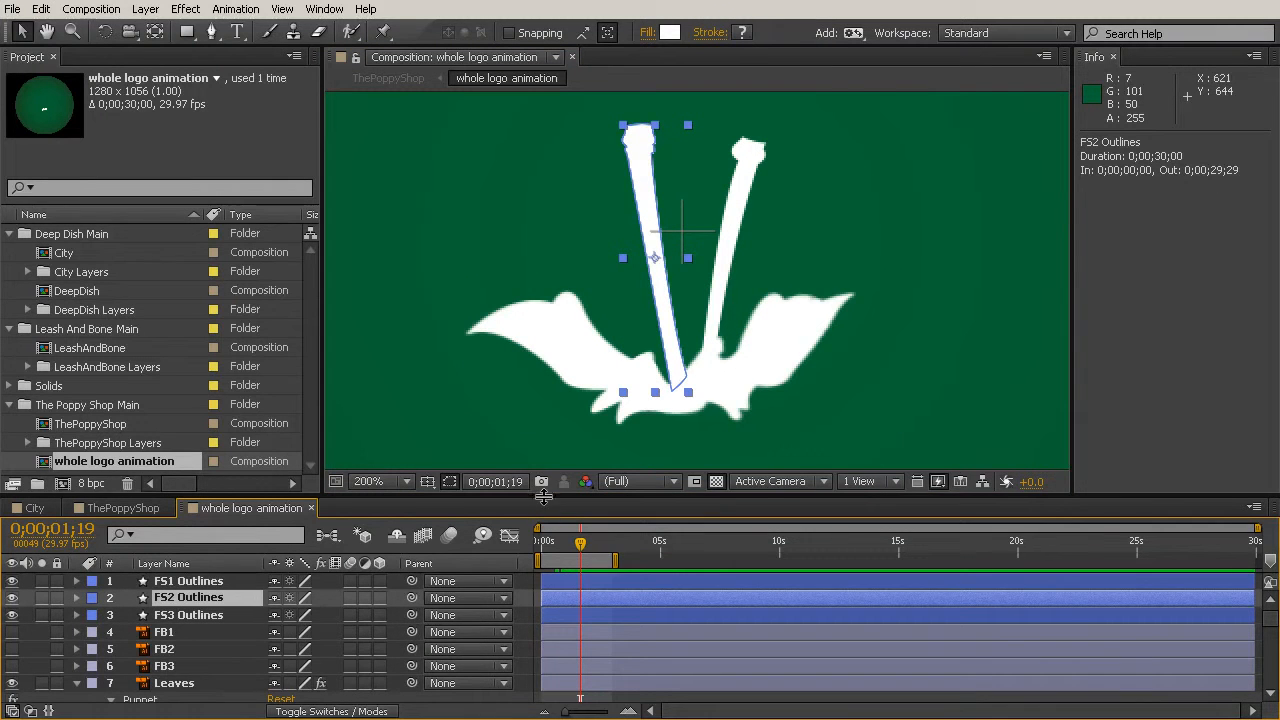
Keyframe the FS2 Outlines path and select its collapsed start shape near the stem base
click(188, 484)
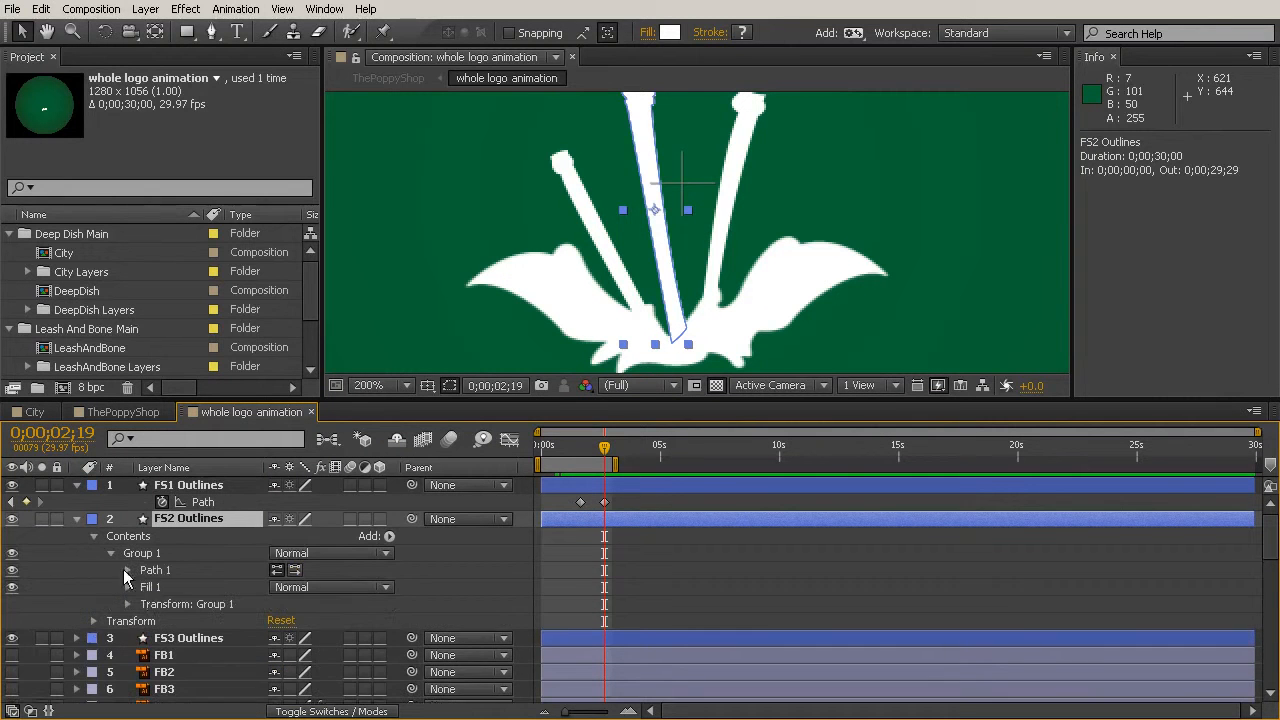
click(128, 570)
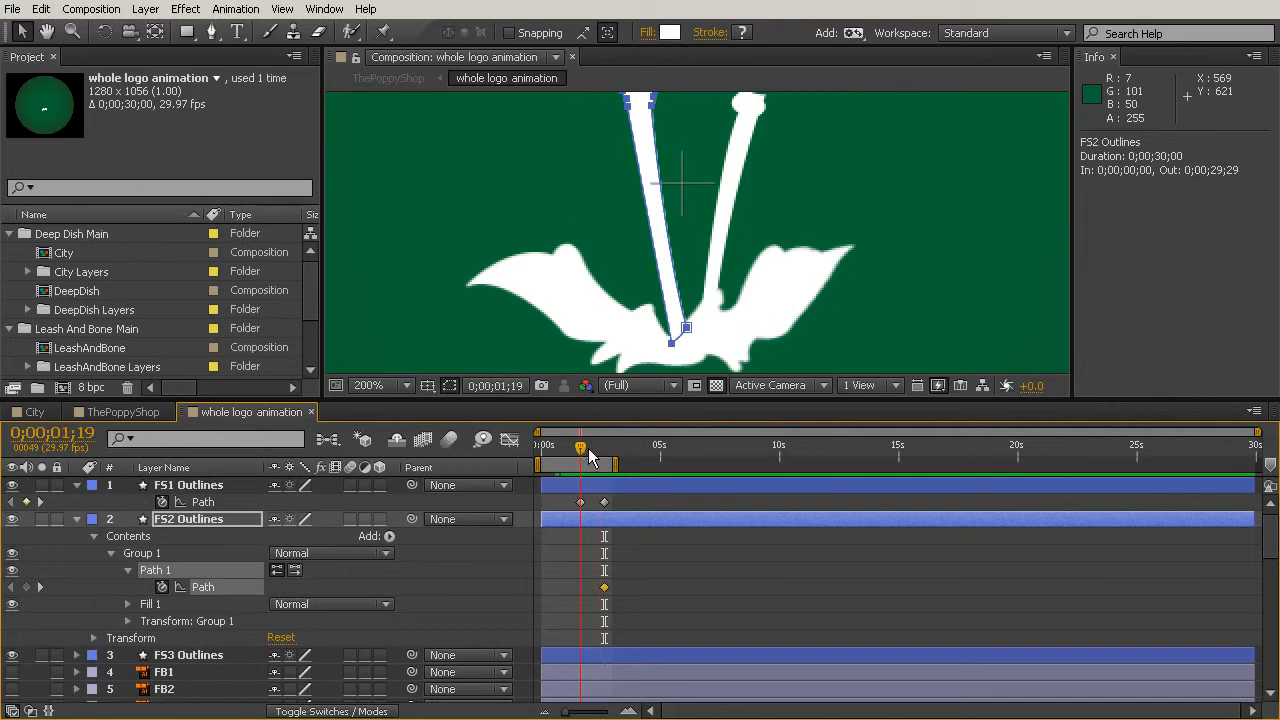
mouse_move(644, 144)
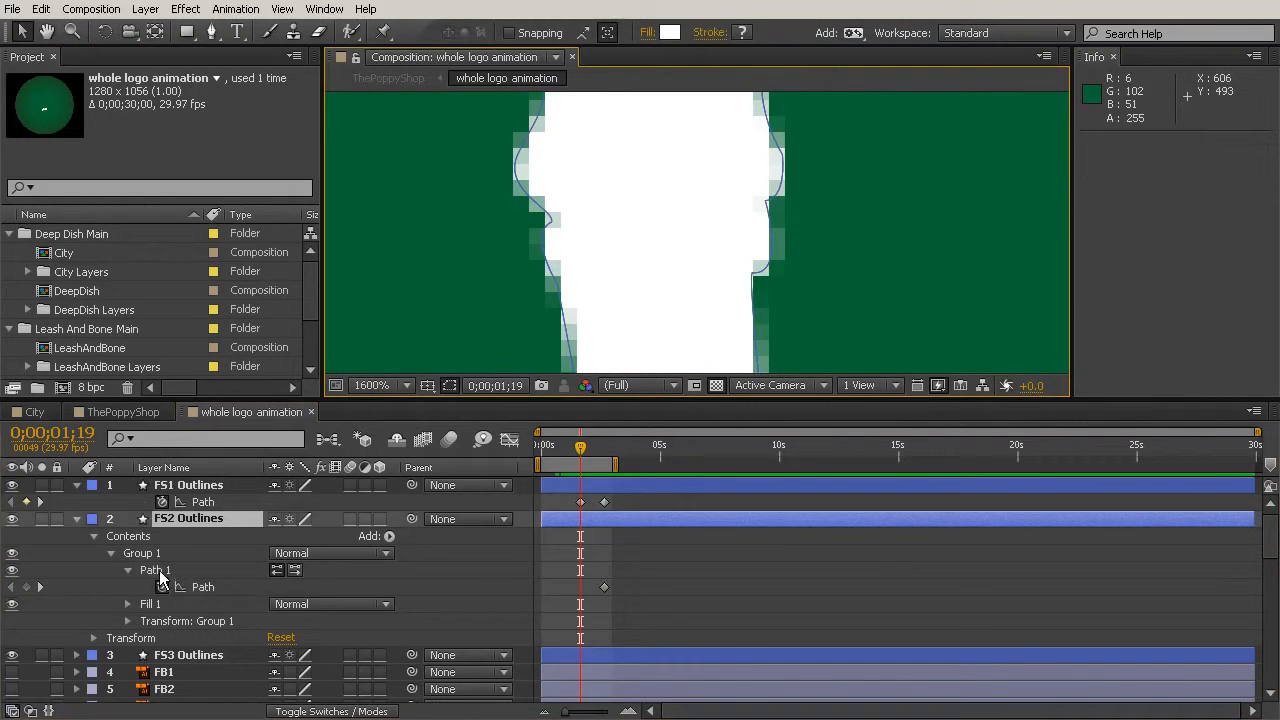
click(152, 570)
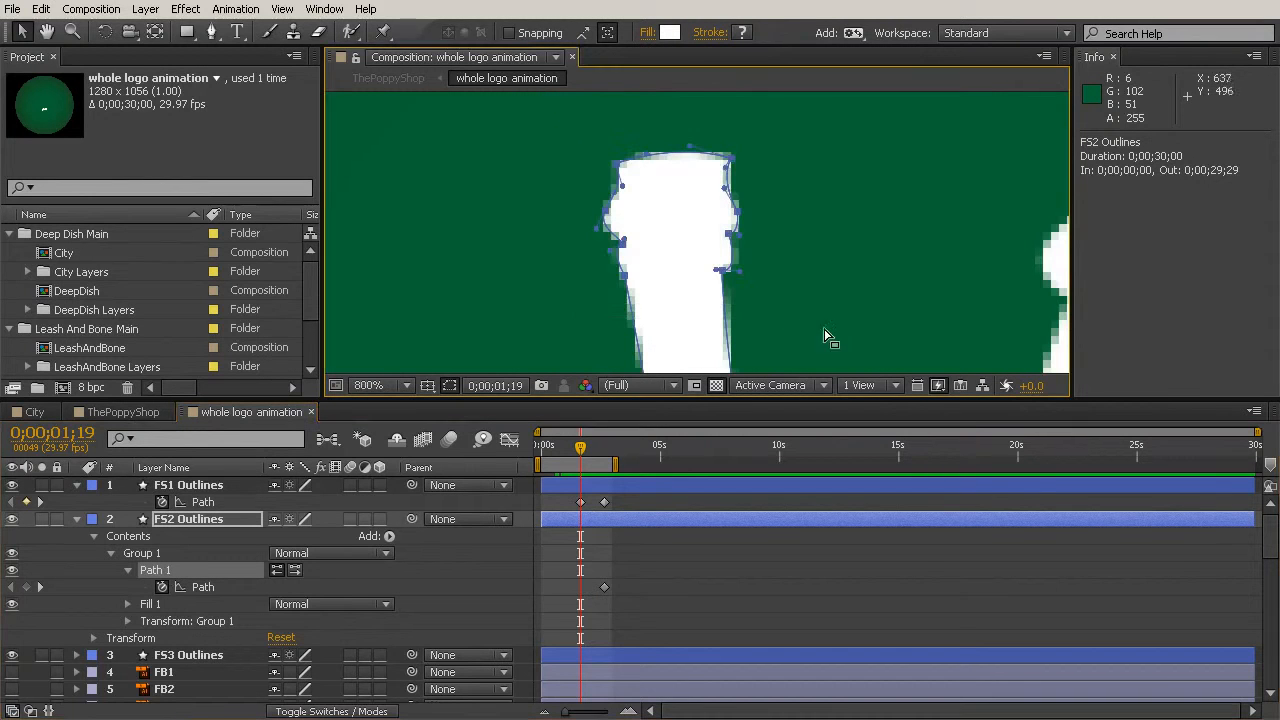
mouse_move(572, 276)
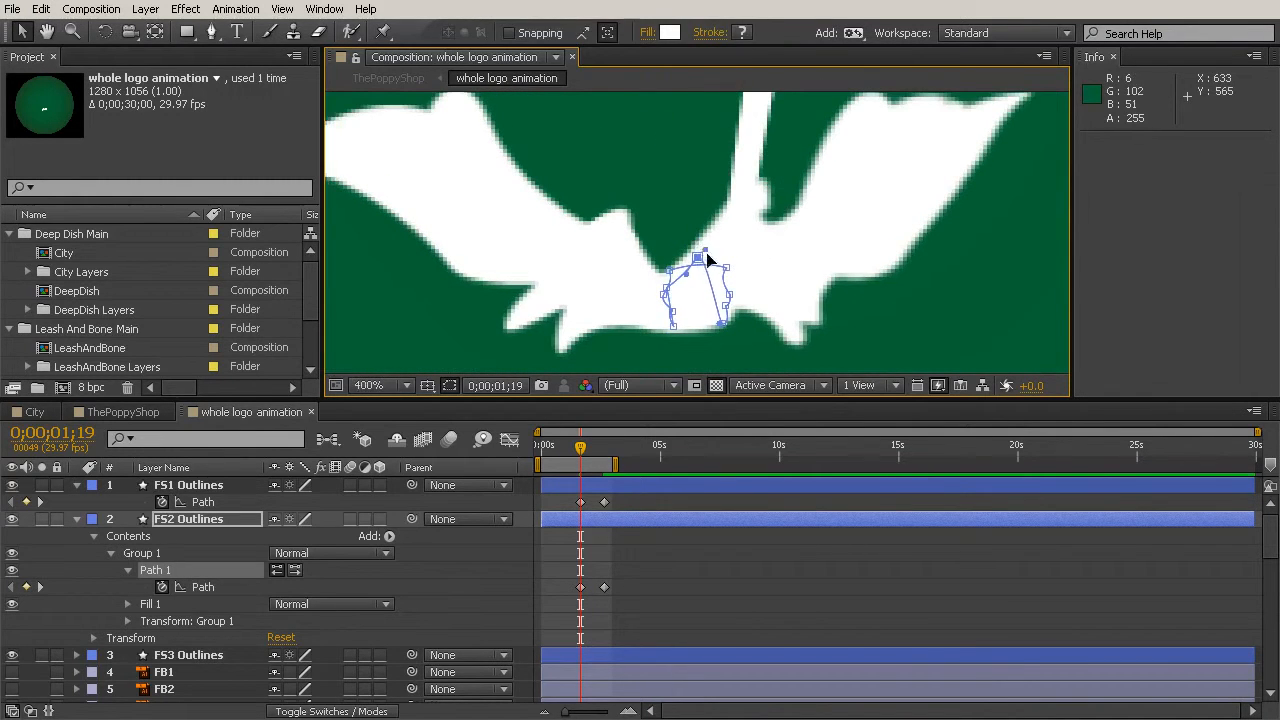
click(580, 456)
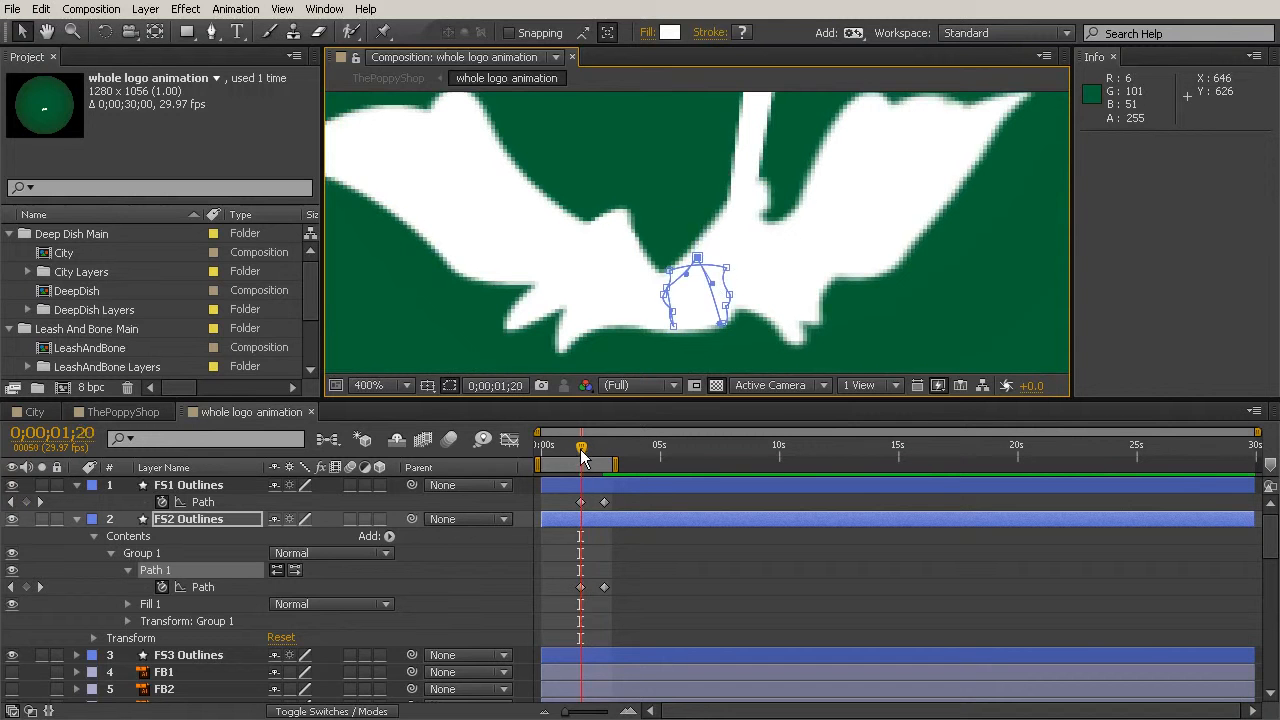
drag(580, 448, 592, 448)
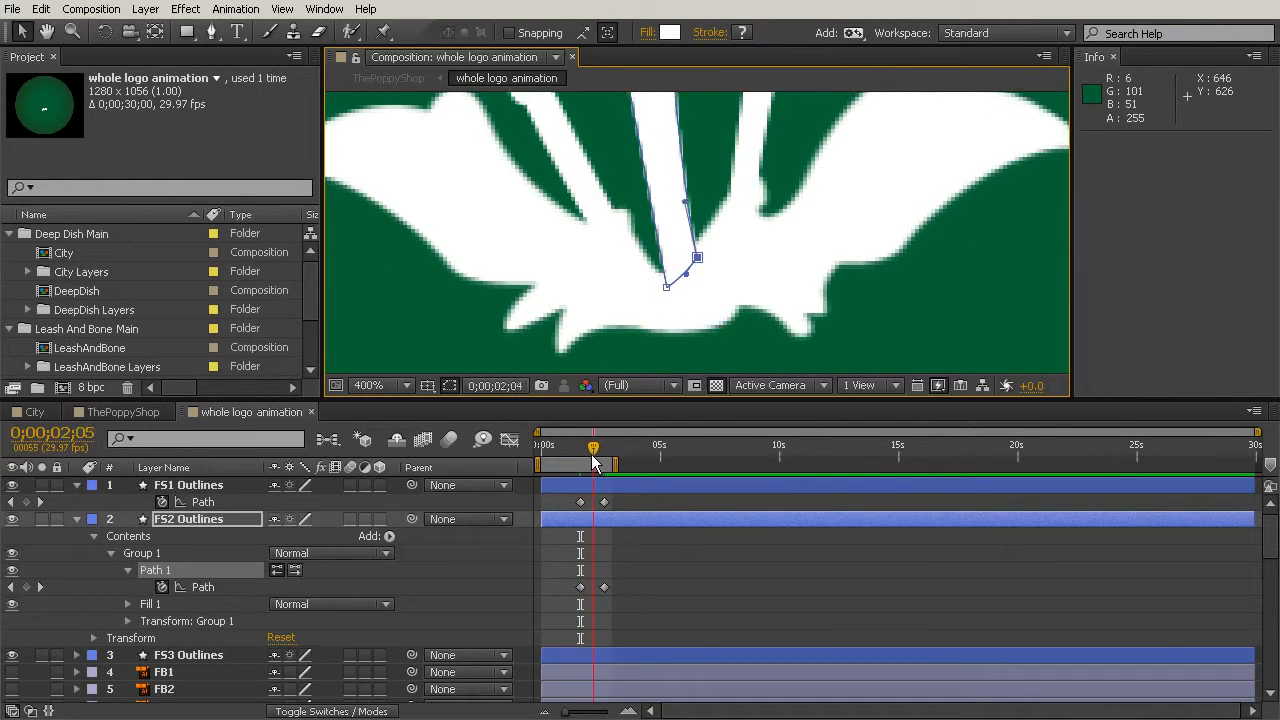
drag(592, 448, 592, 448)
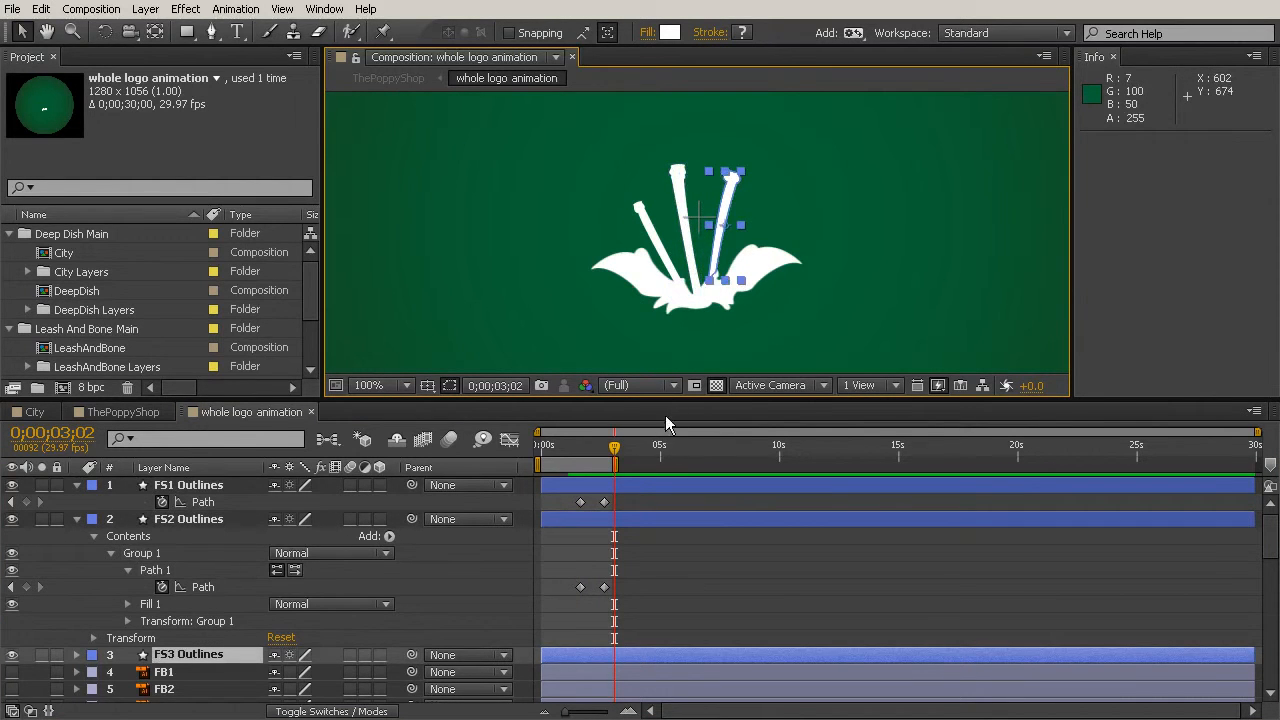
Preview the stems' growth and select both FS2 path keyframes
drag(614, 444, 584, 444)
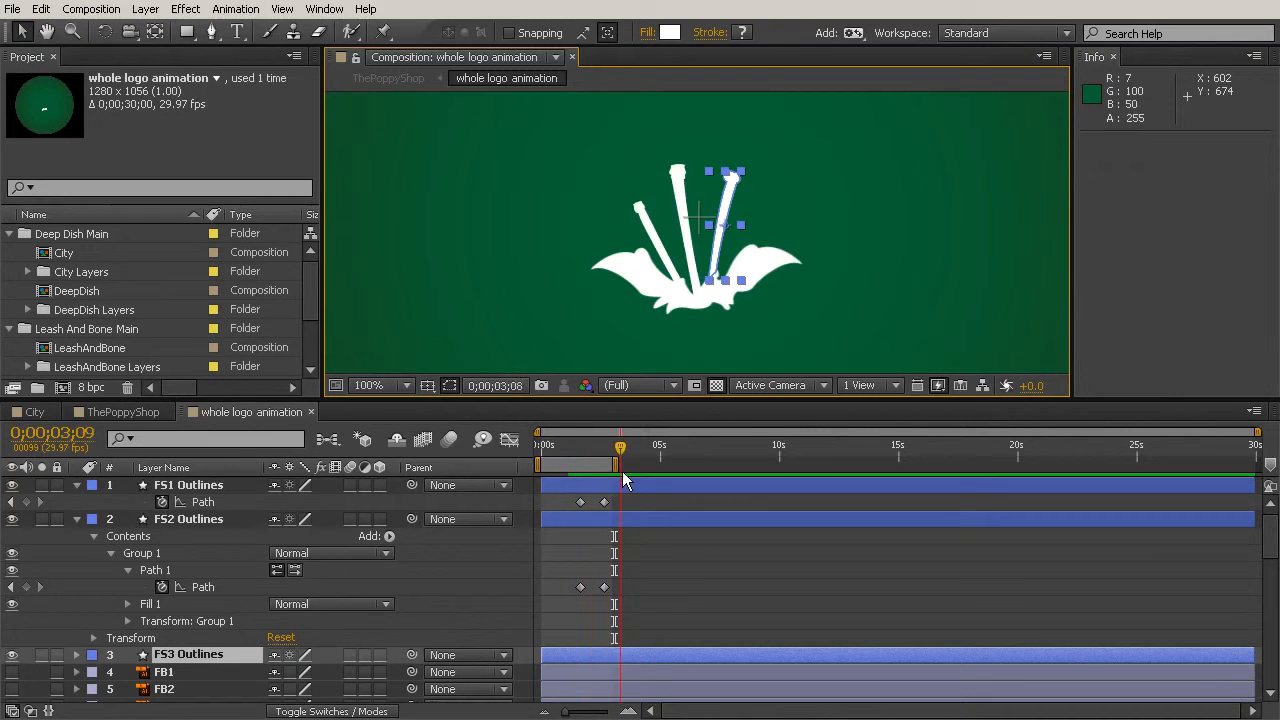
drag(620, 444, 584, 444)
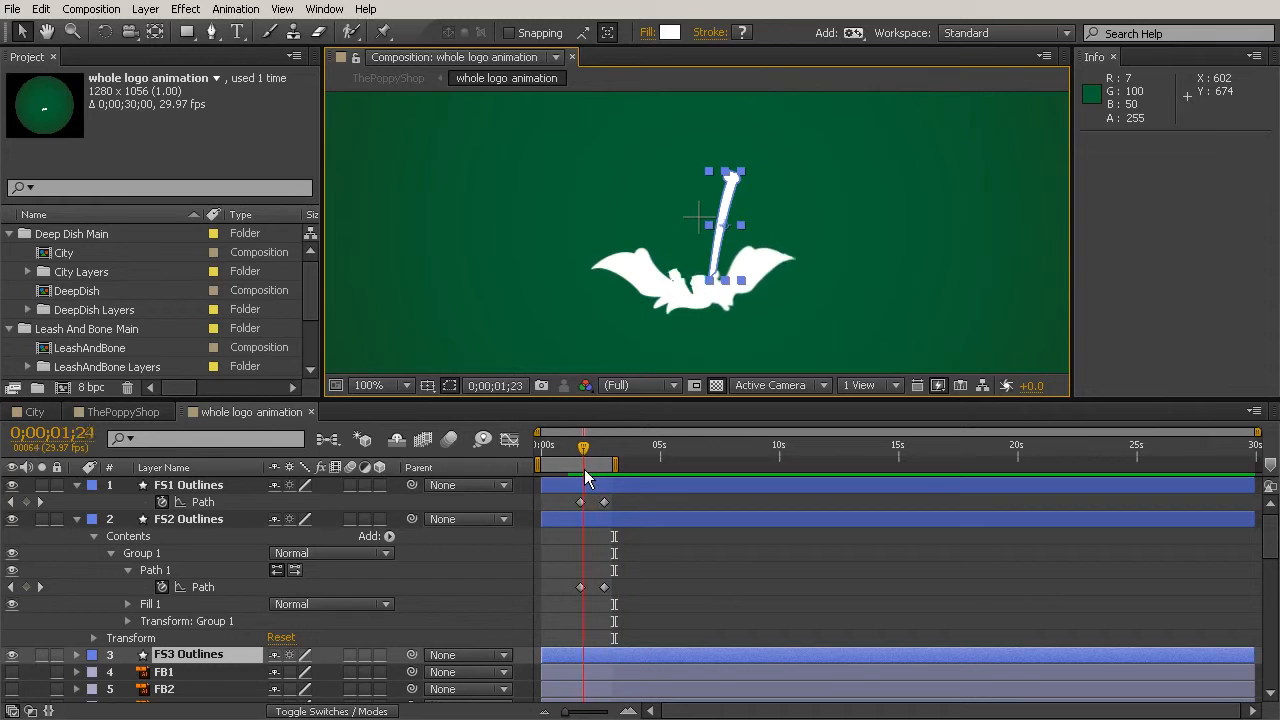
drag(584, 444, 580, 444)
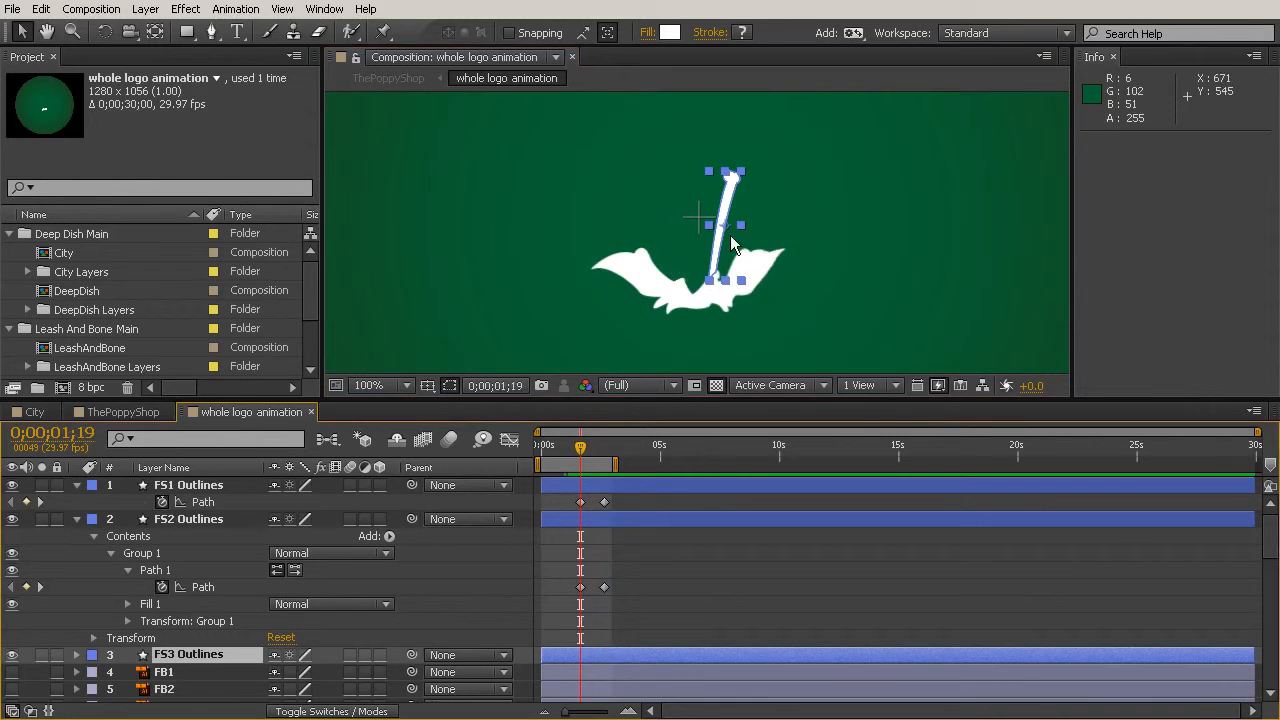
mouse_move(590, 456)
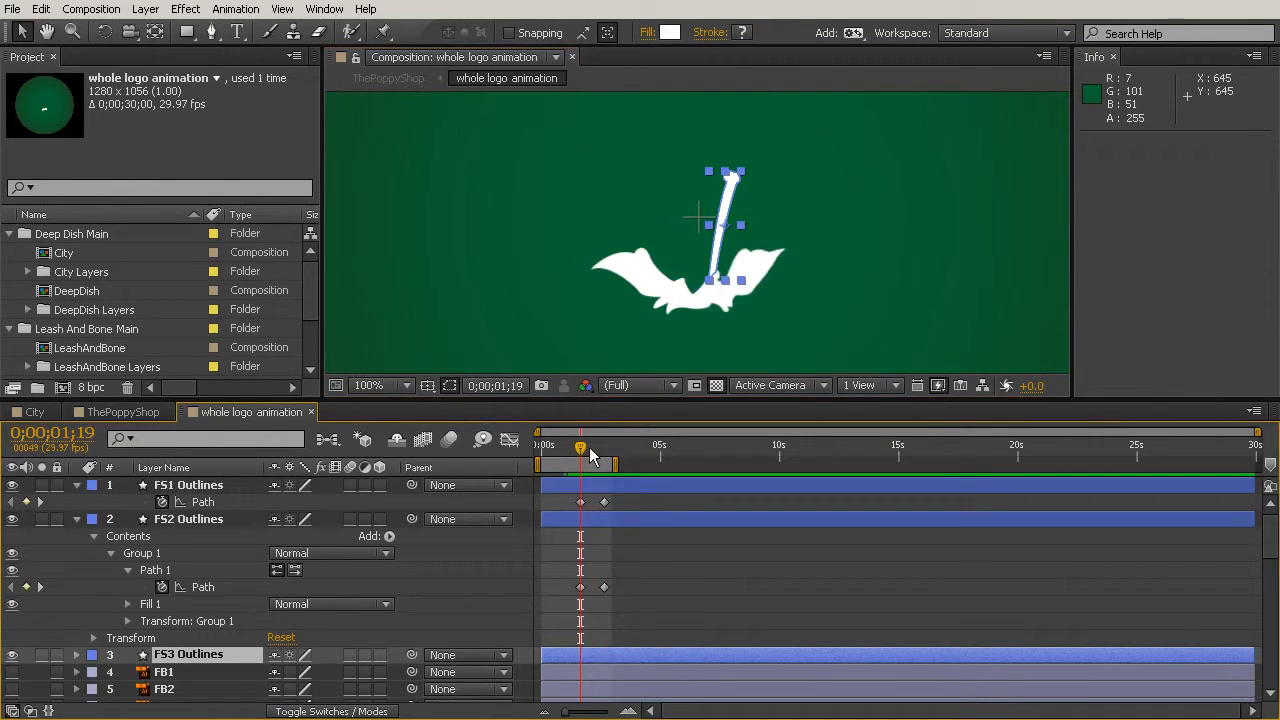
drag(580, 448, 622, 448)
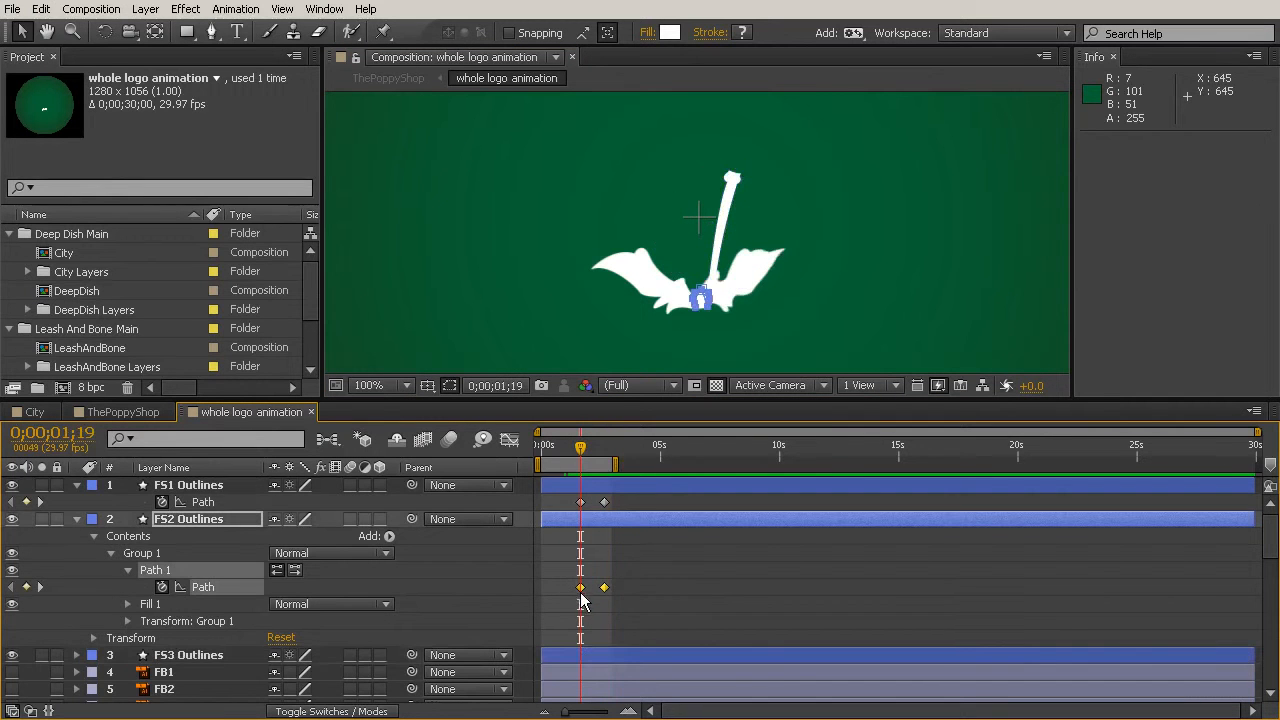
Shift the FS2 path keyframes a few frames after FS1's for staggered growth
click(580, 588)
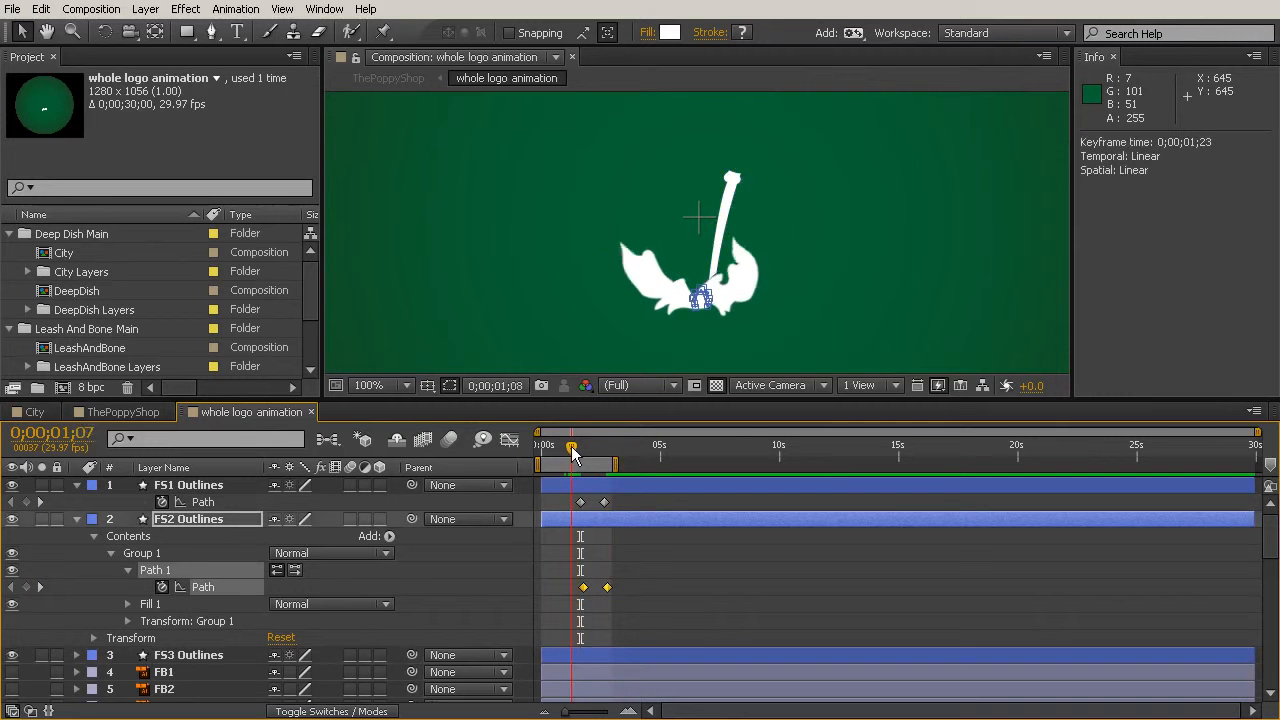
drag(572, 448, 576, 448)
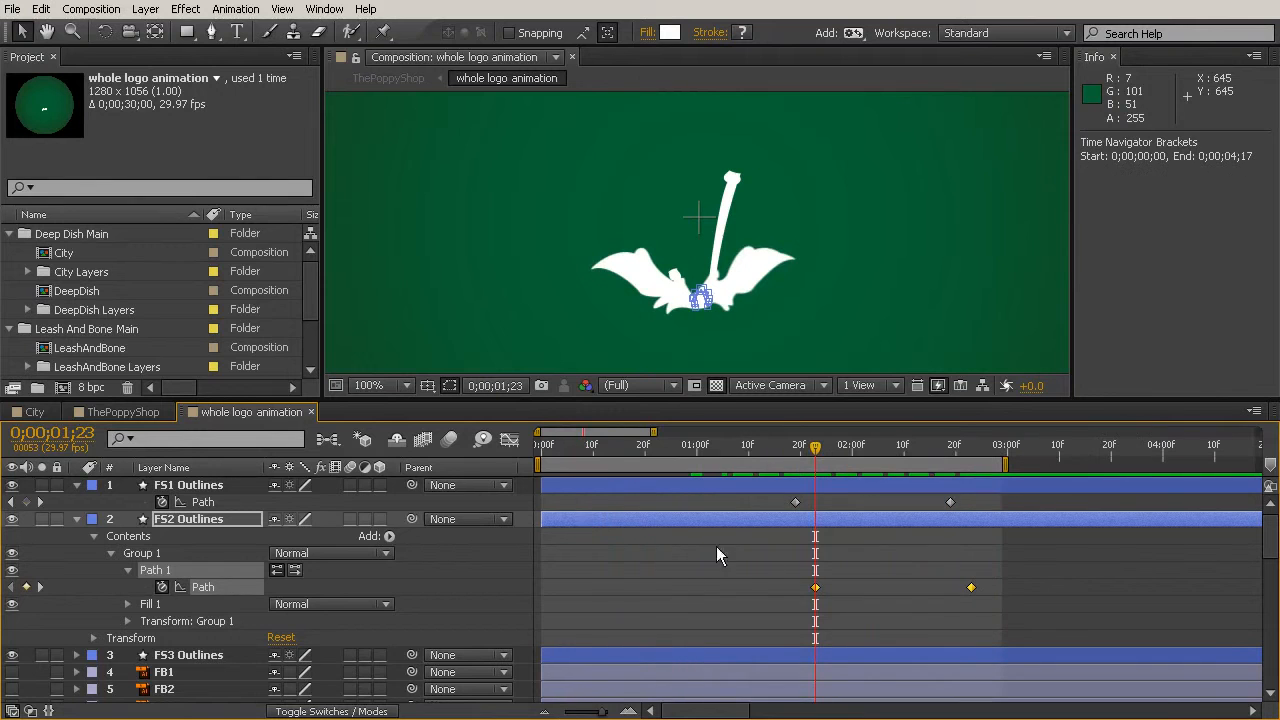
drag(816, 444, 796, 444)
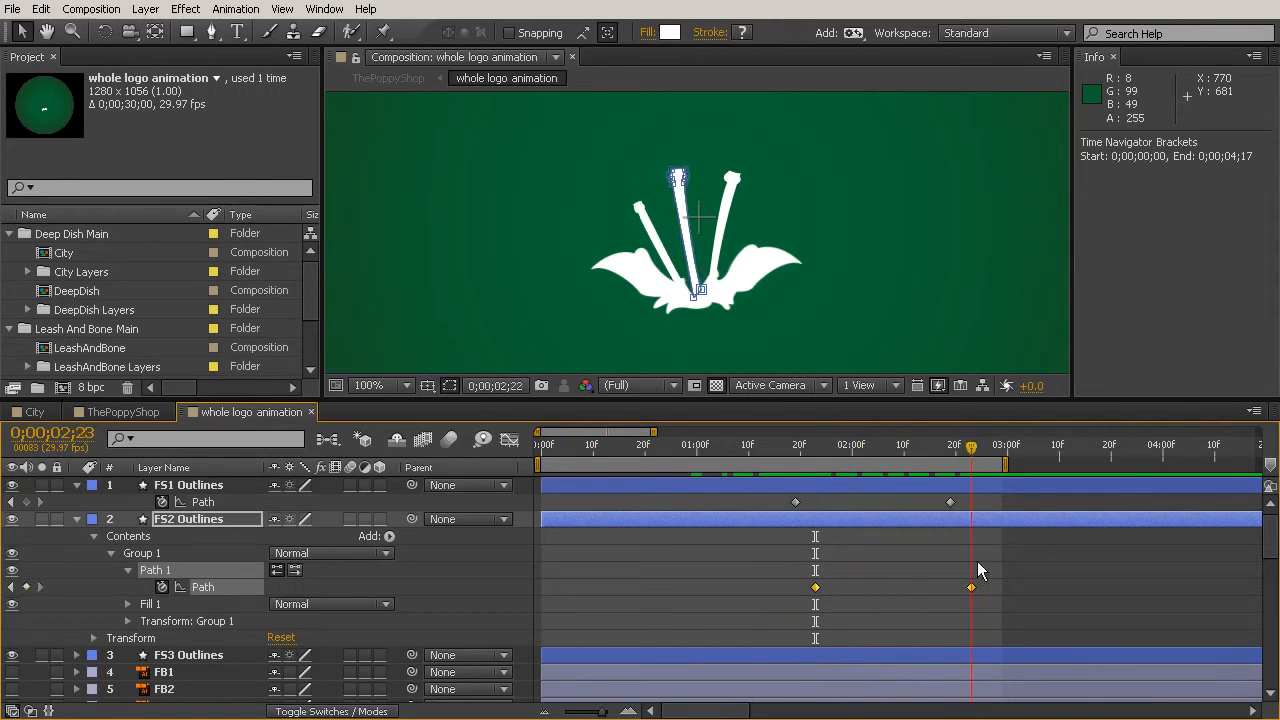
drag(970, 444, 796, 444)
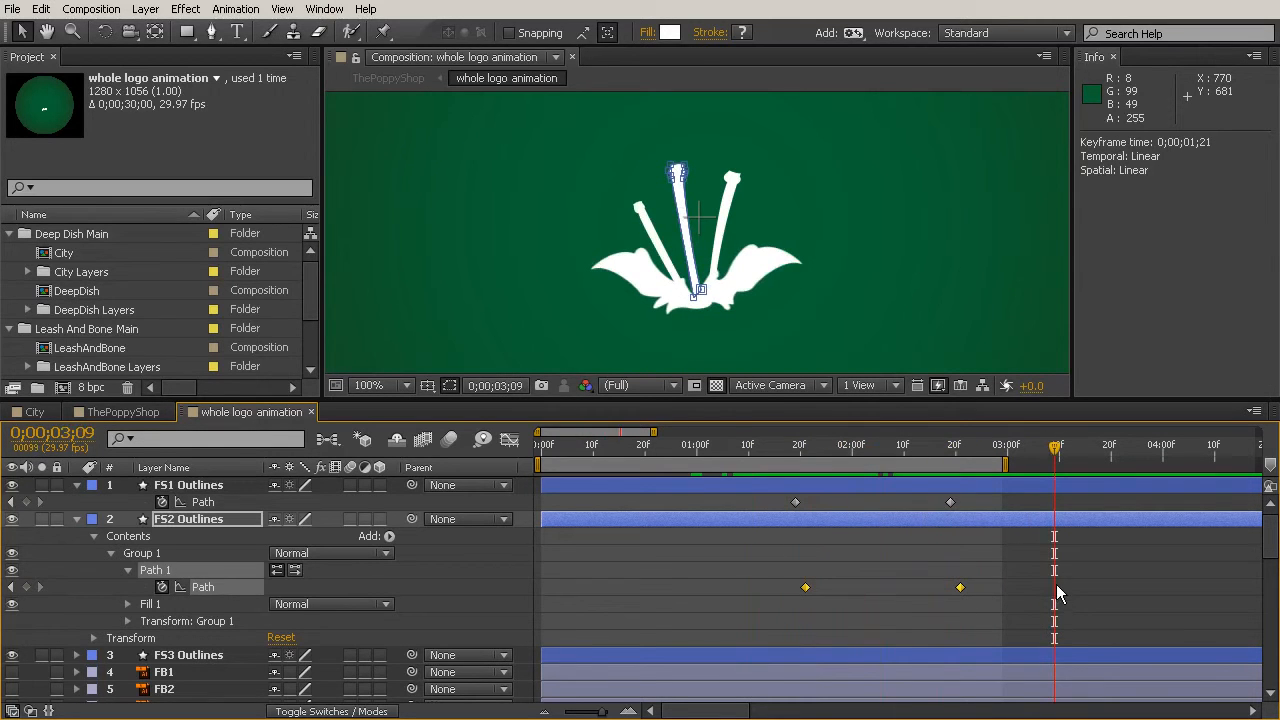
mouse_move(1010, 358)
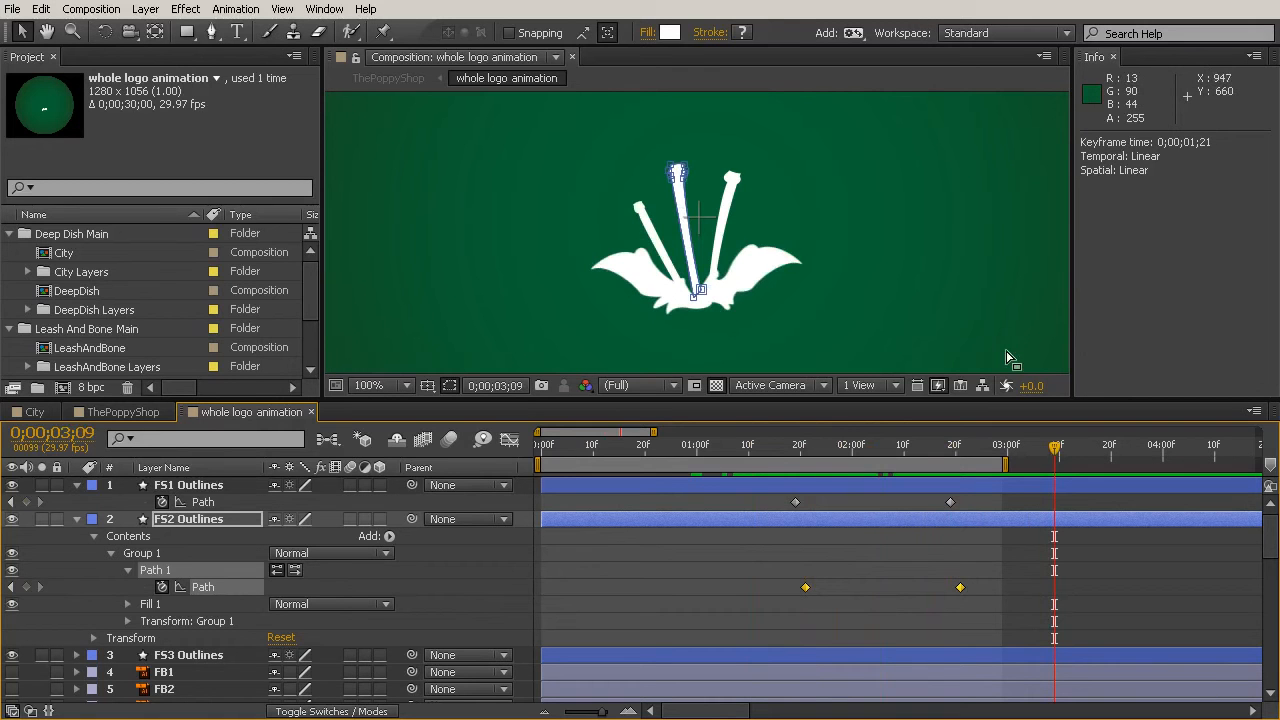